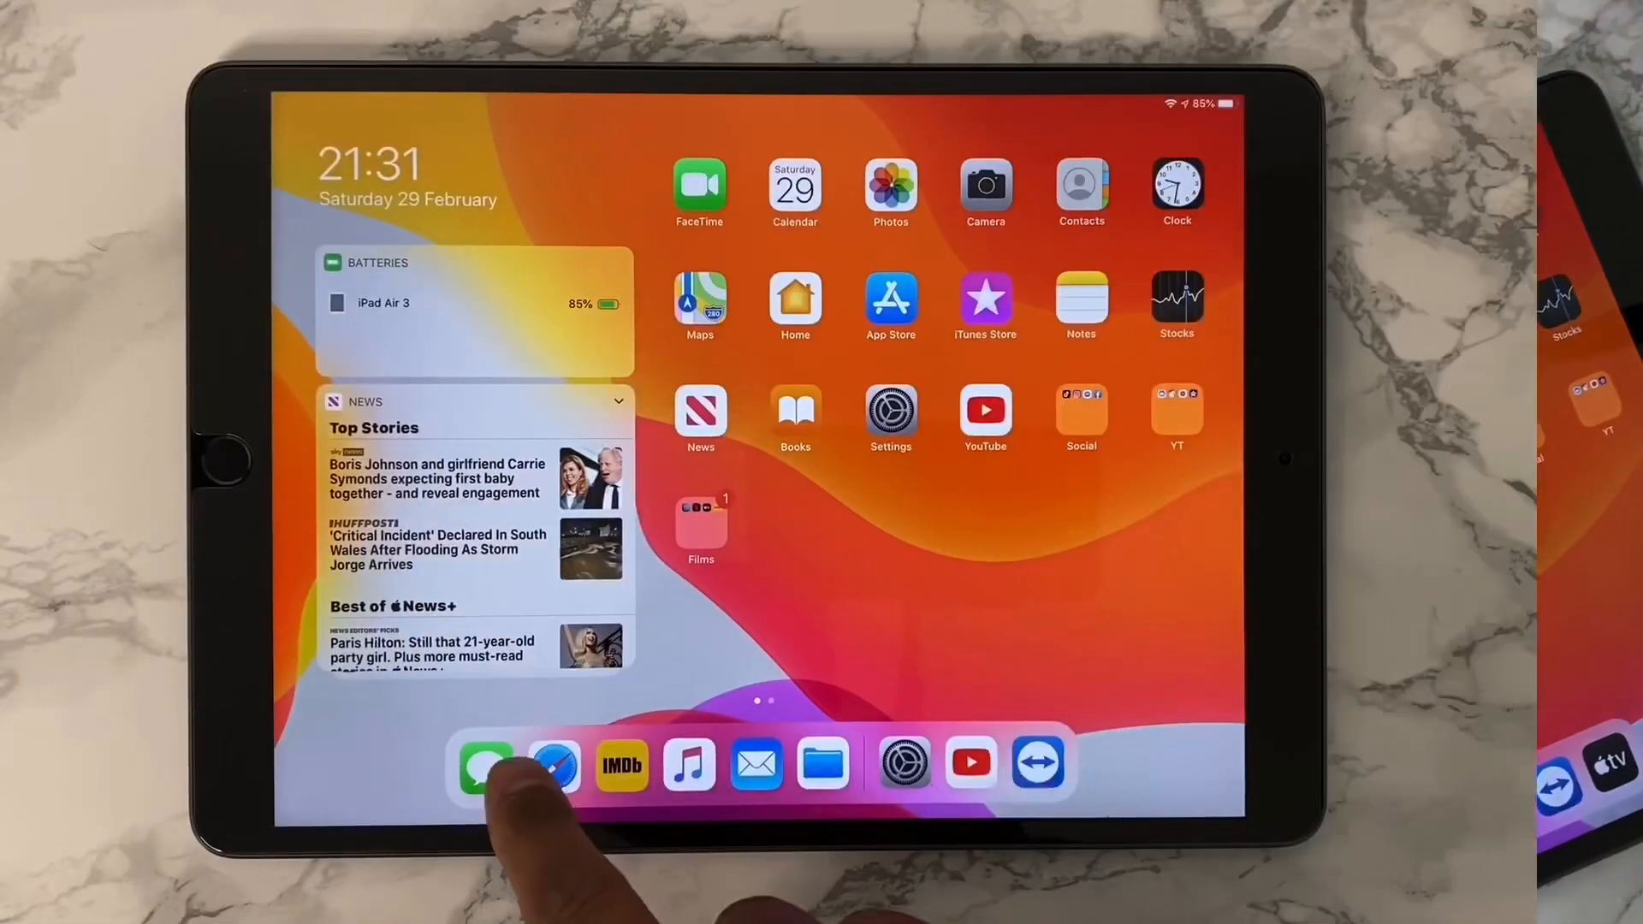
Open the App Store and scroll through the Today tab's featured story cards
left_click(554, 765)
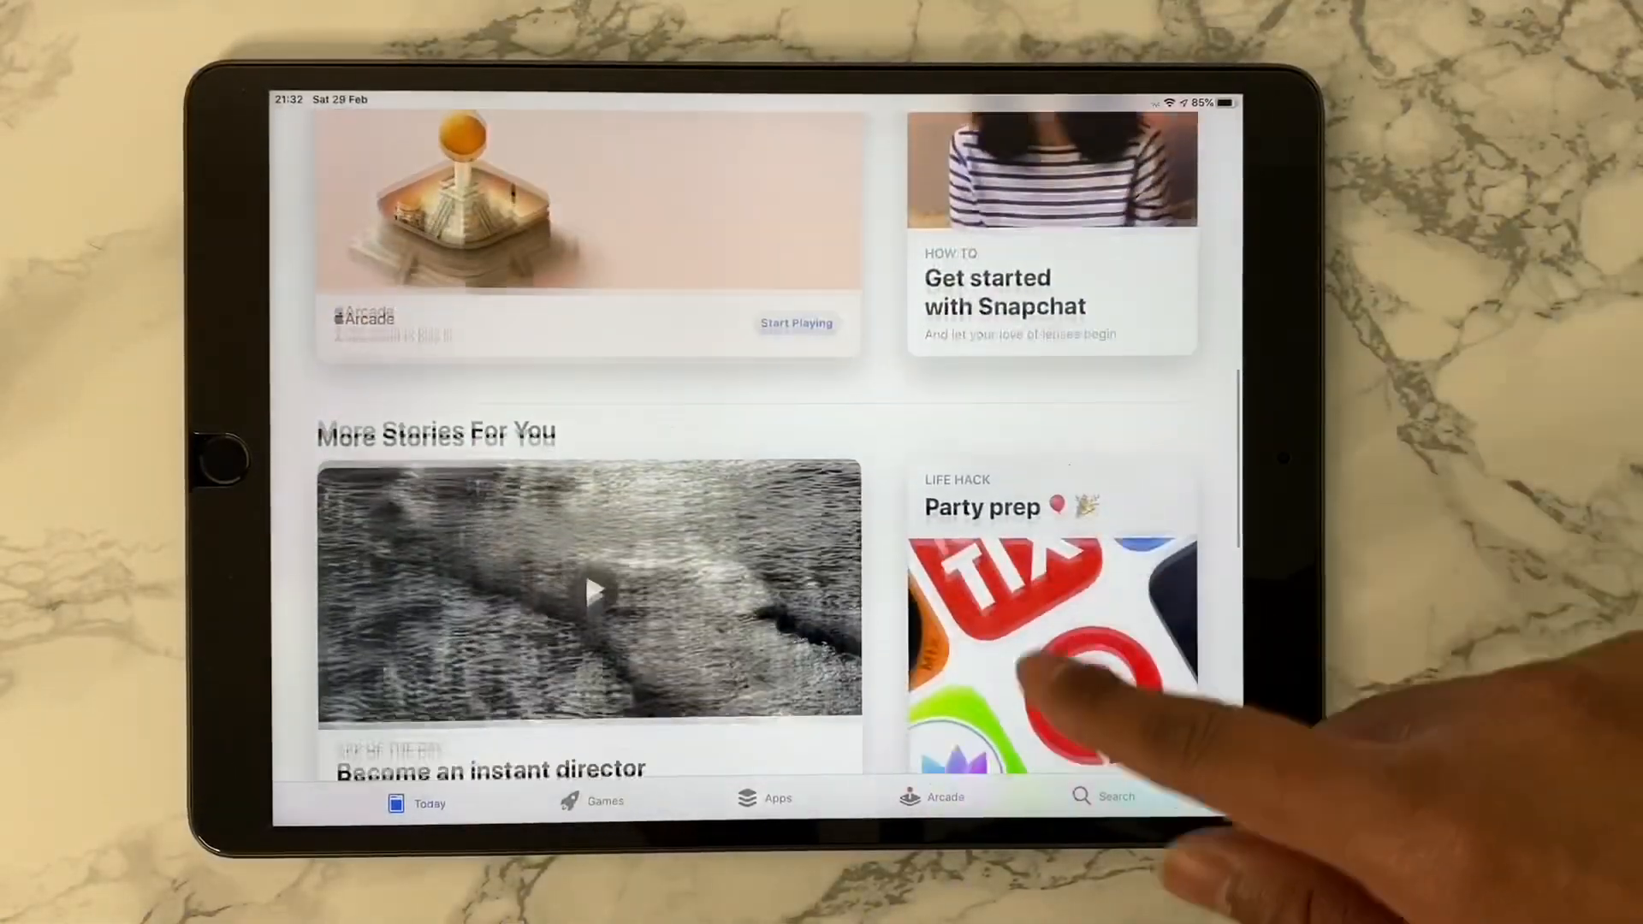
scroll("down", 3)
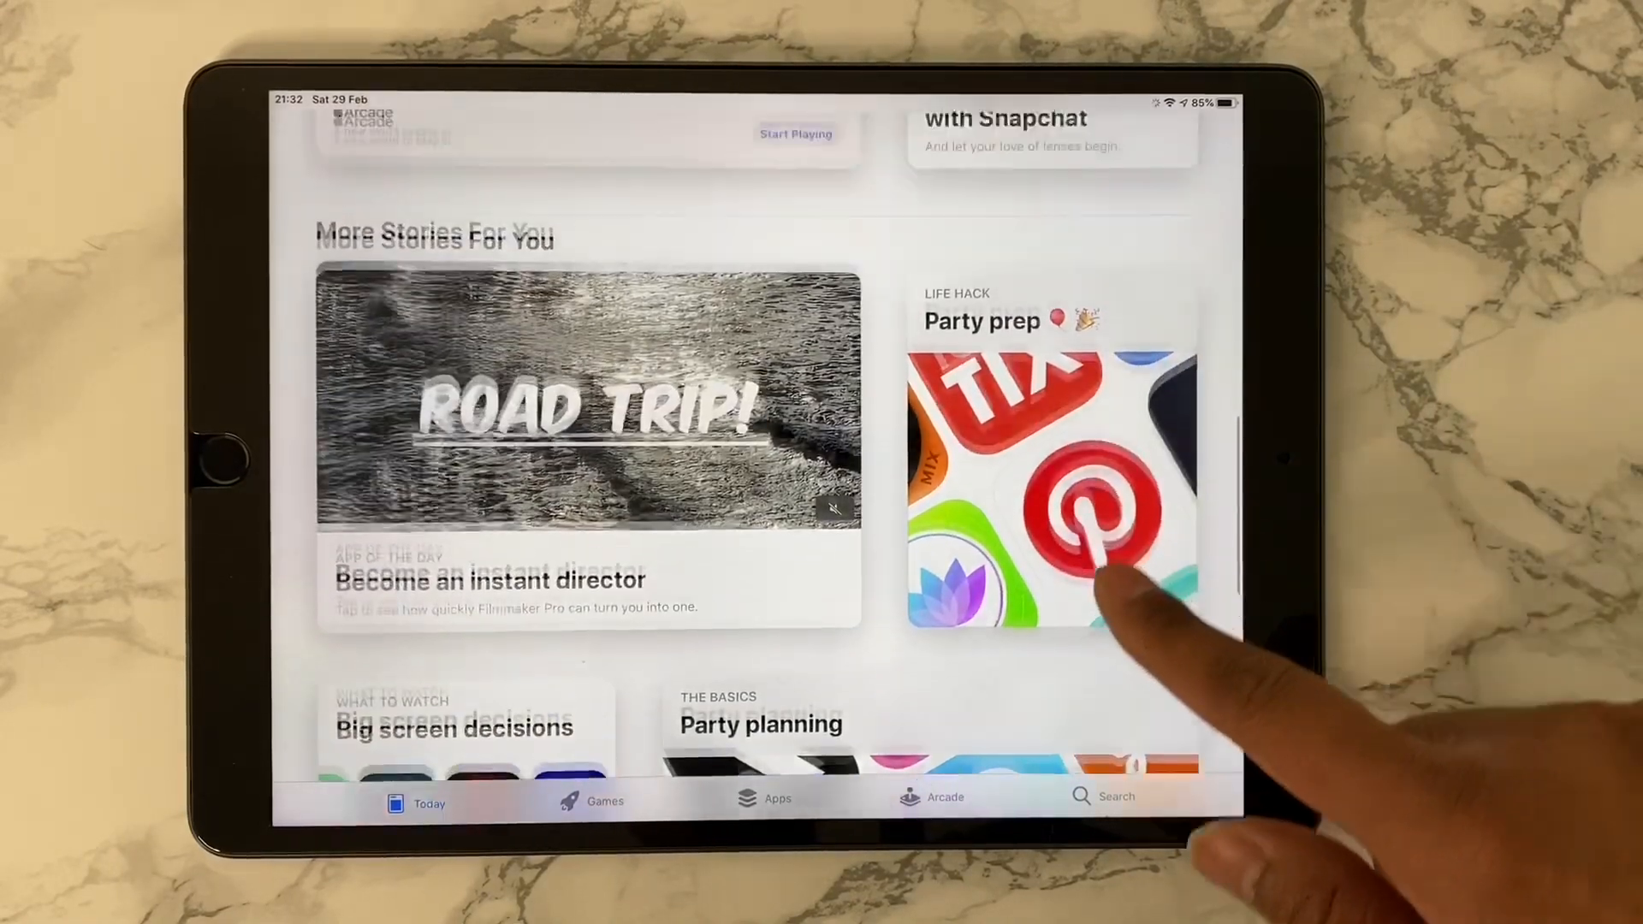
scroll("down", 3)
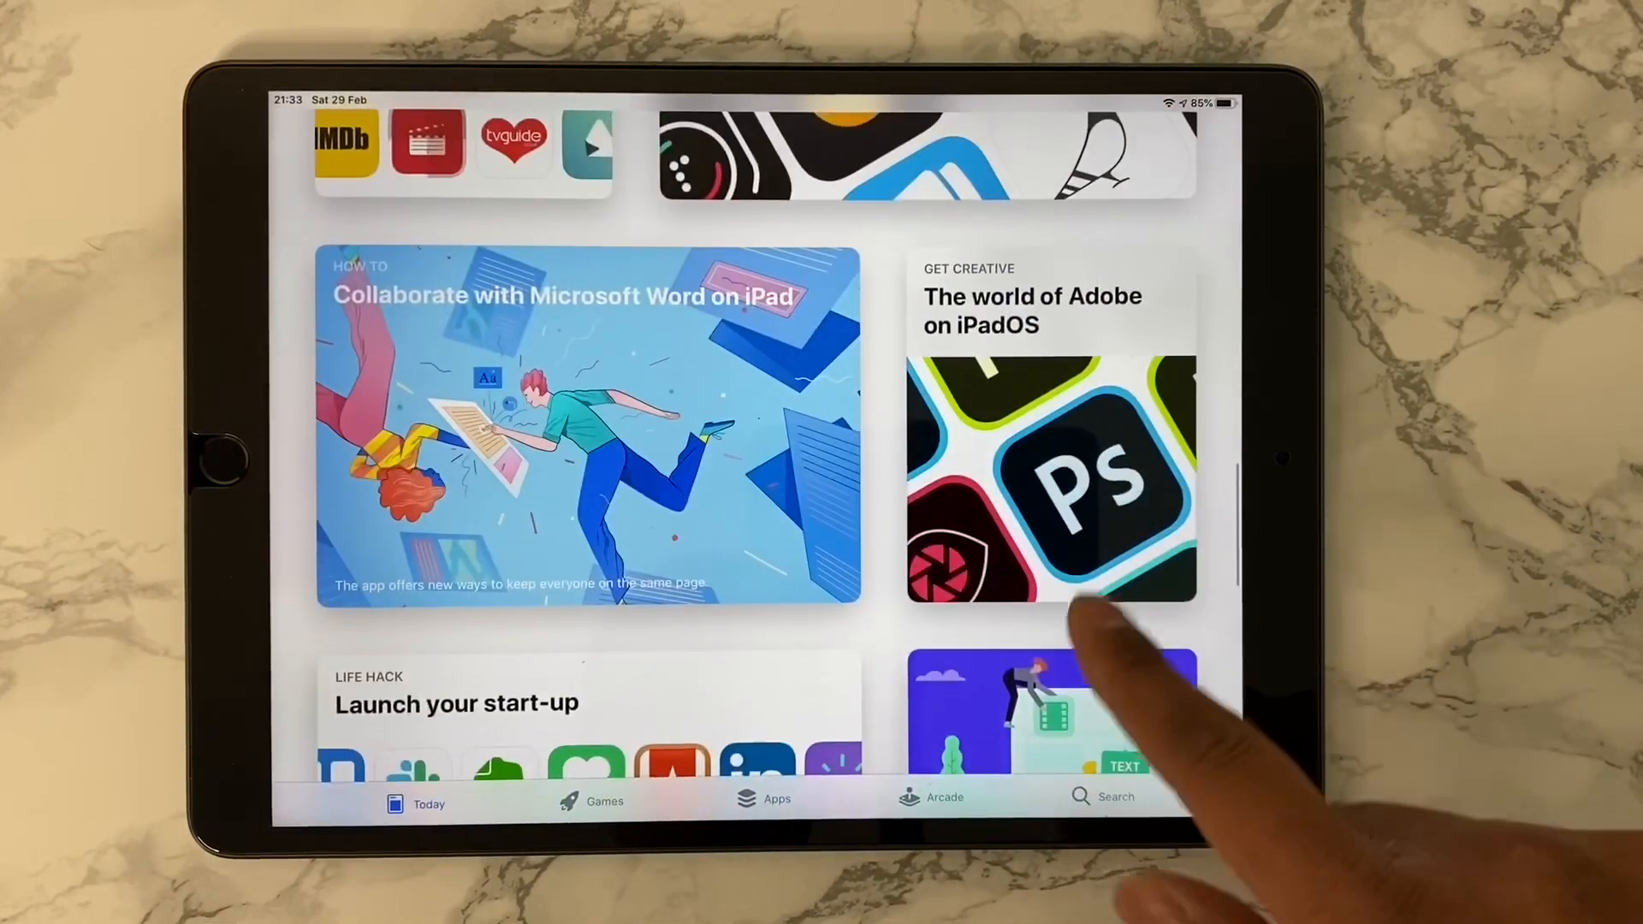
left_click(1051, 472)
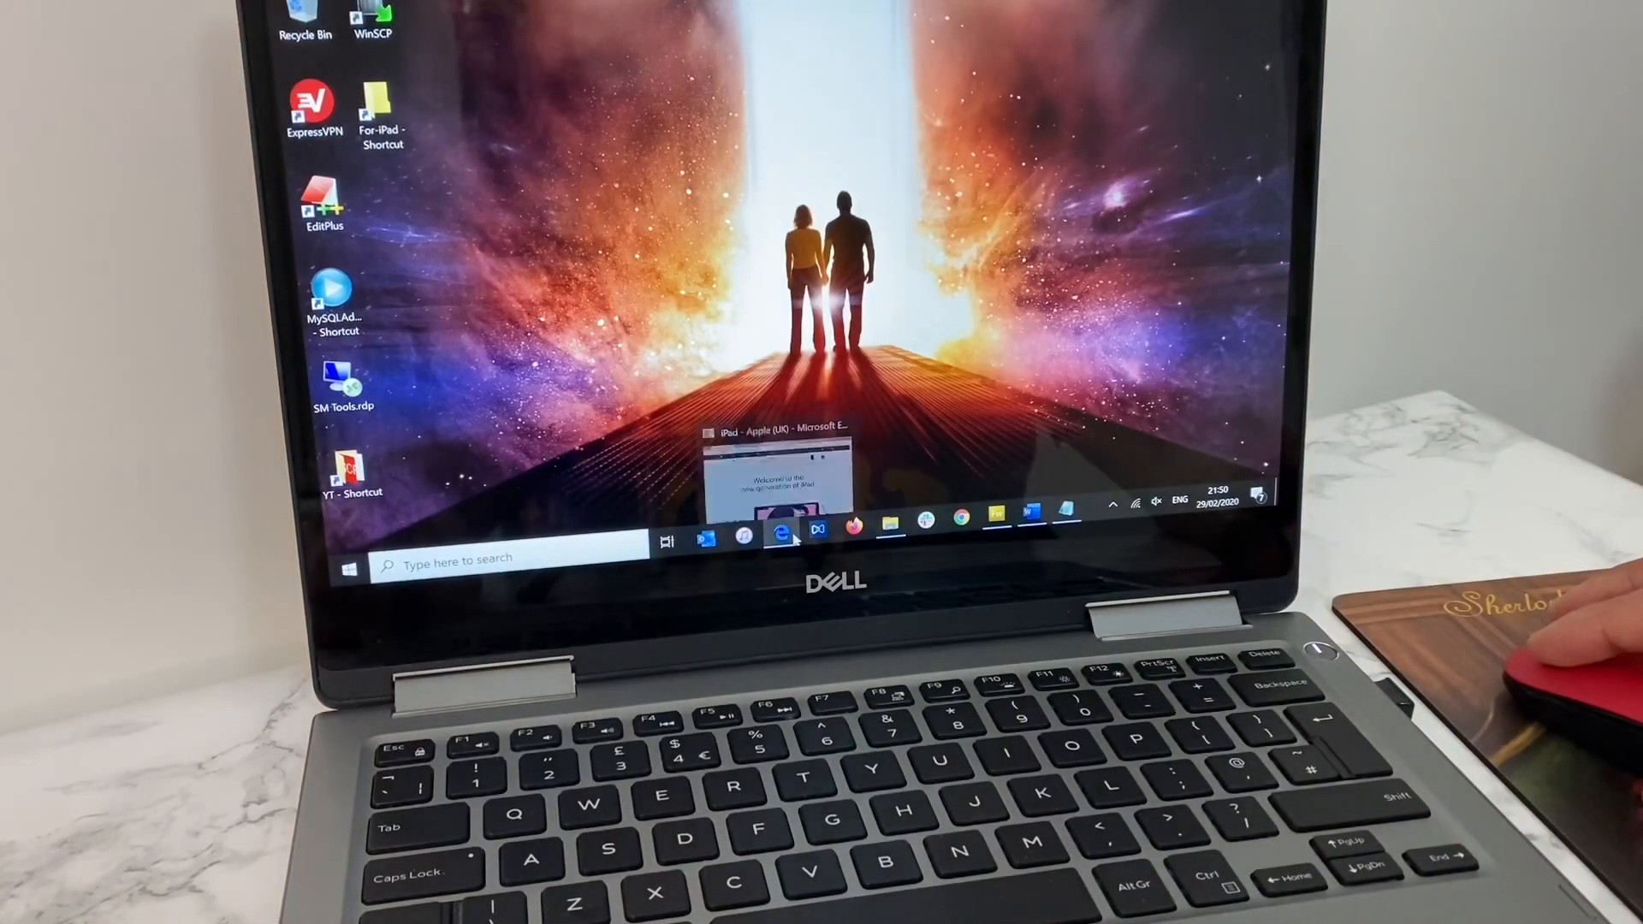
Bring up the For-iPad folder window and open laura-review.txt
left_click(778, 534)
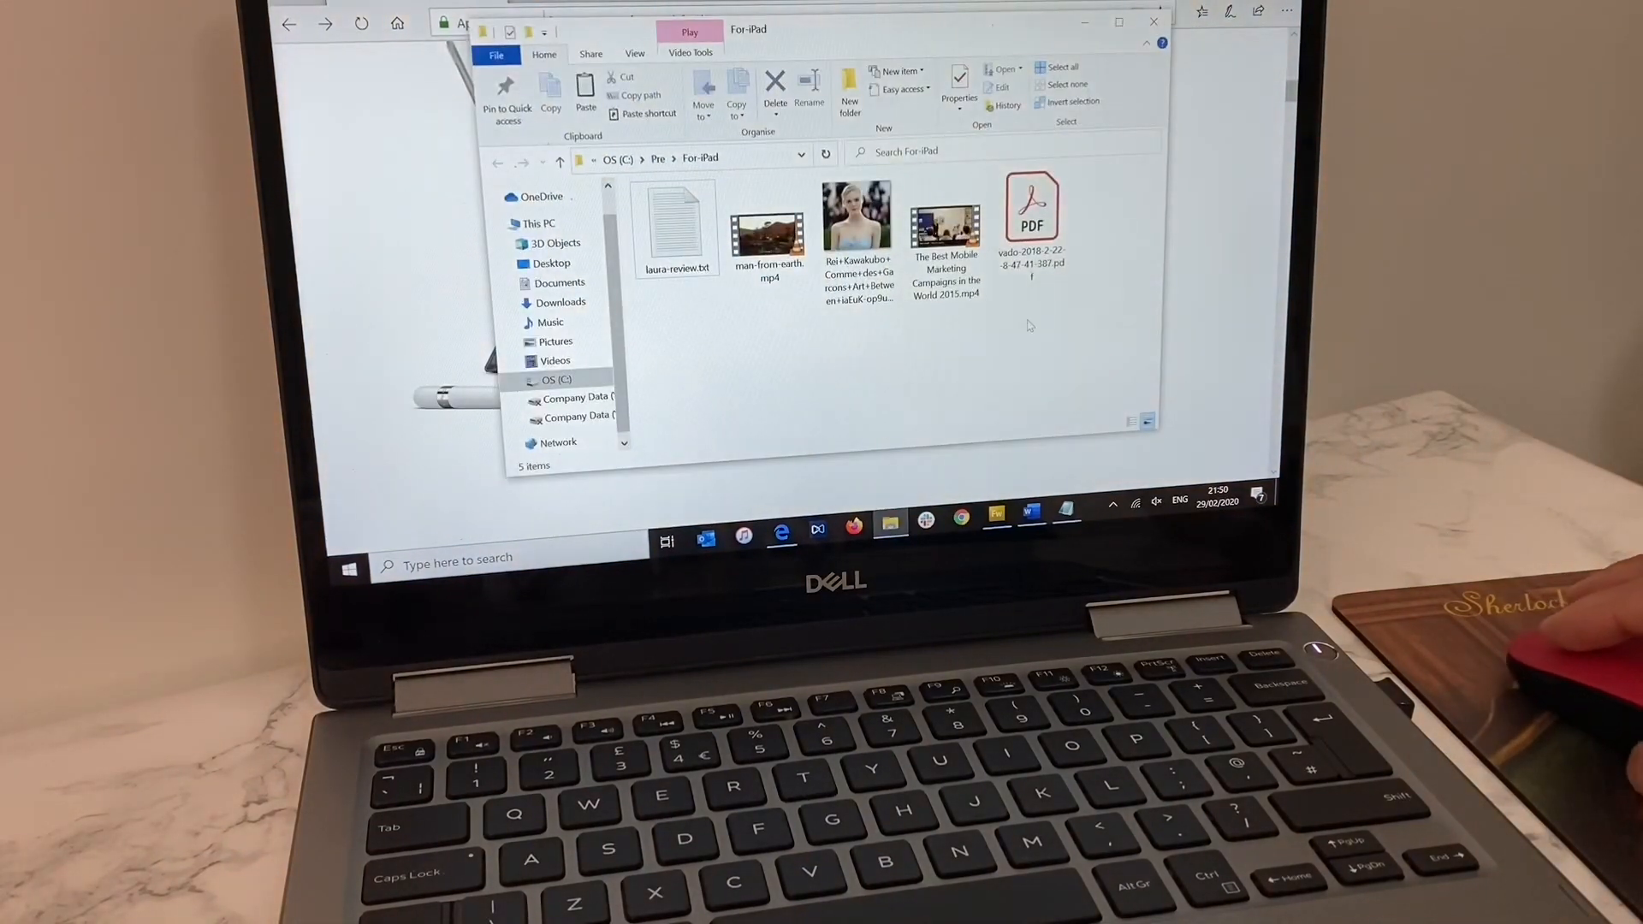
left_click(676, 225)
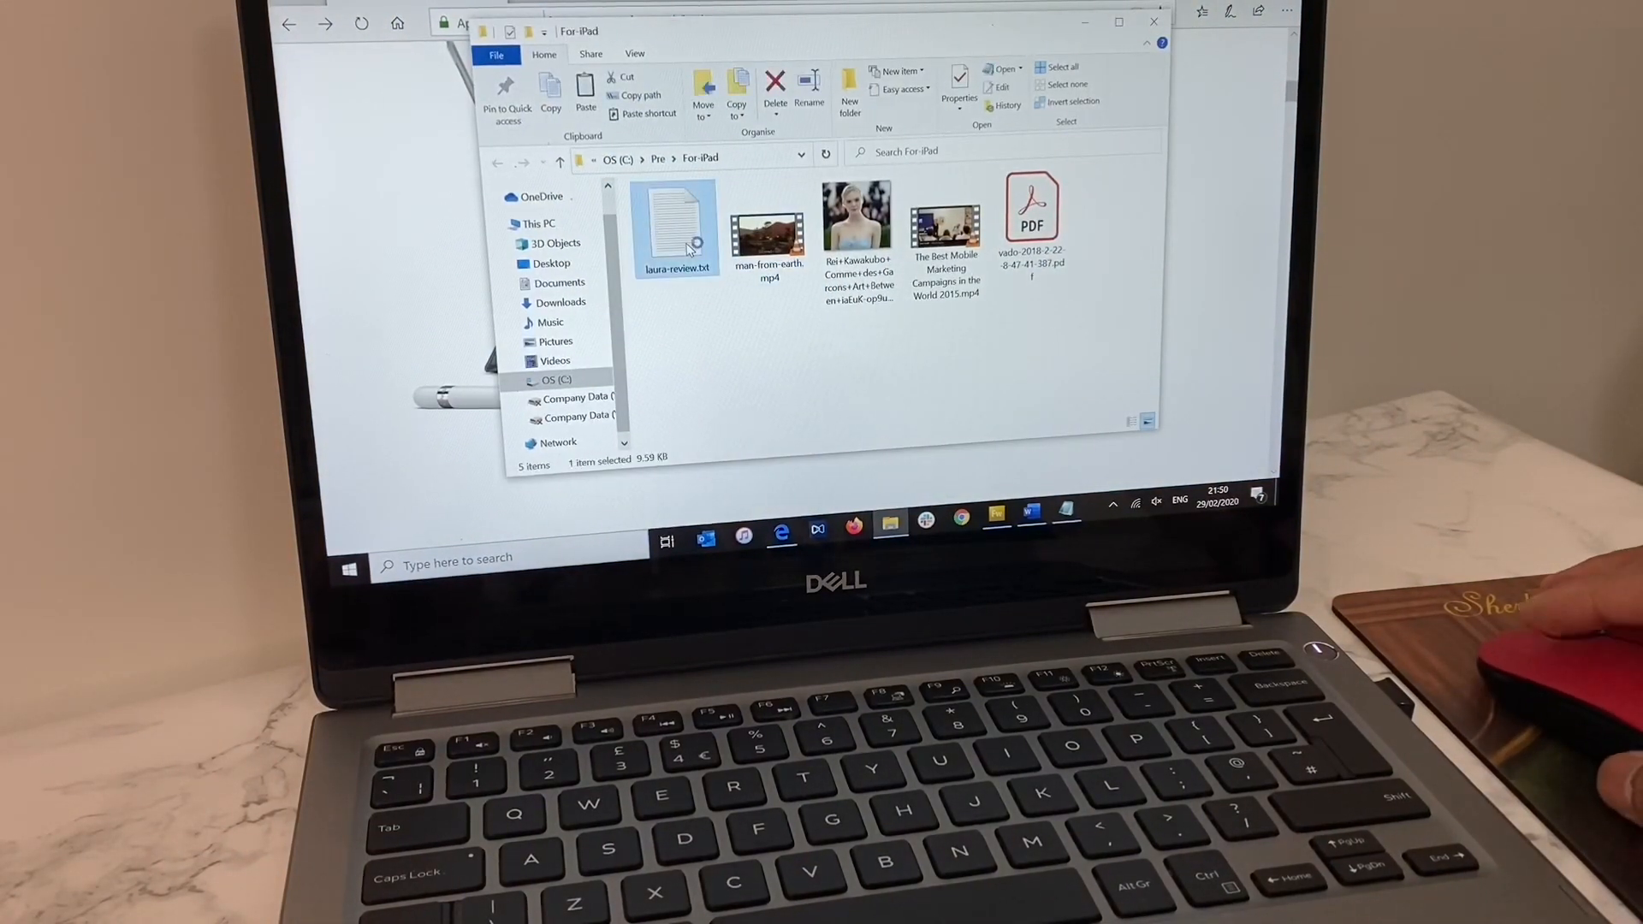
double_click(676, 220)
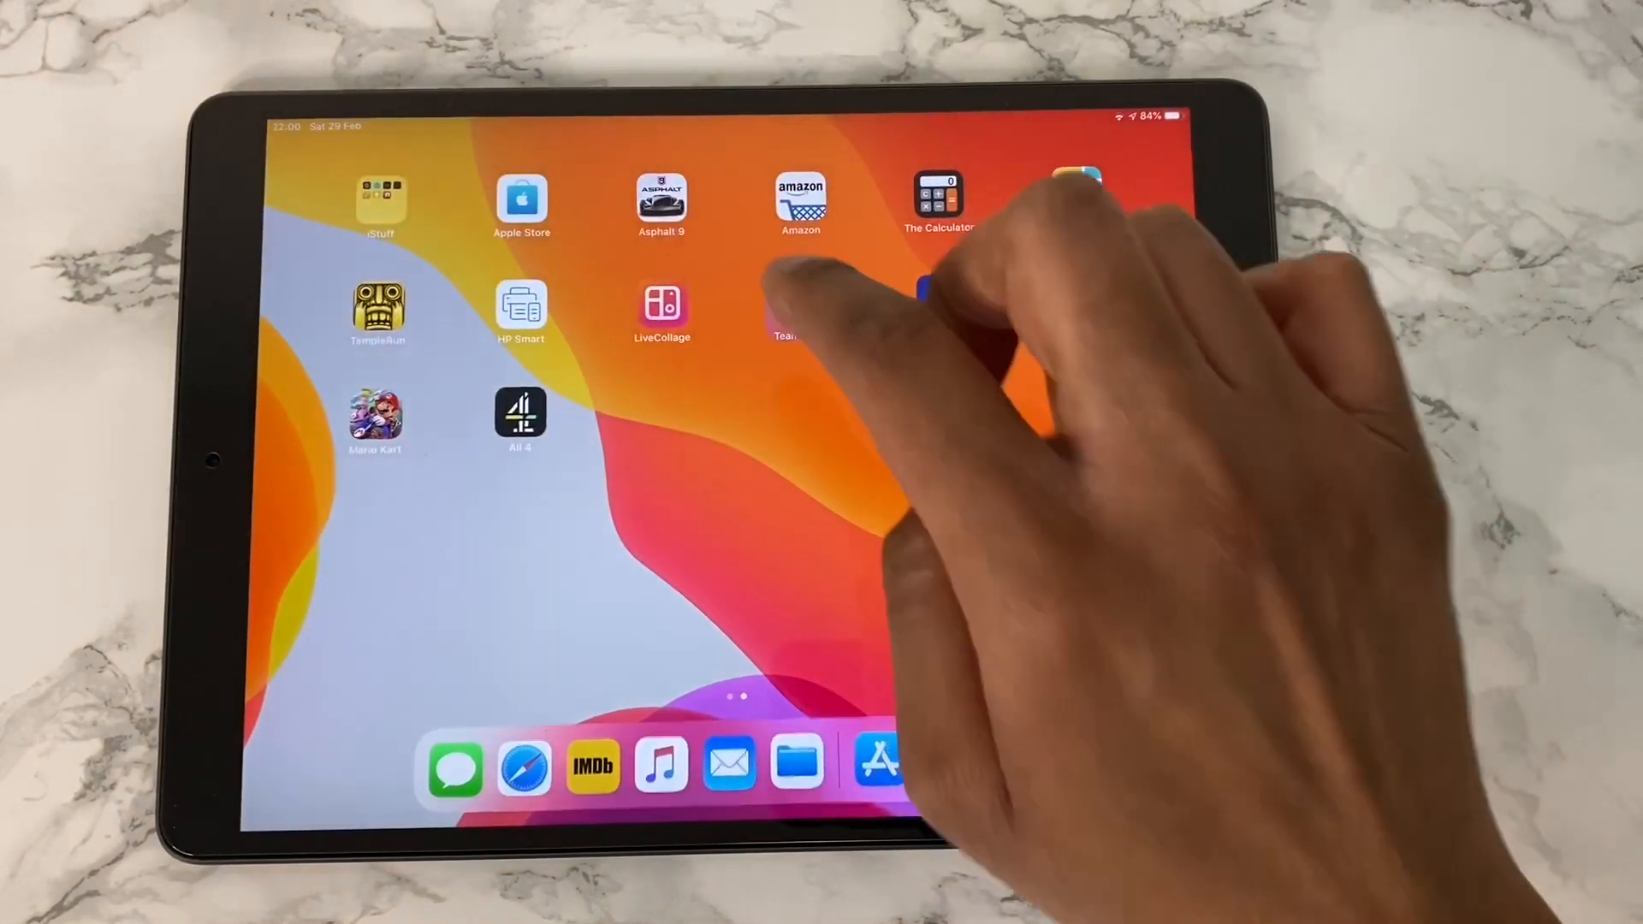
Connect to the PC via TeamViewer, scroll the iPad Air page, and open Buy
left_click(786, 309)
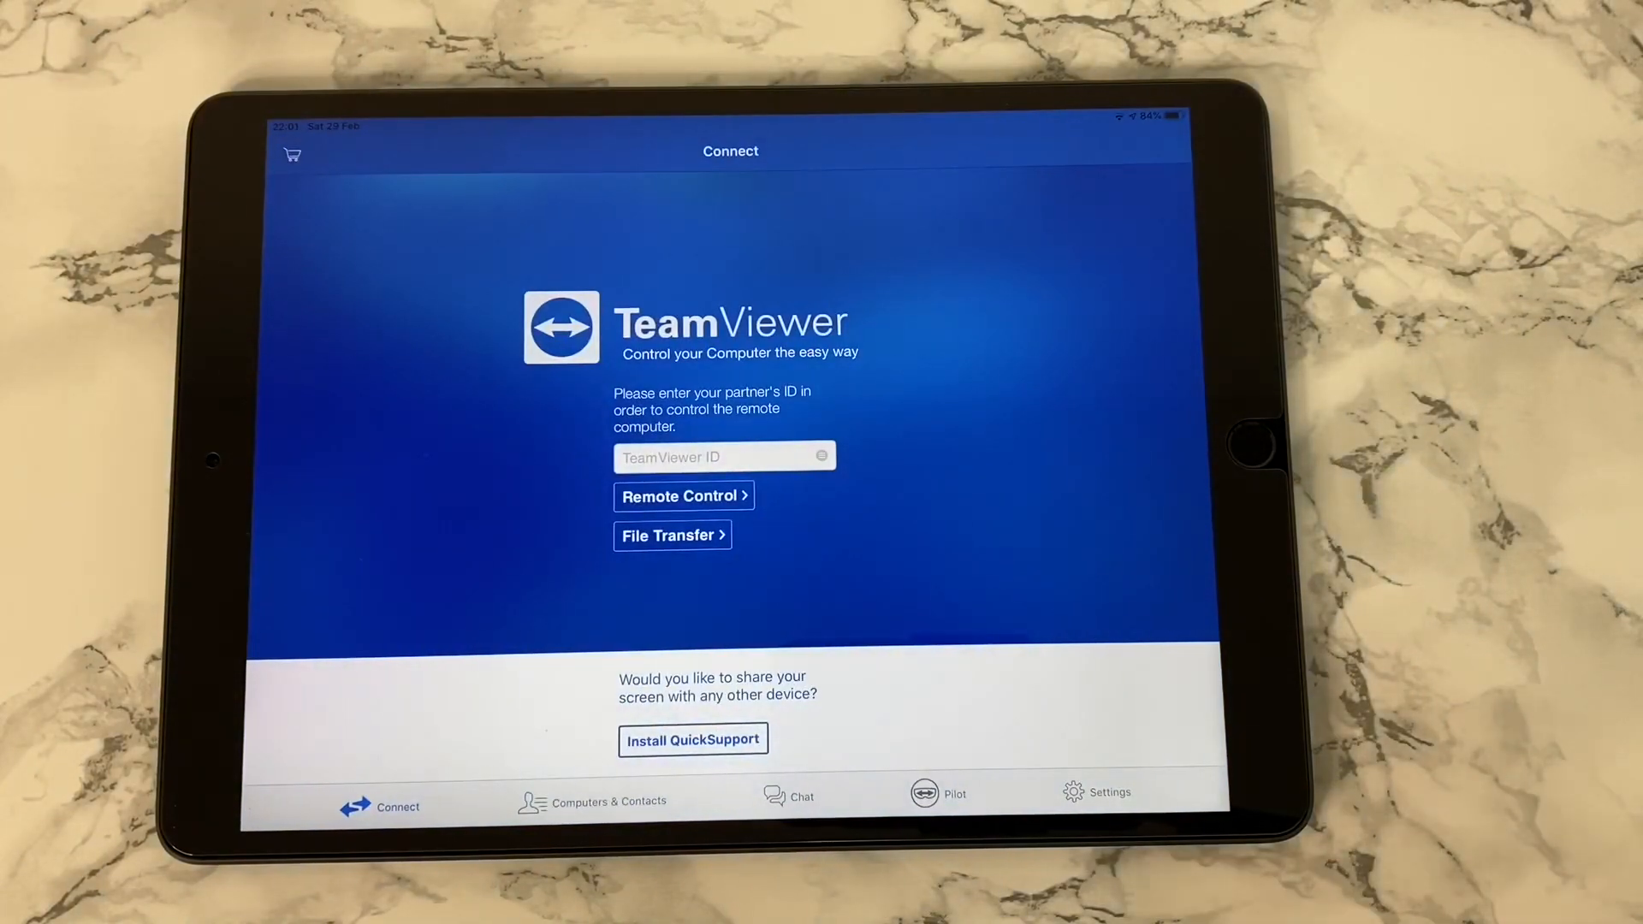
left_click(682, 495)
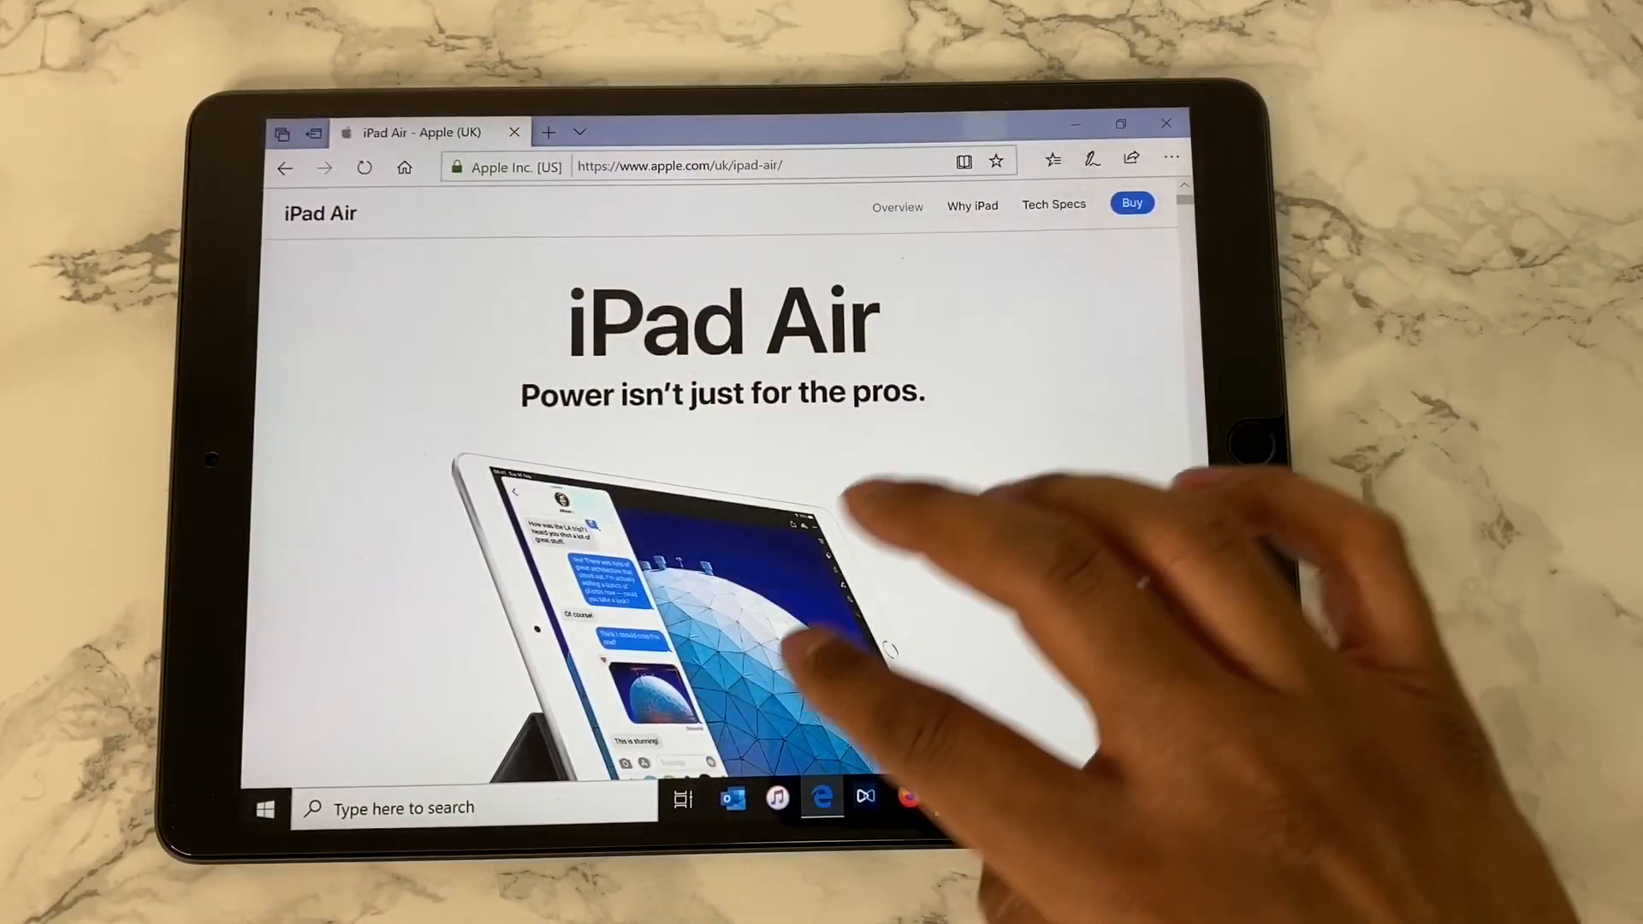
scroll("down", 3)
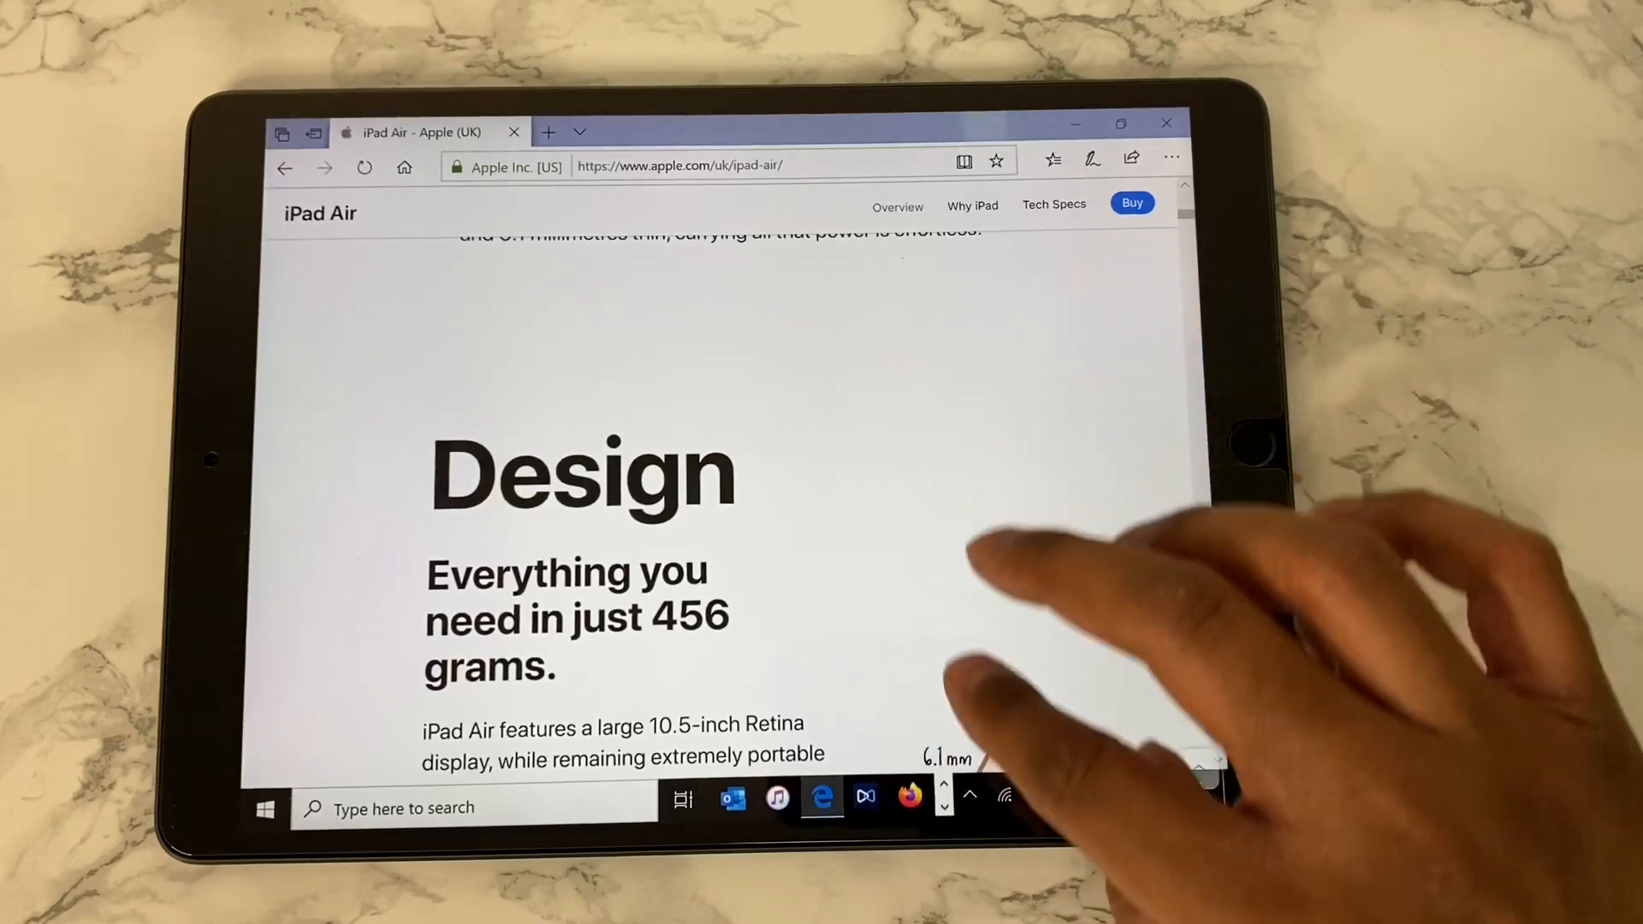
scroll("down", 3)
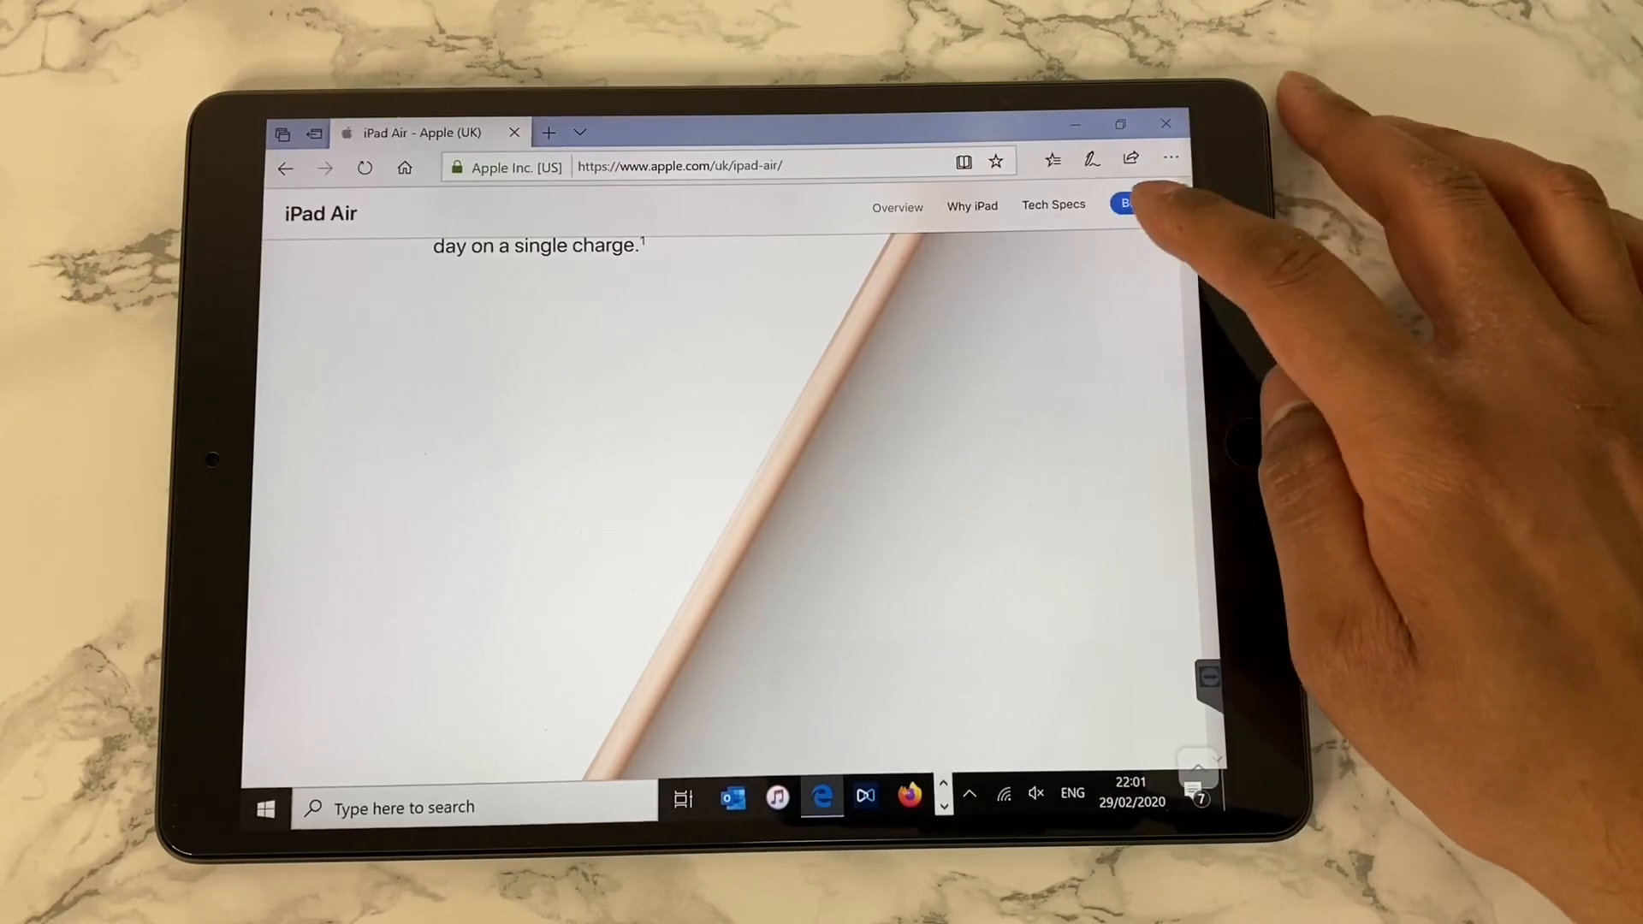
left_click(1128, 204)
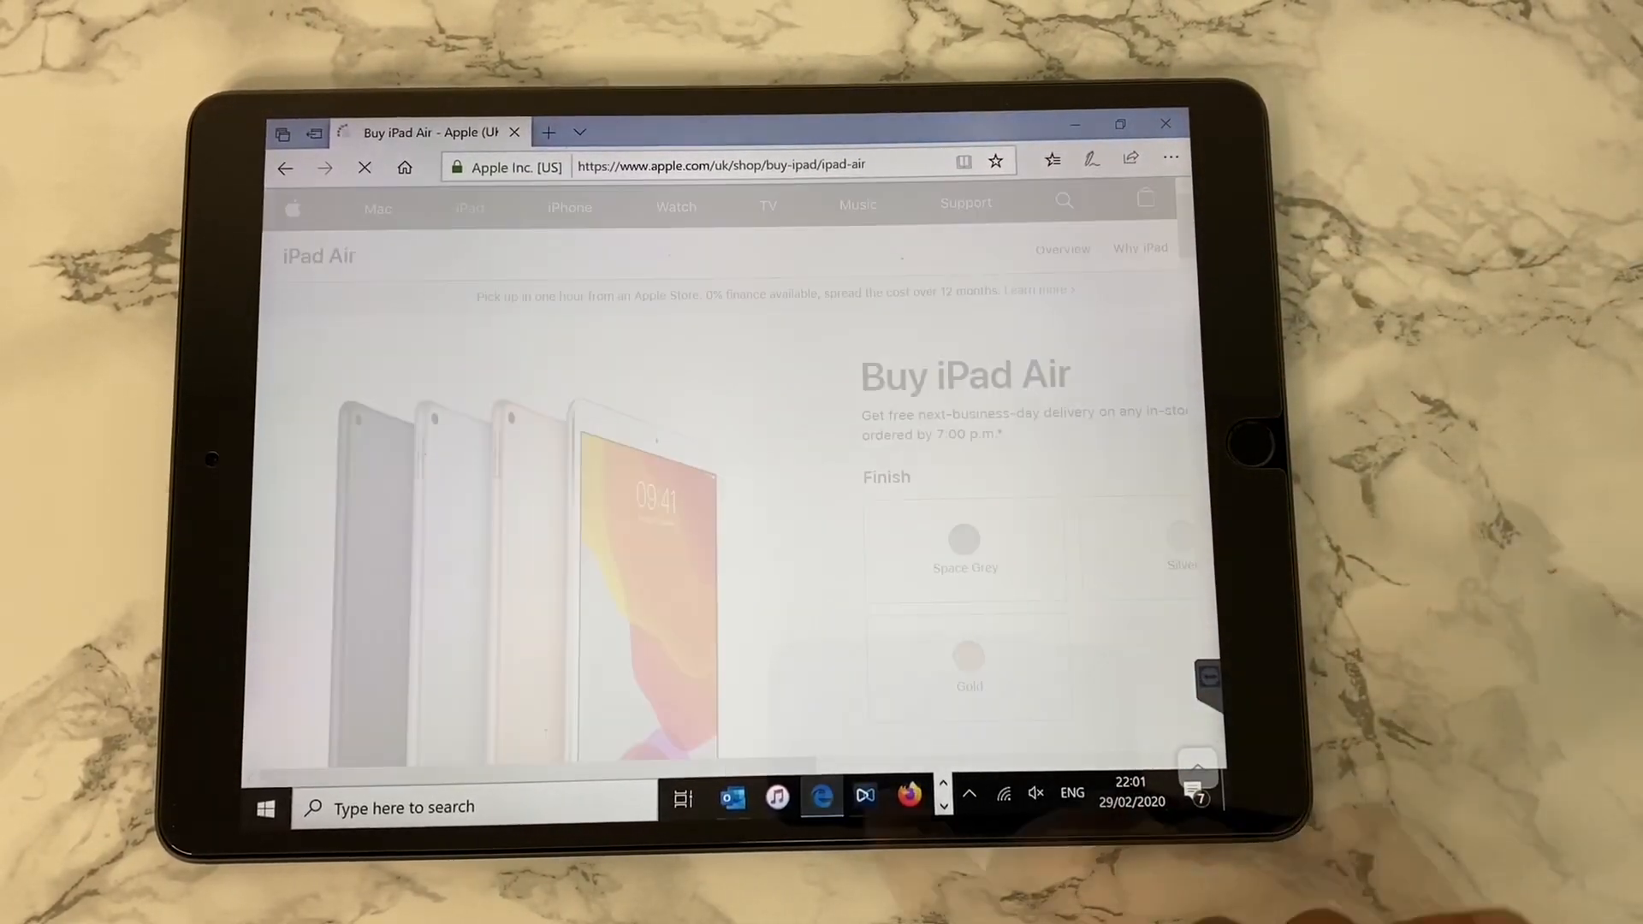
Bring the remote For-iPad folder forward and open man-from-earth.mp4
left_click(733, 807)
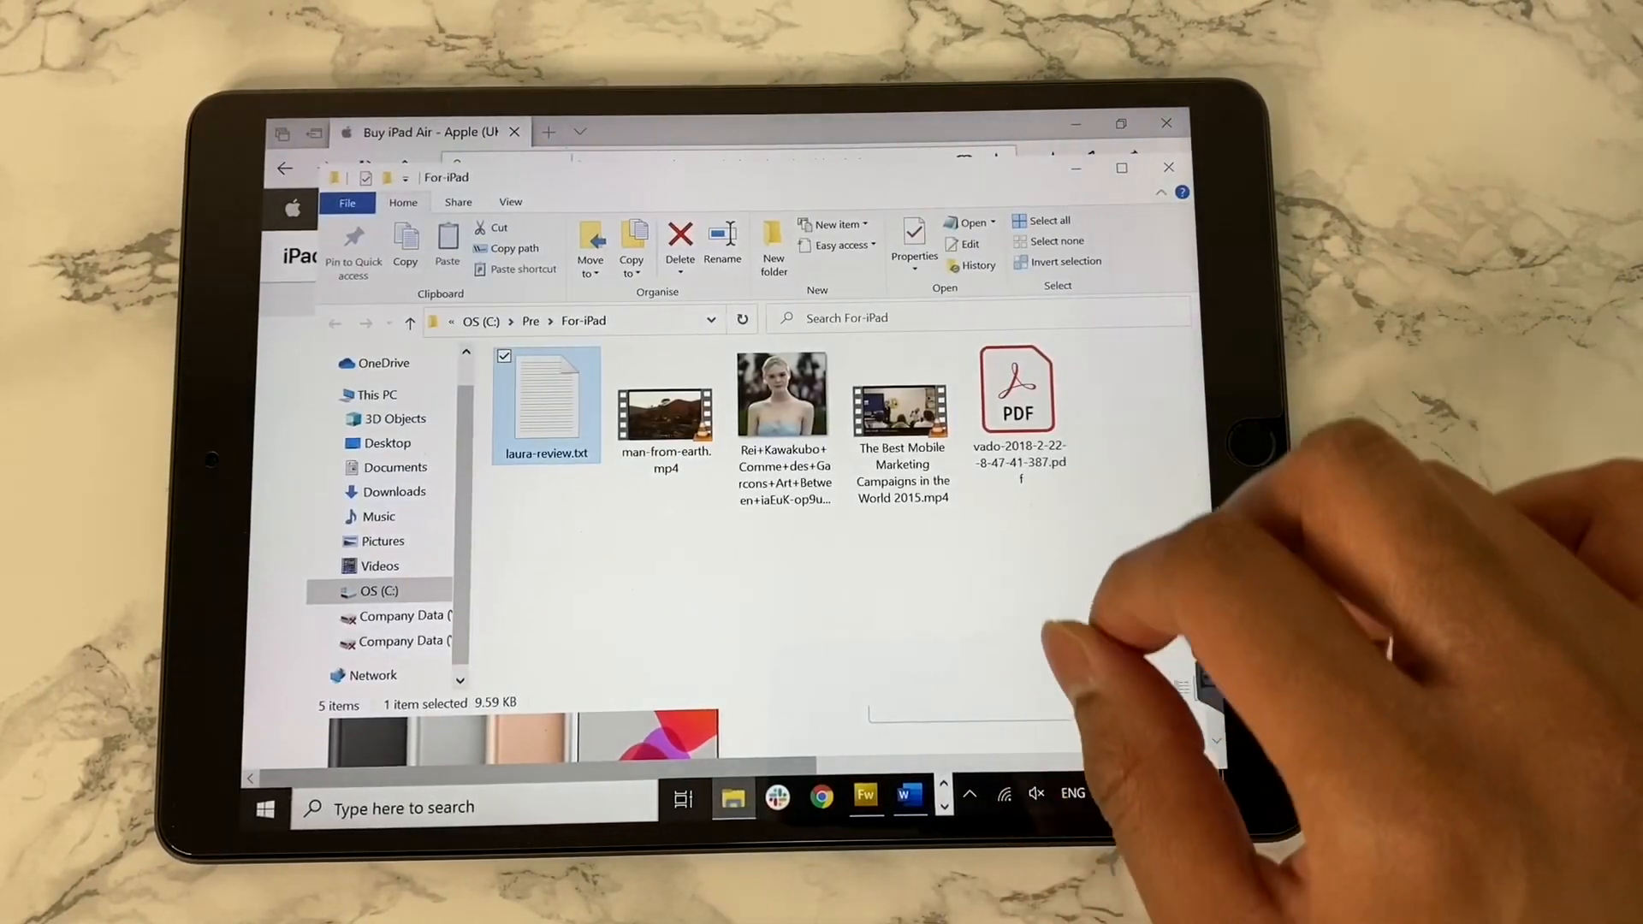
left_click(664, 403)
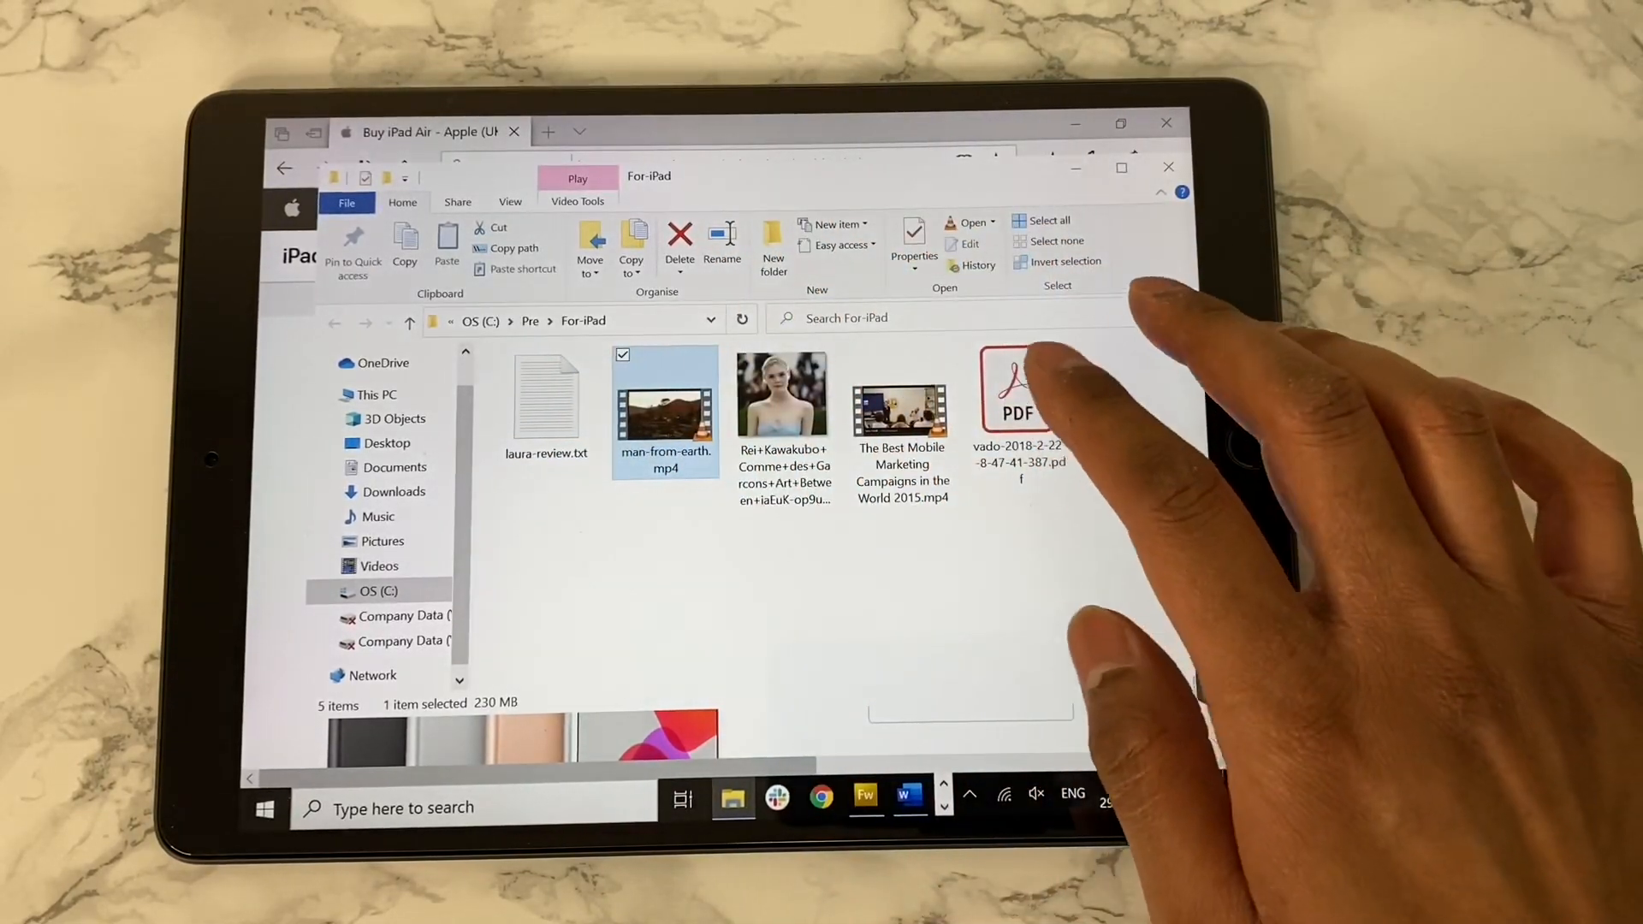
double_click(1016, 387)
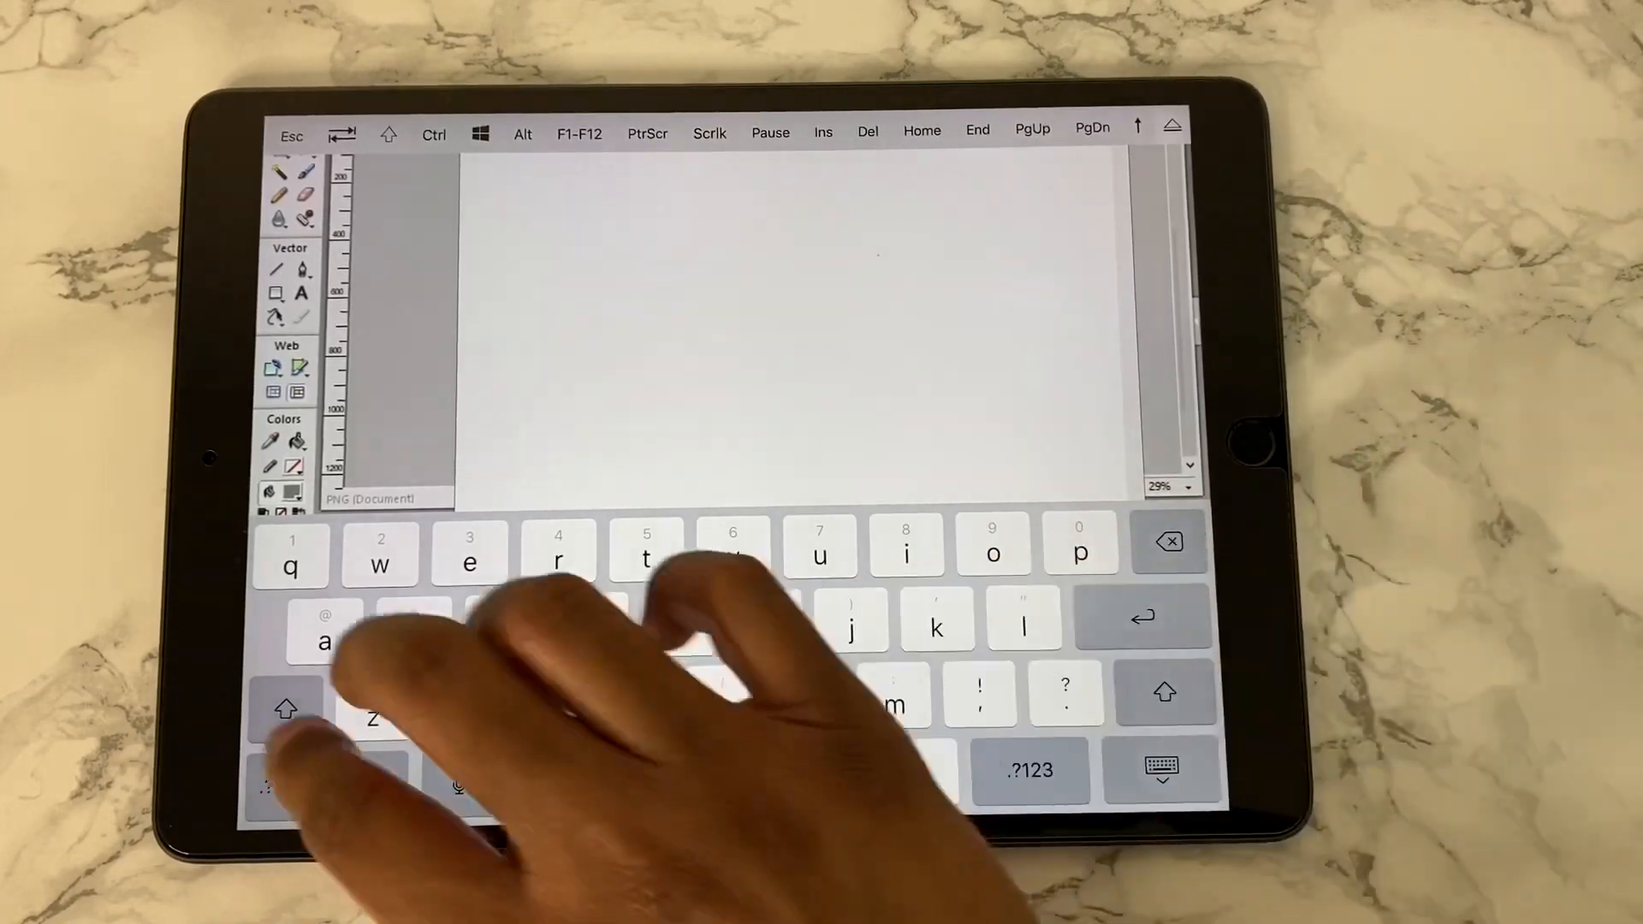
Type 'Please Subscribe' and 'thanks a Lot for watching', fixing the 'Lott' typo
type("Please S")
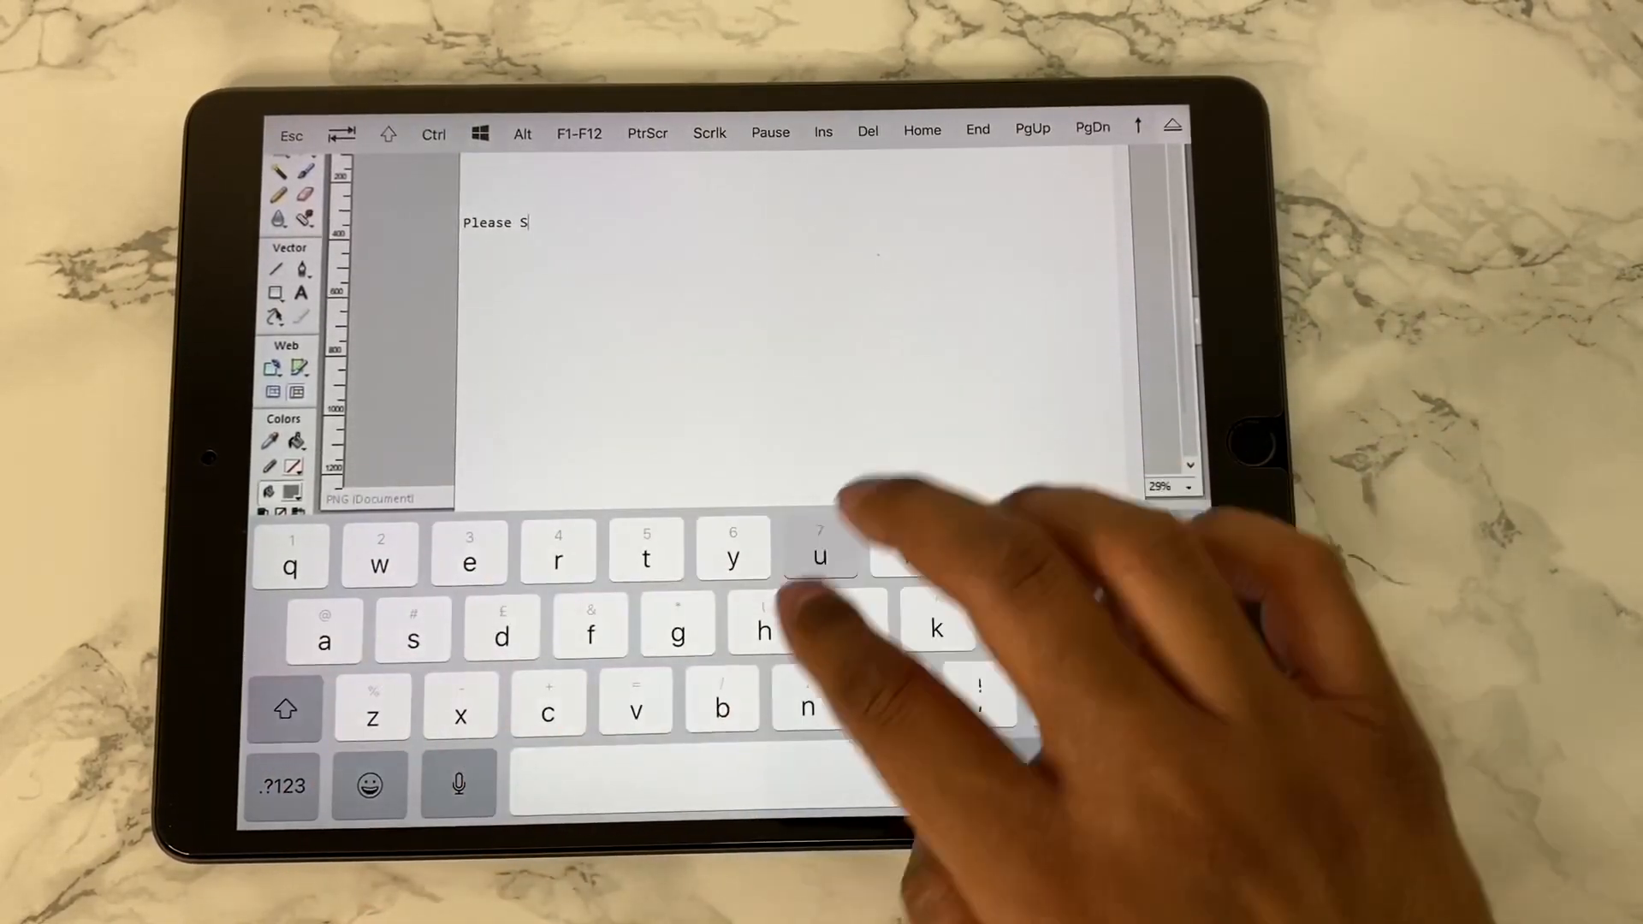
type("ubscribe")
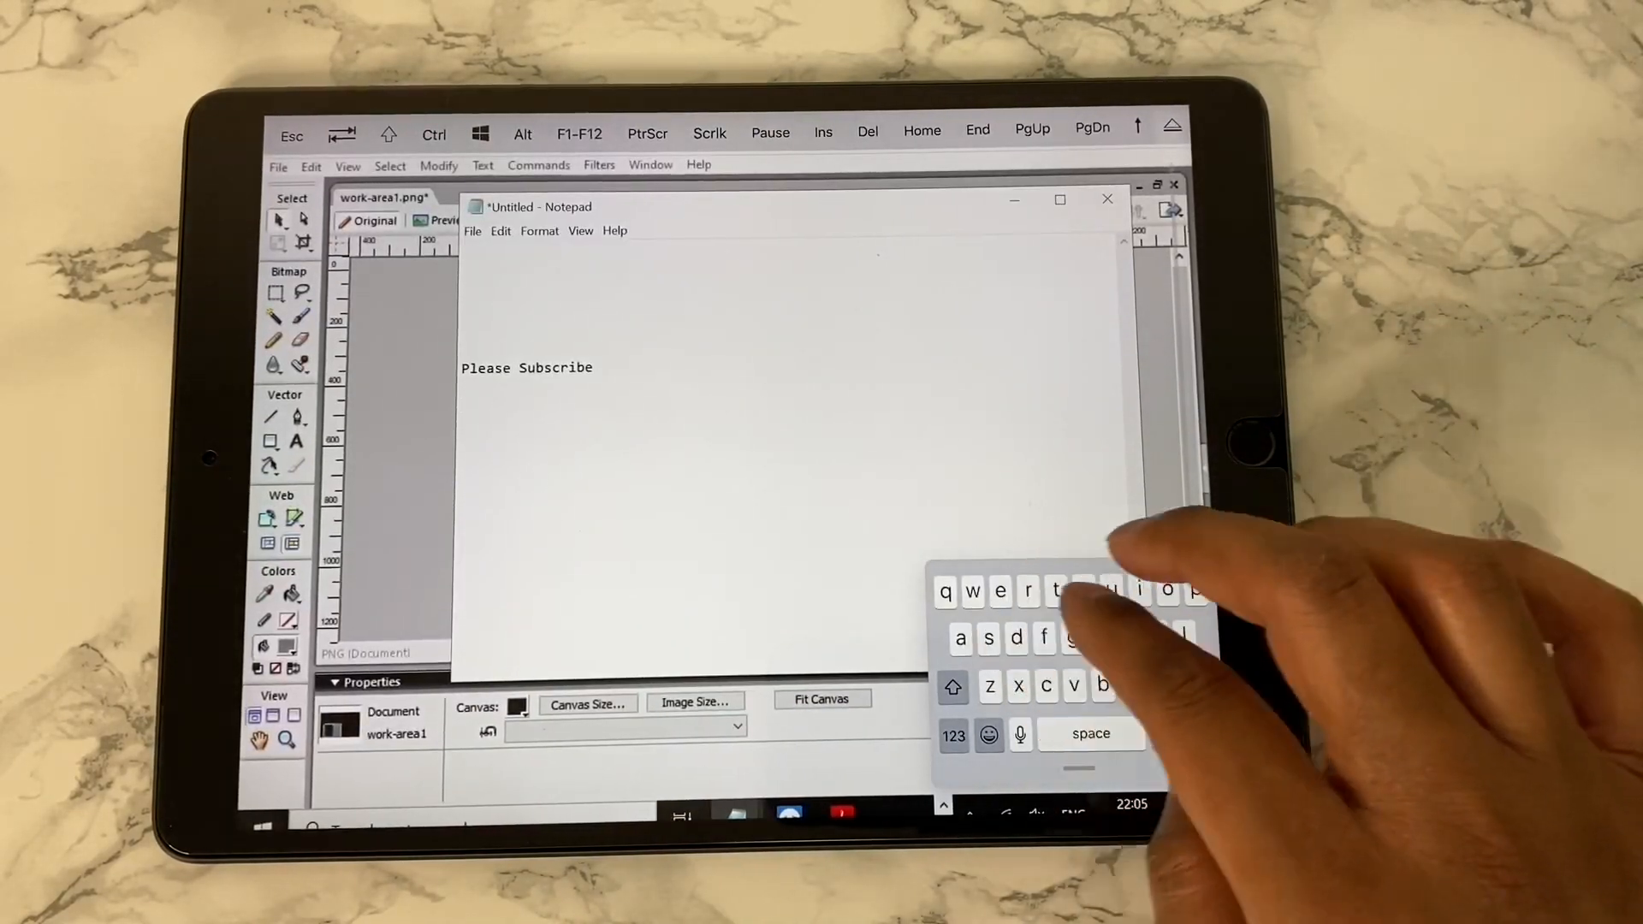
type("thanks a Lott")
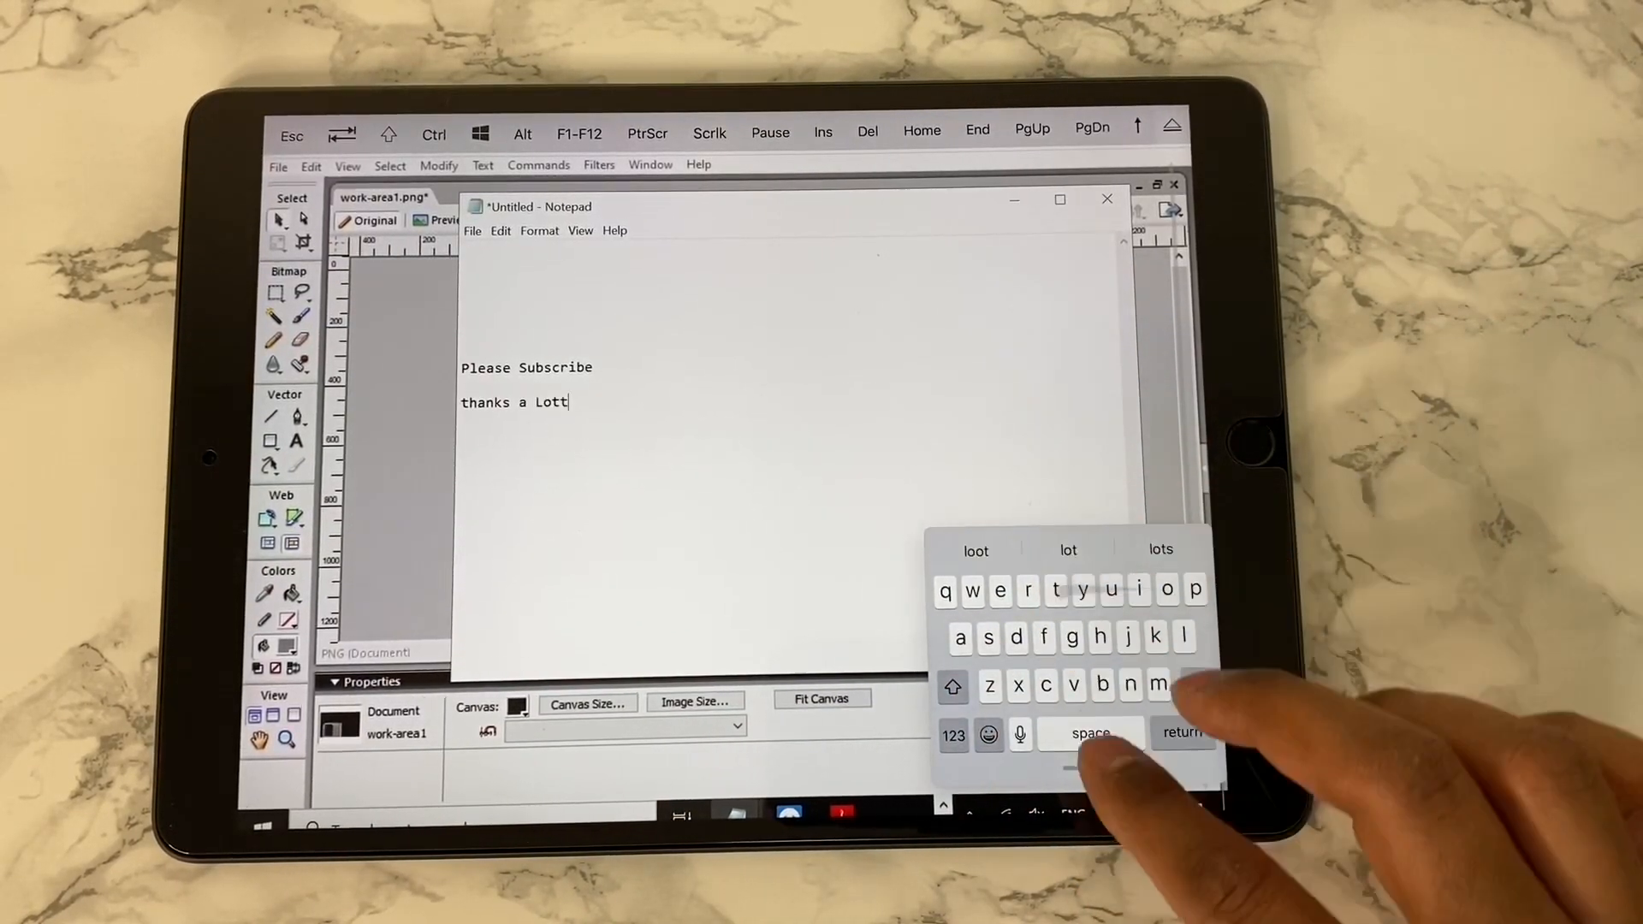
key("backspace")
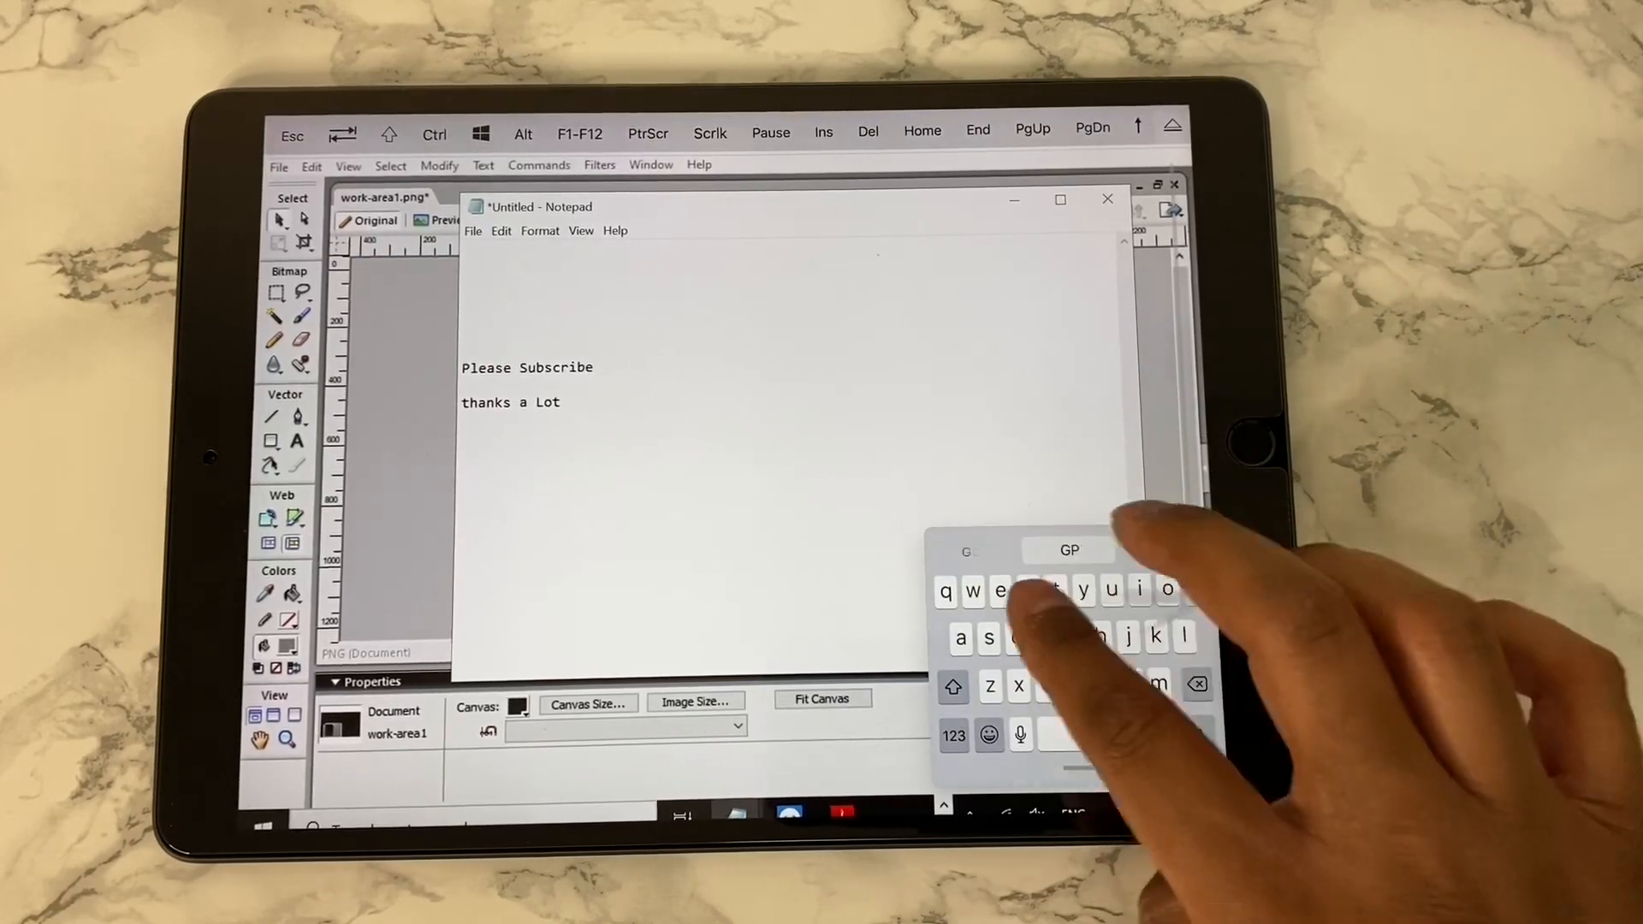
type("for watching")
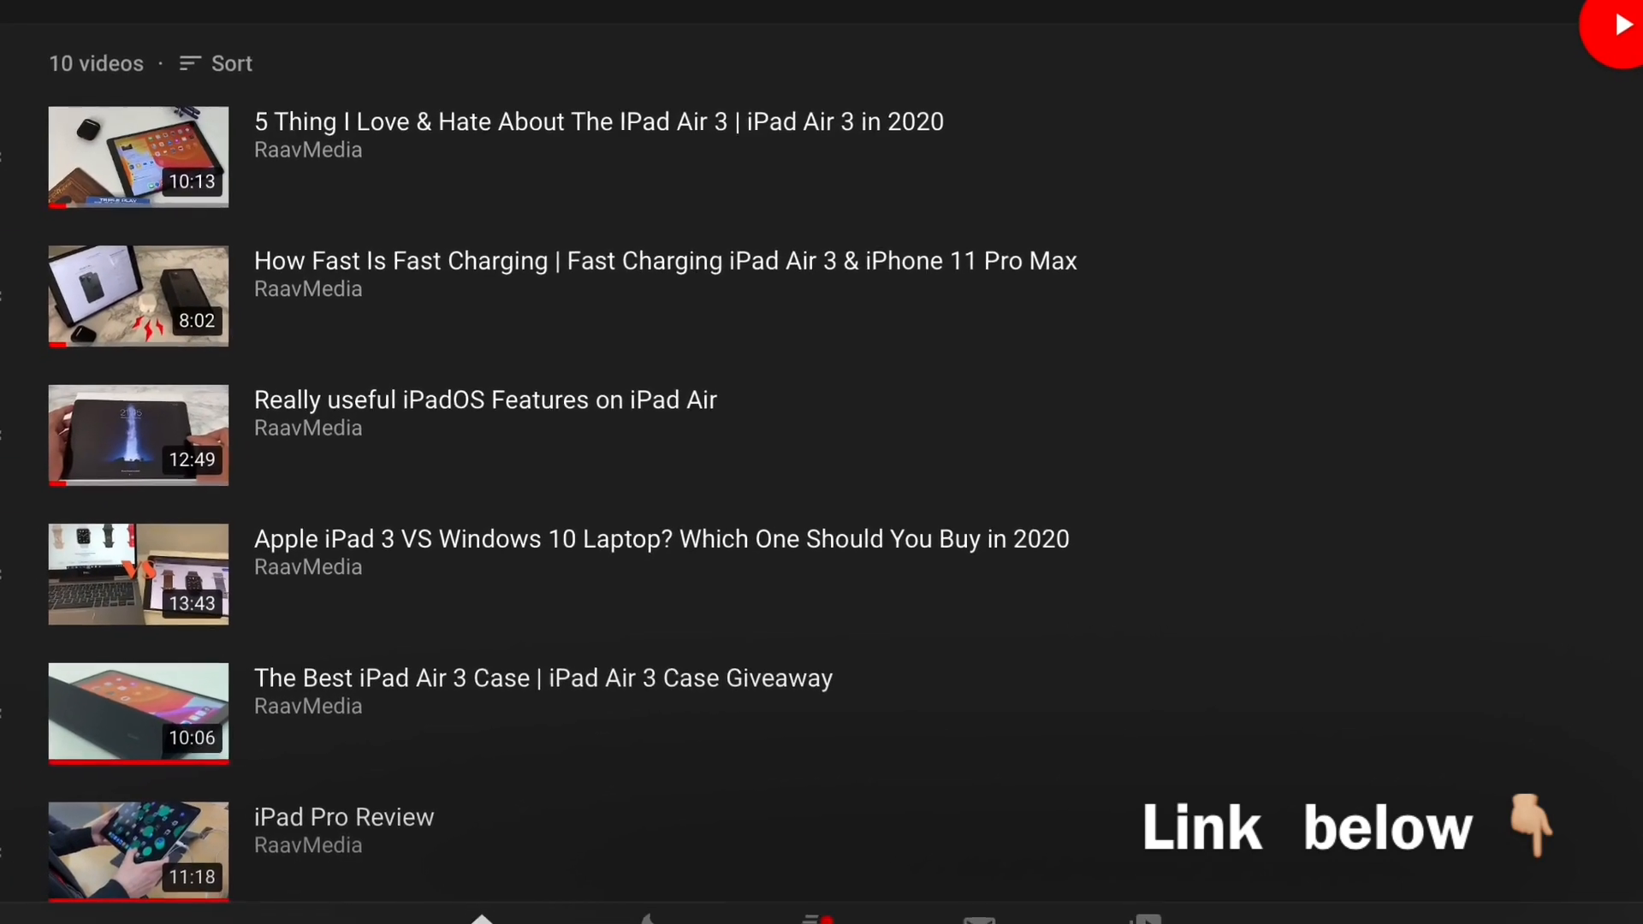
Scroll down through the playlist's 10 iPad videos
scroll("down", 3)
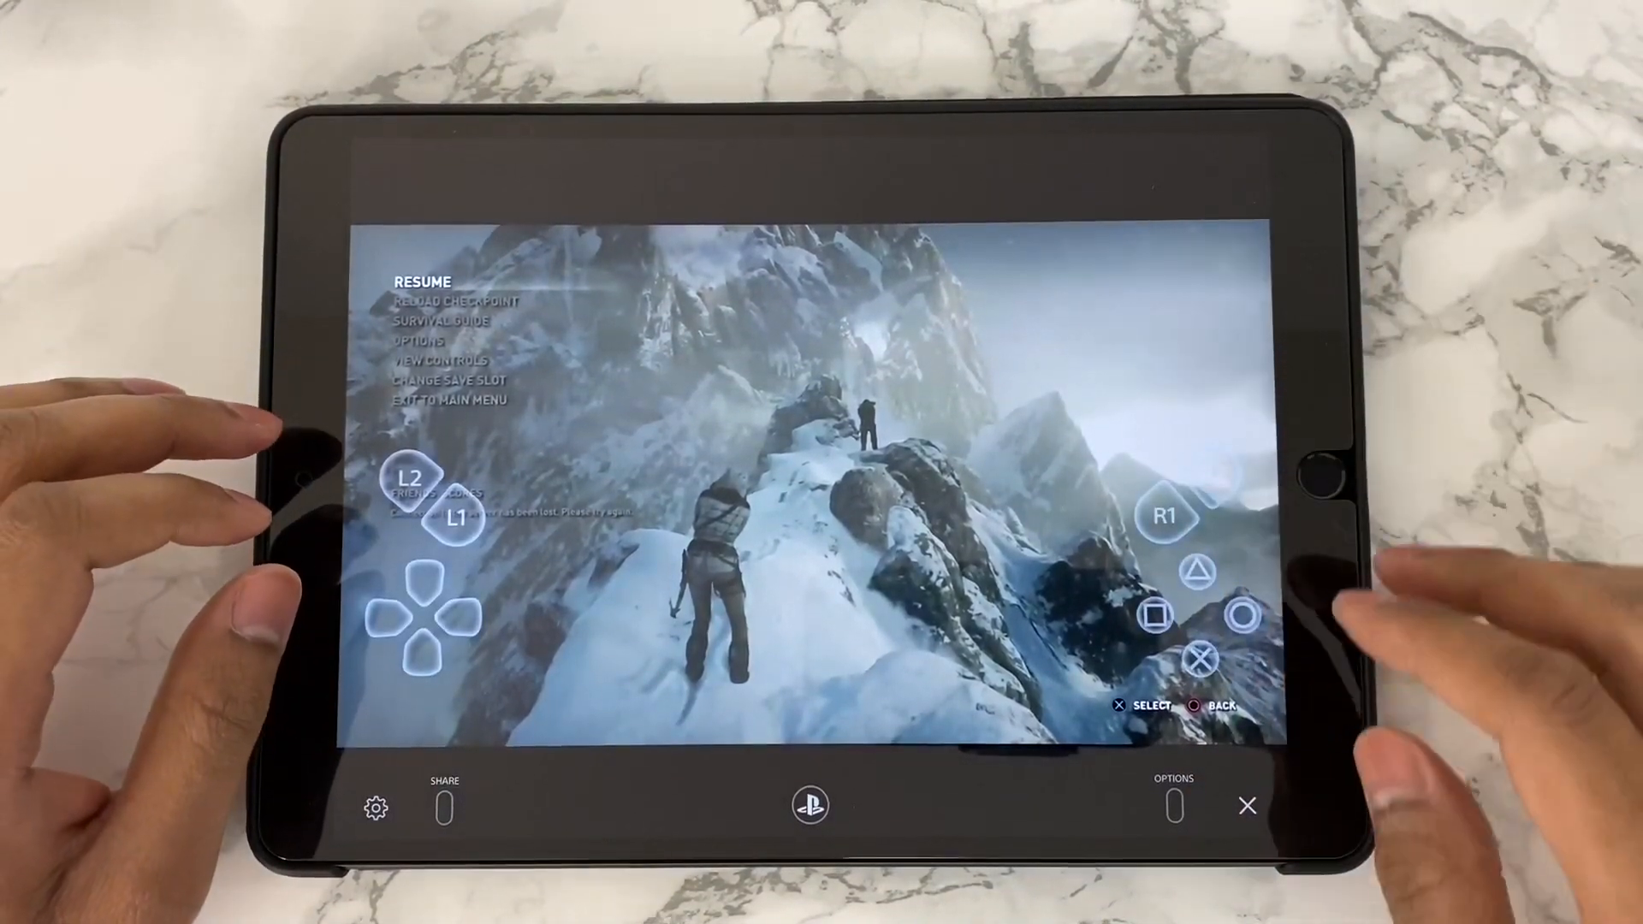
Resume the PS4 game from its pause menu using the on-screen X button
left_click(422, 280)
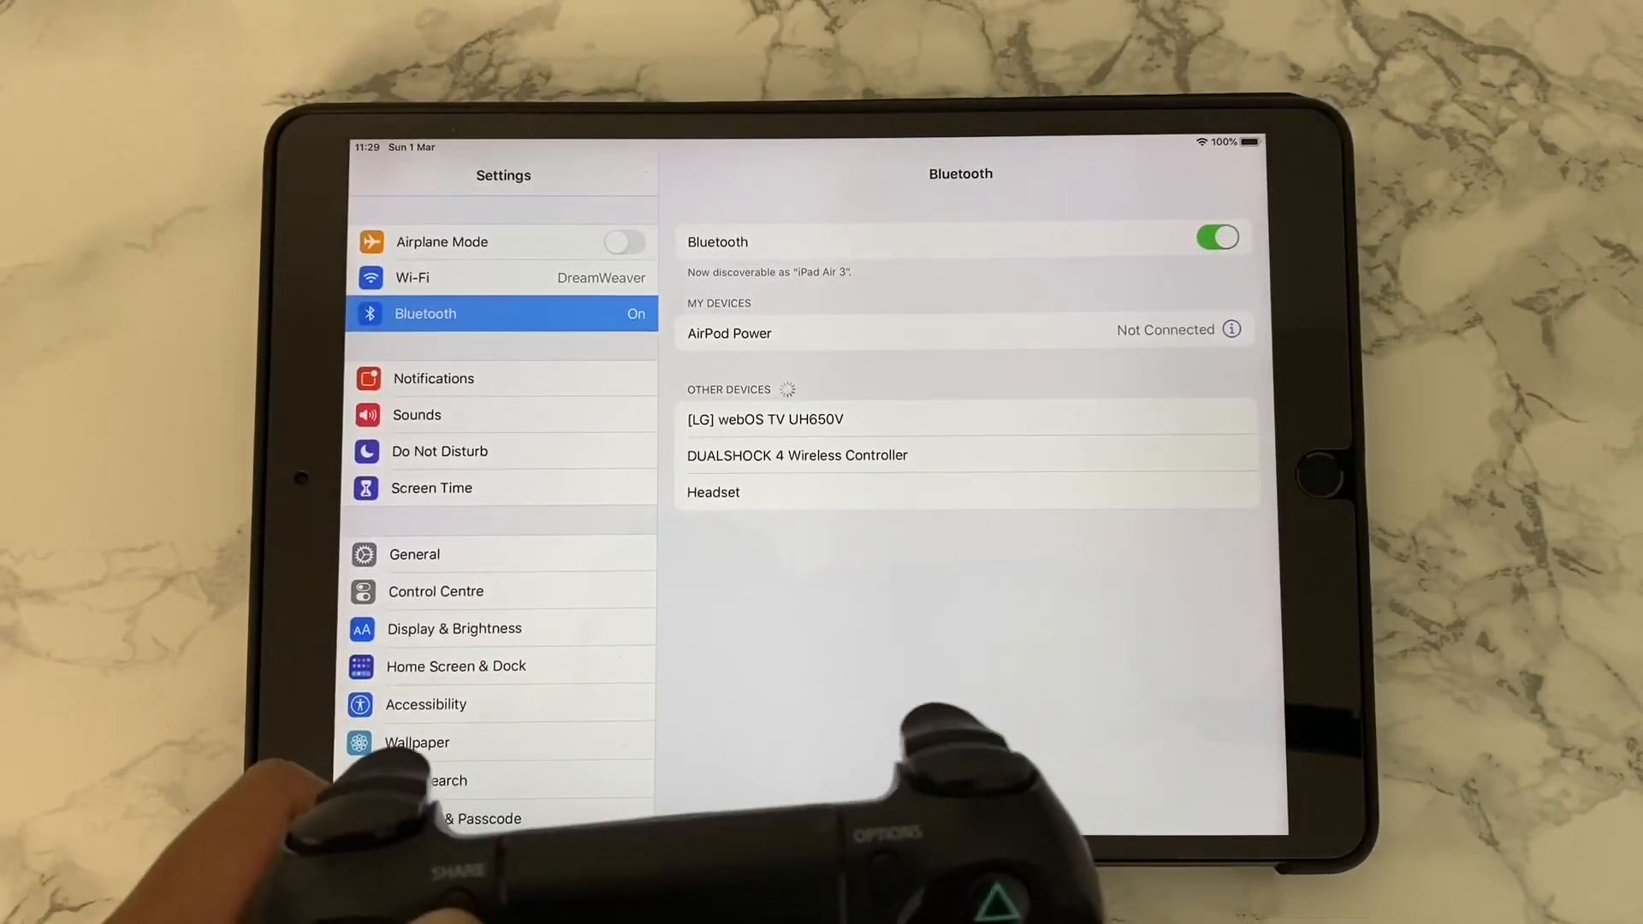
Pair the DUALSHOCK 4 Wireless Controller from Bluetooth's Other Devices
left_click(797, 455)
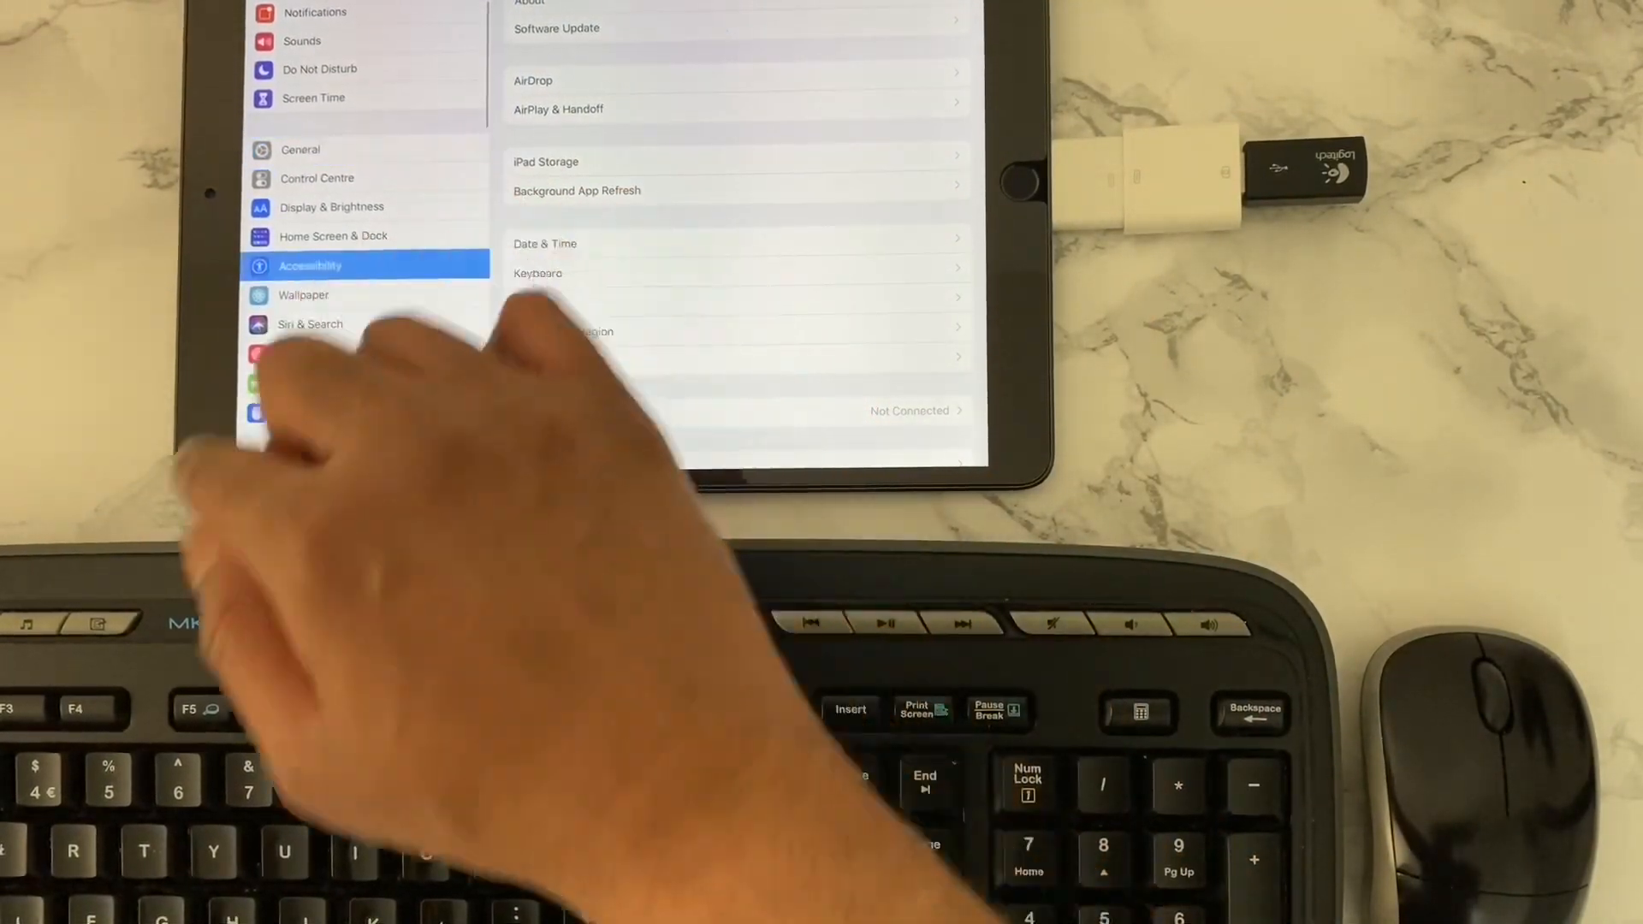
Open Accessibility with the mouse and scroll its vision and motor options
left_click(309, 265)
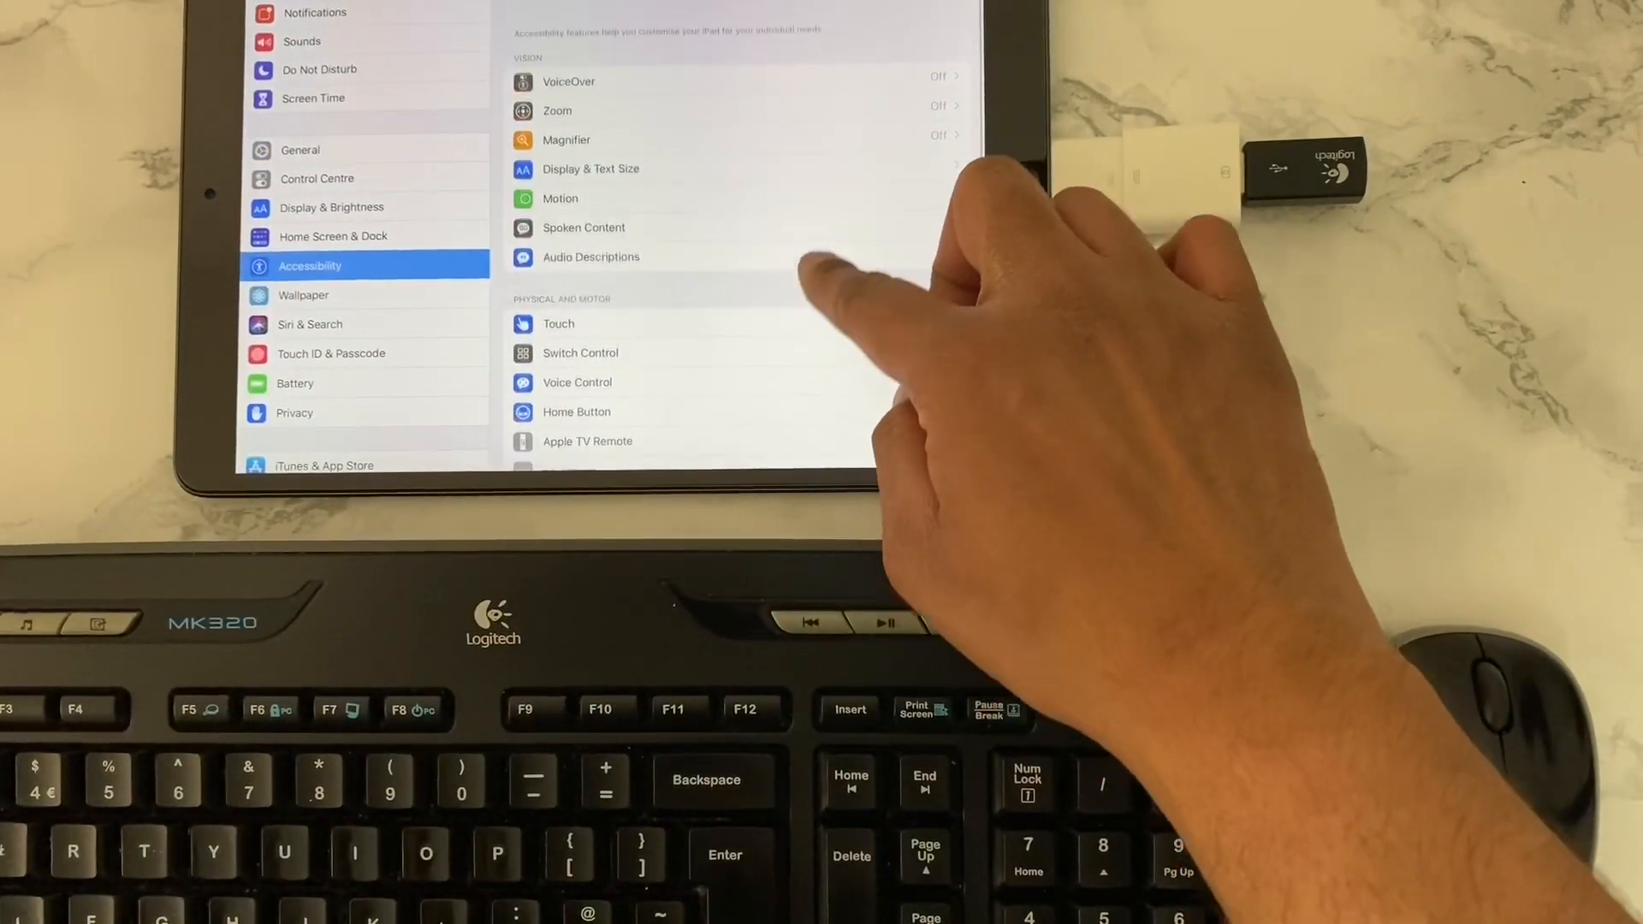
scroll("down", 3)
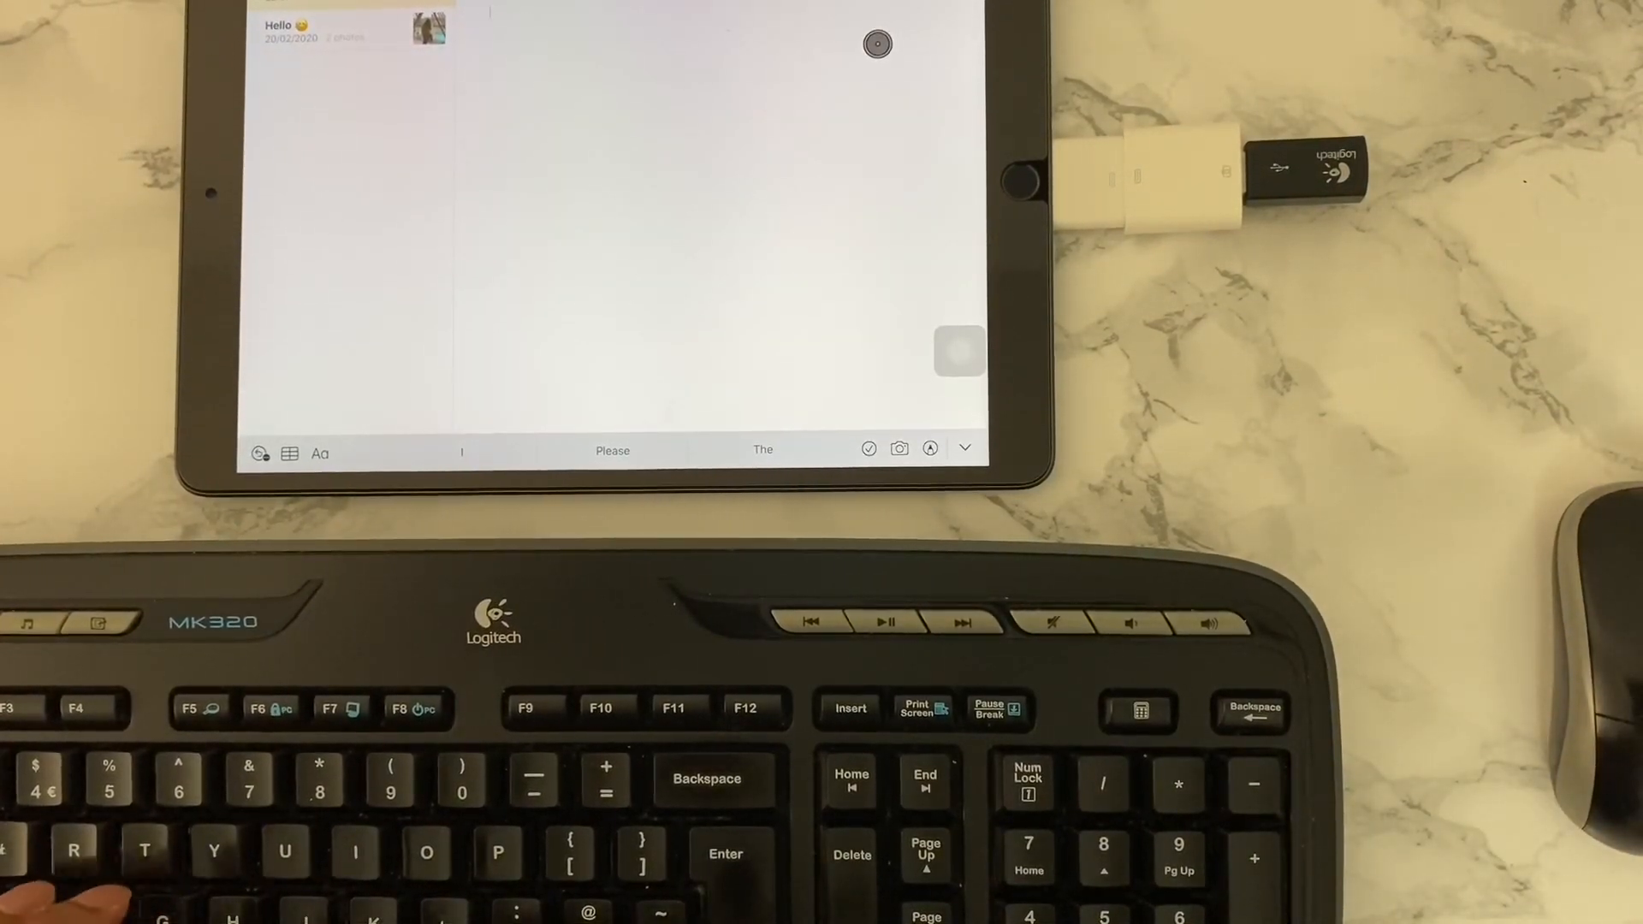
Type 'Thanks for watching my video. Please subscribe to show your support.' and begin a sign-off
type("Thn")
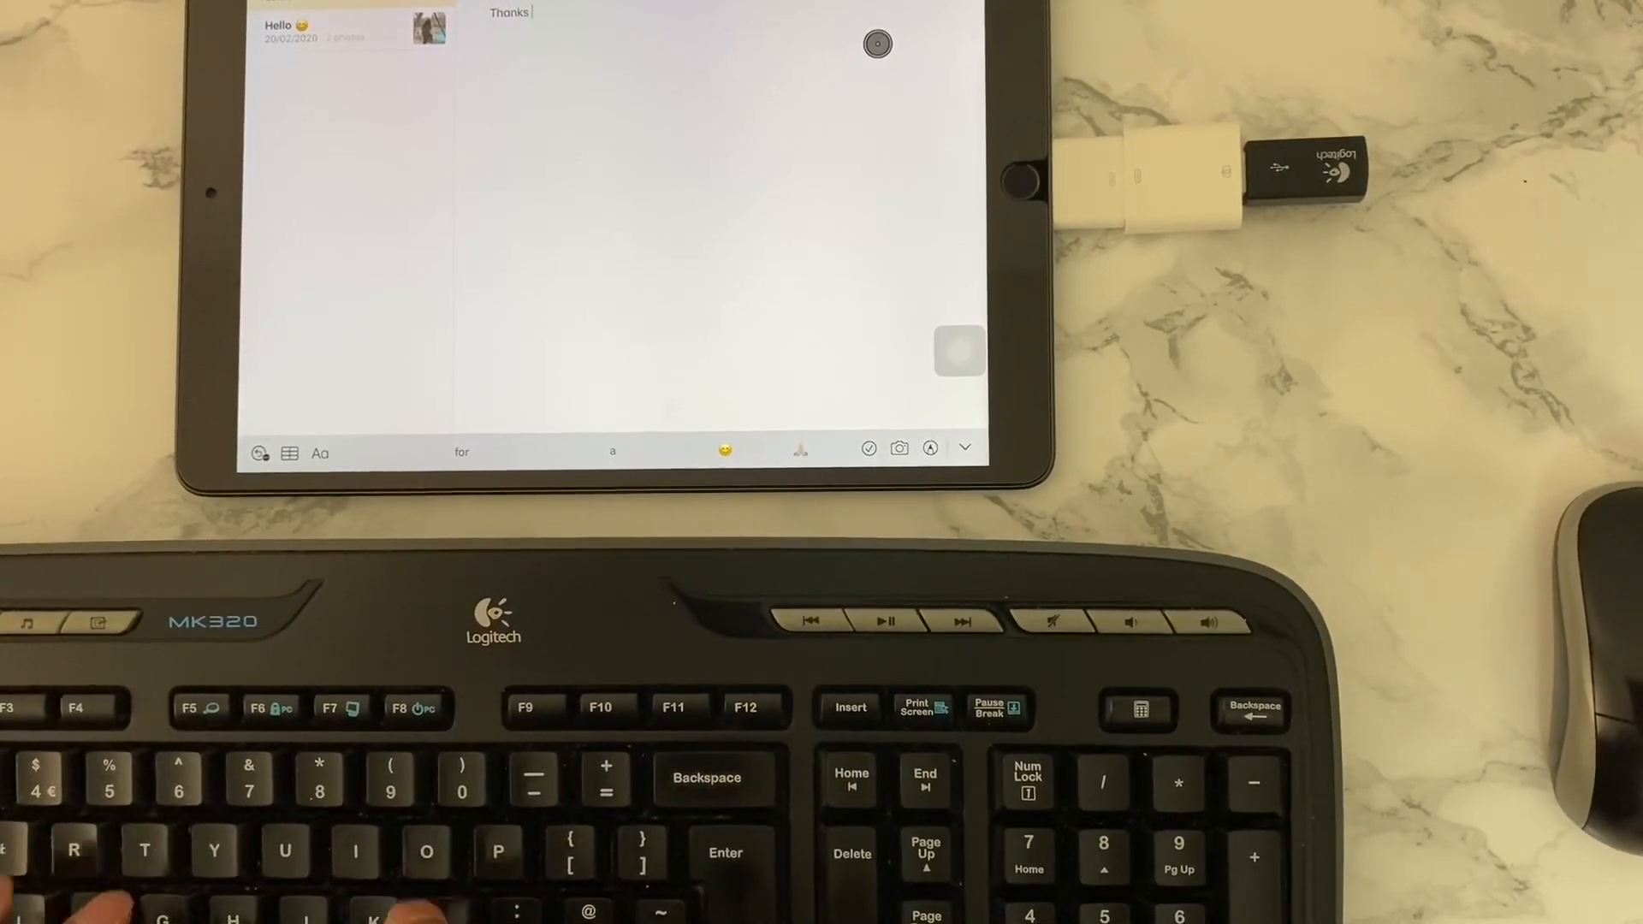
type("for watching my")
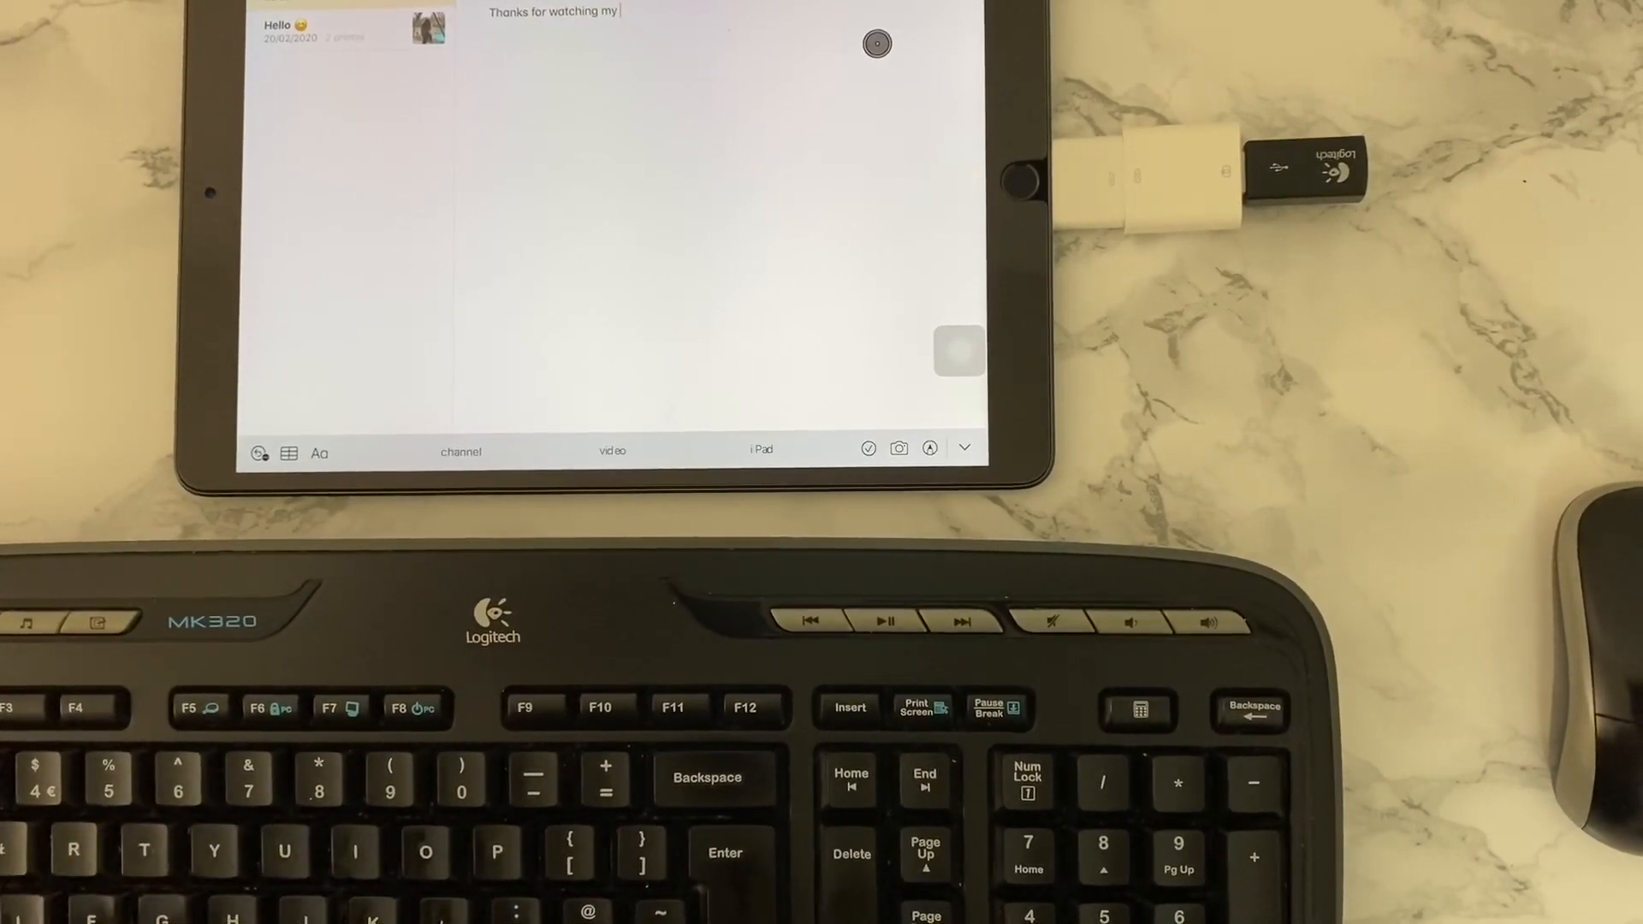
type("video.")
type("P")
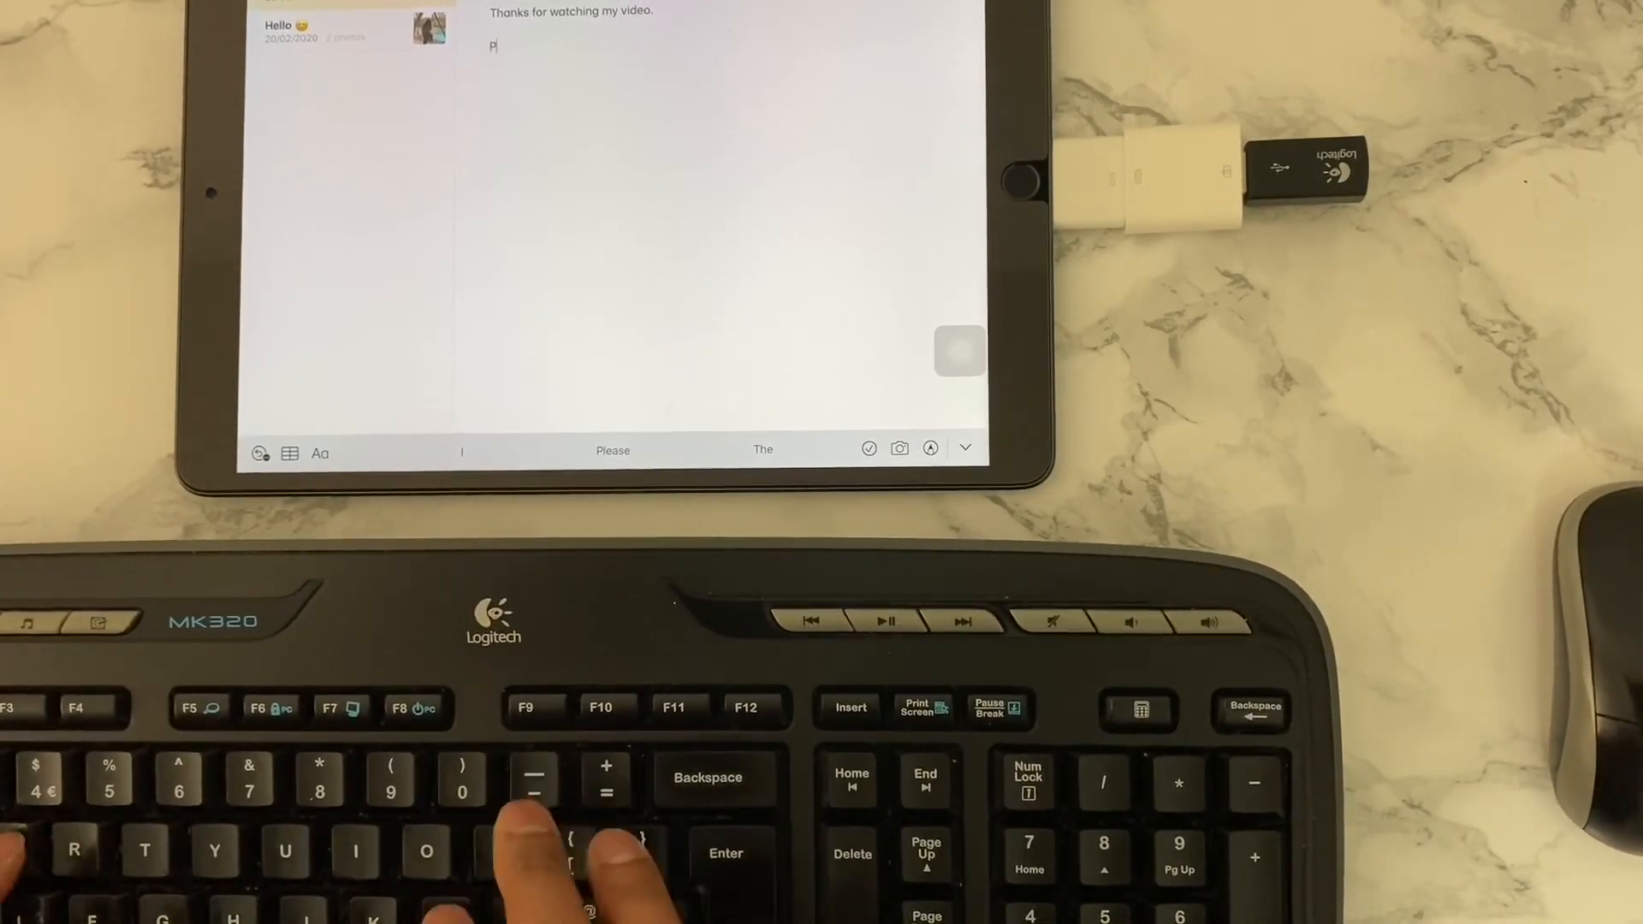
type("lease subscribe t")
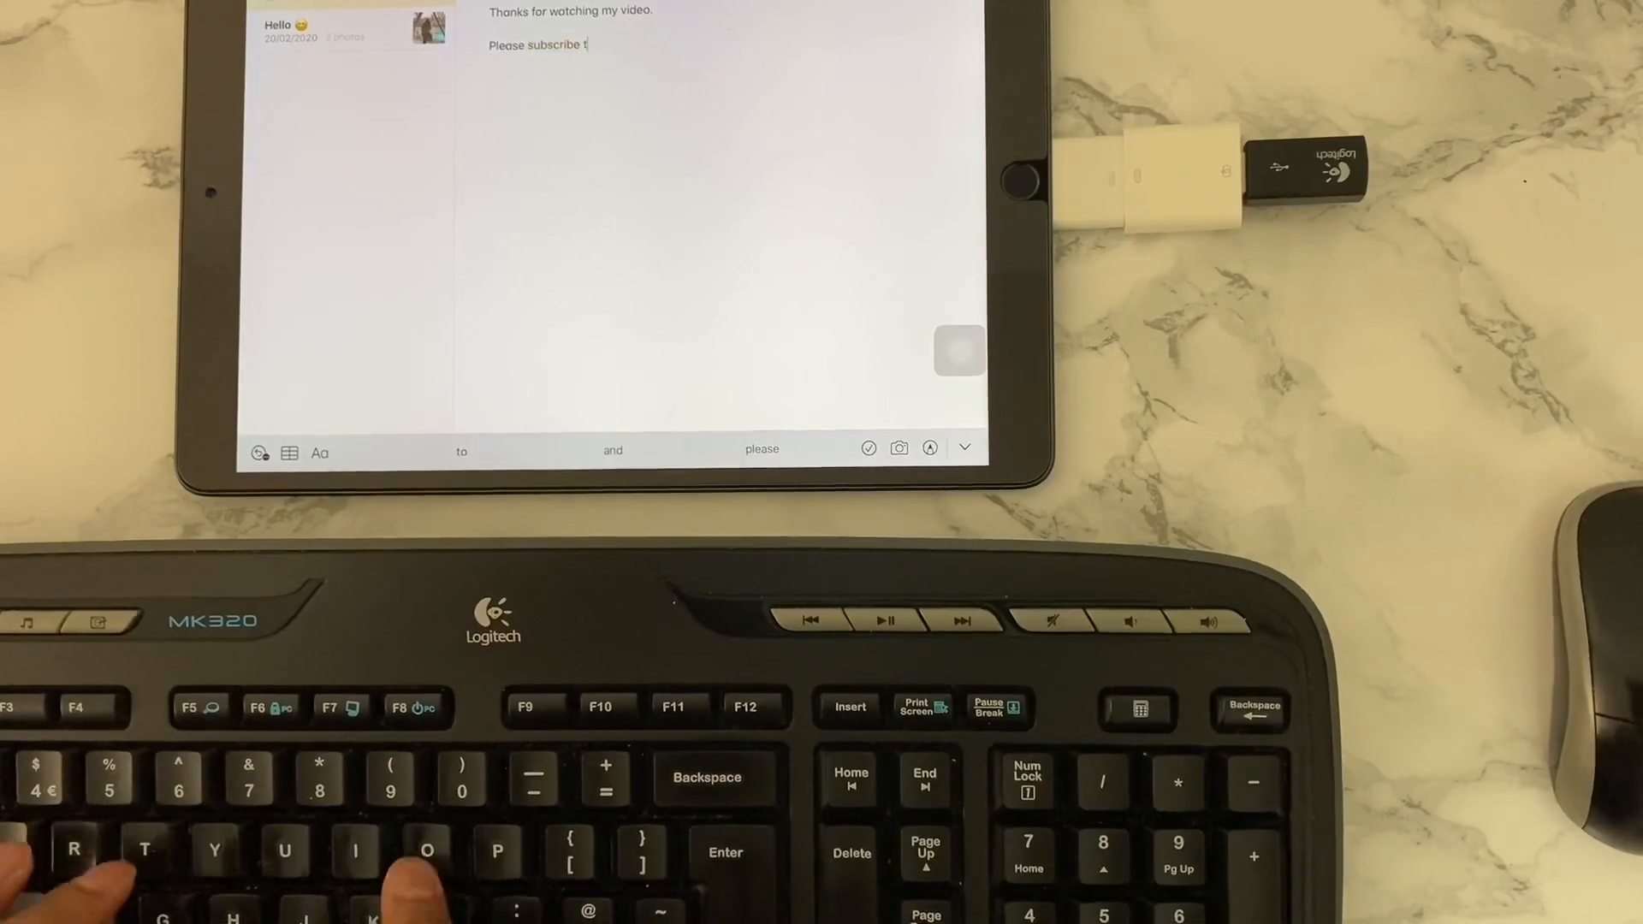
type("o show your support.")
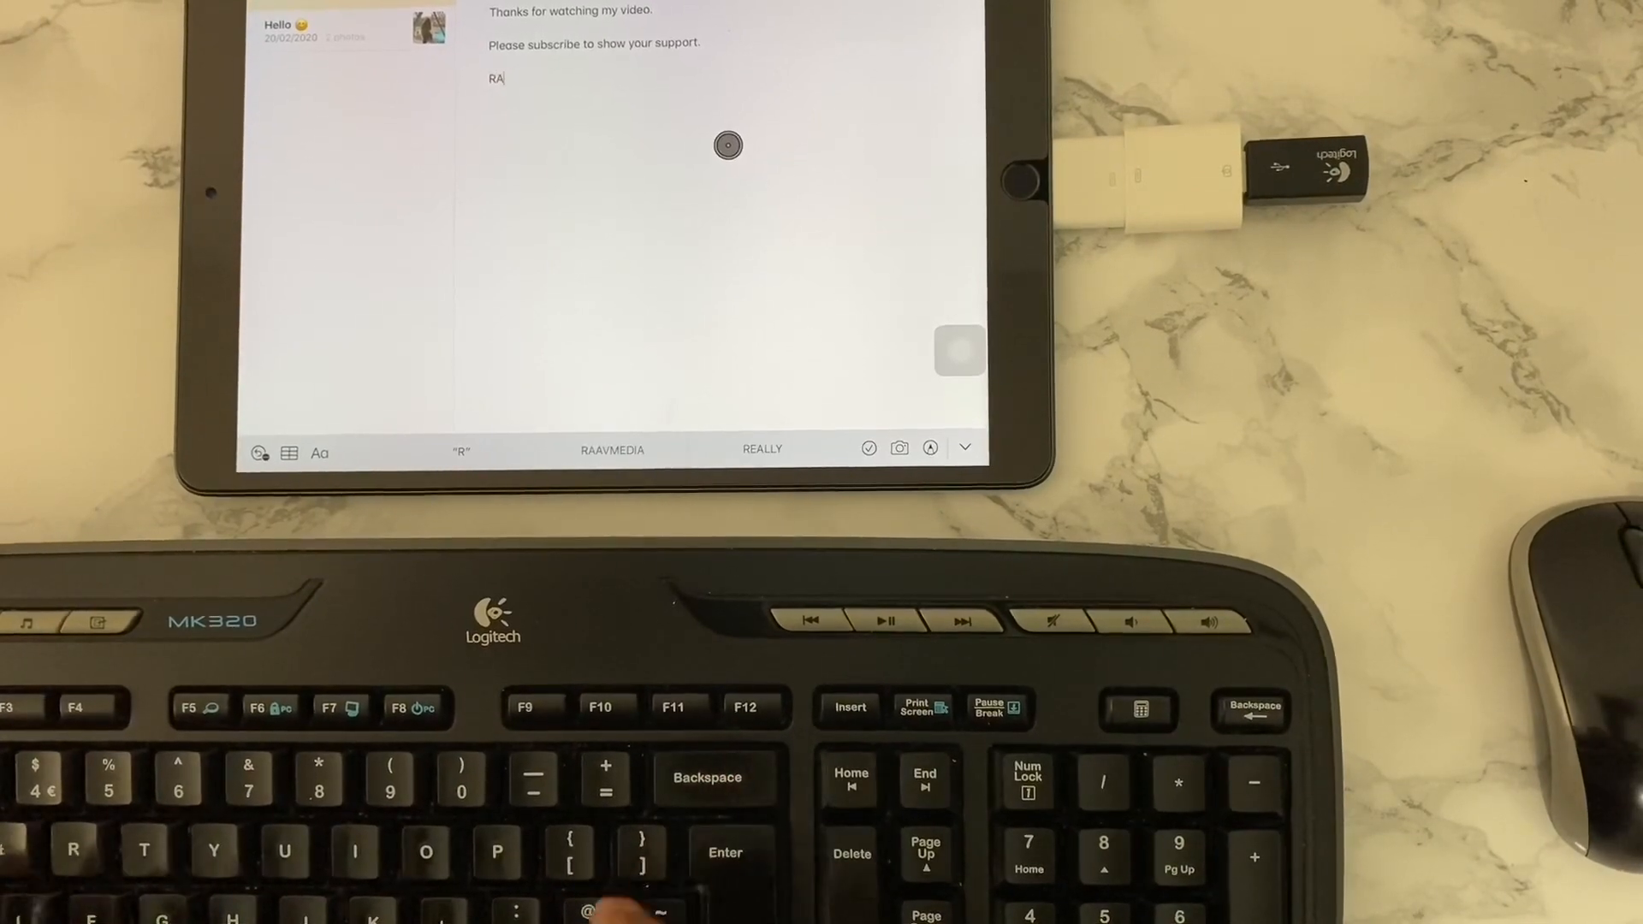
type("AVMED")
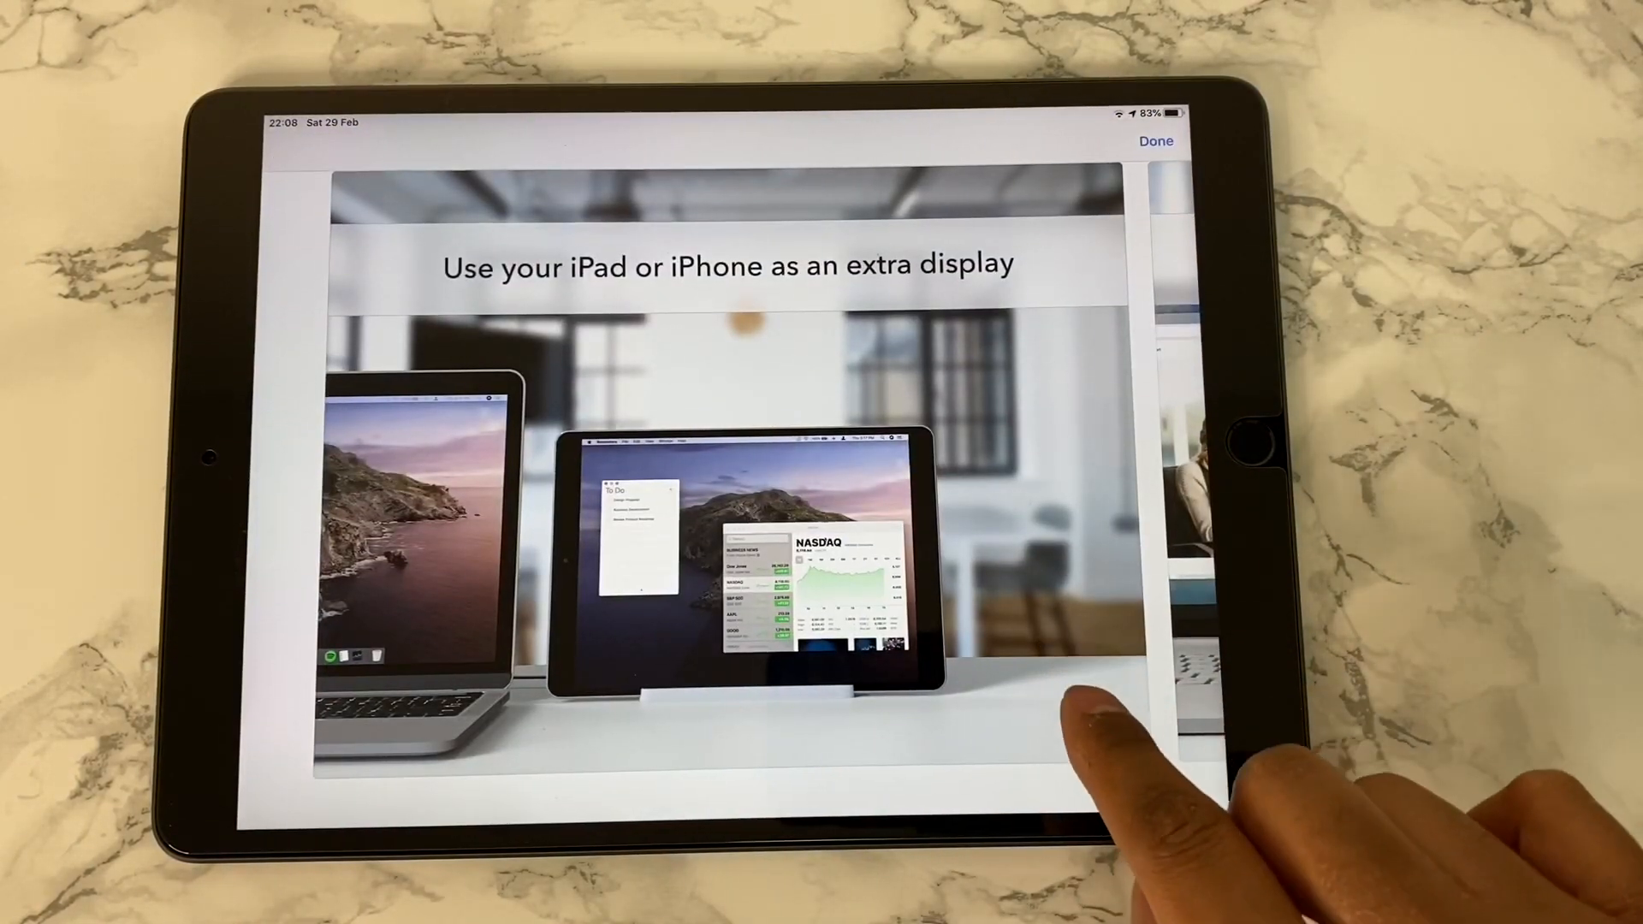
Browse the £9.99 Duet Display App Store page's screenshots and description
scroll("left", 3)
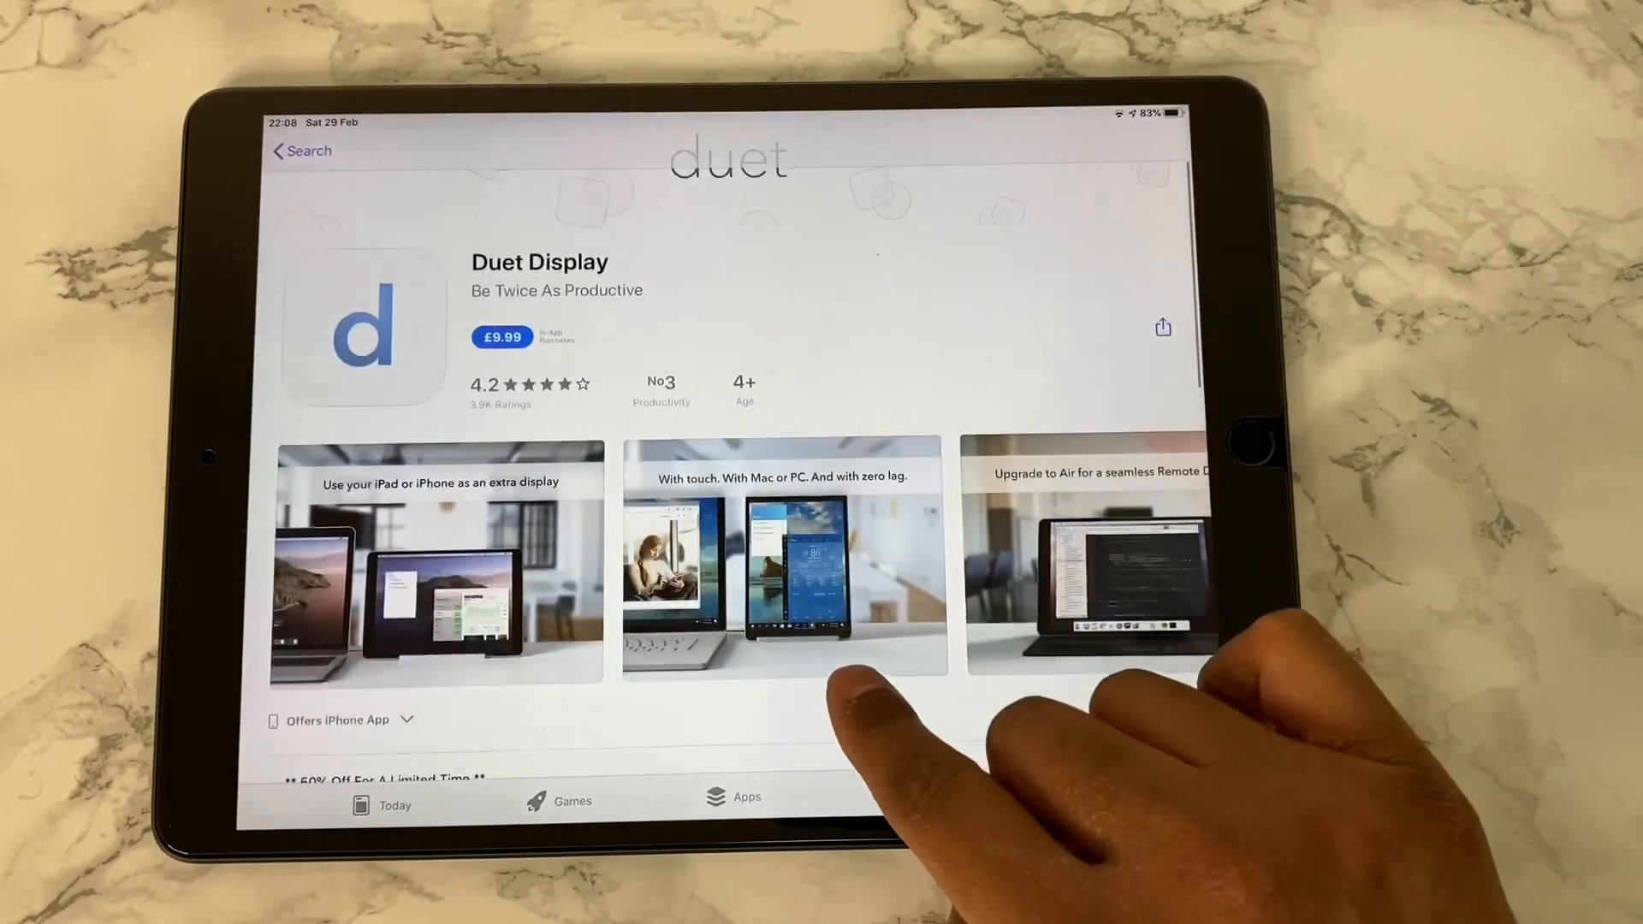
scroll("down", 3)
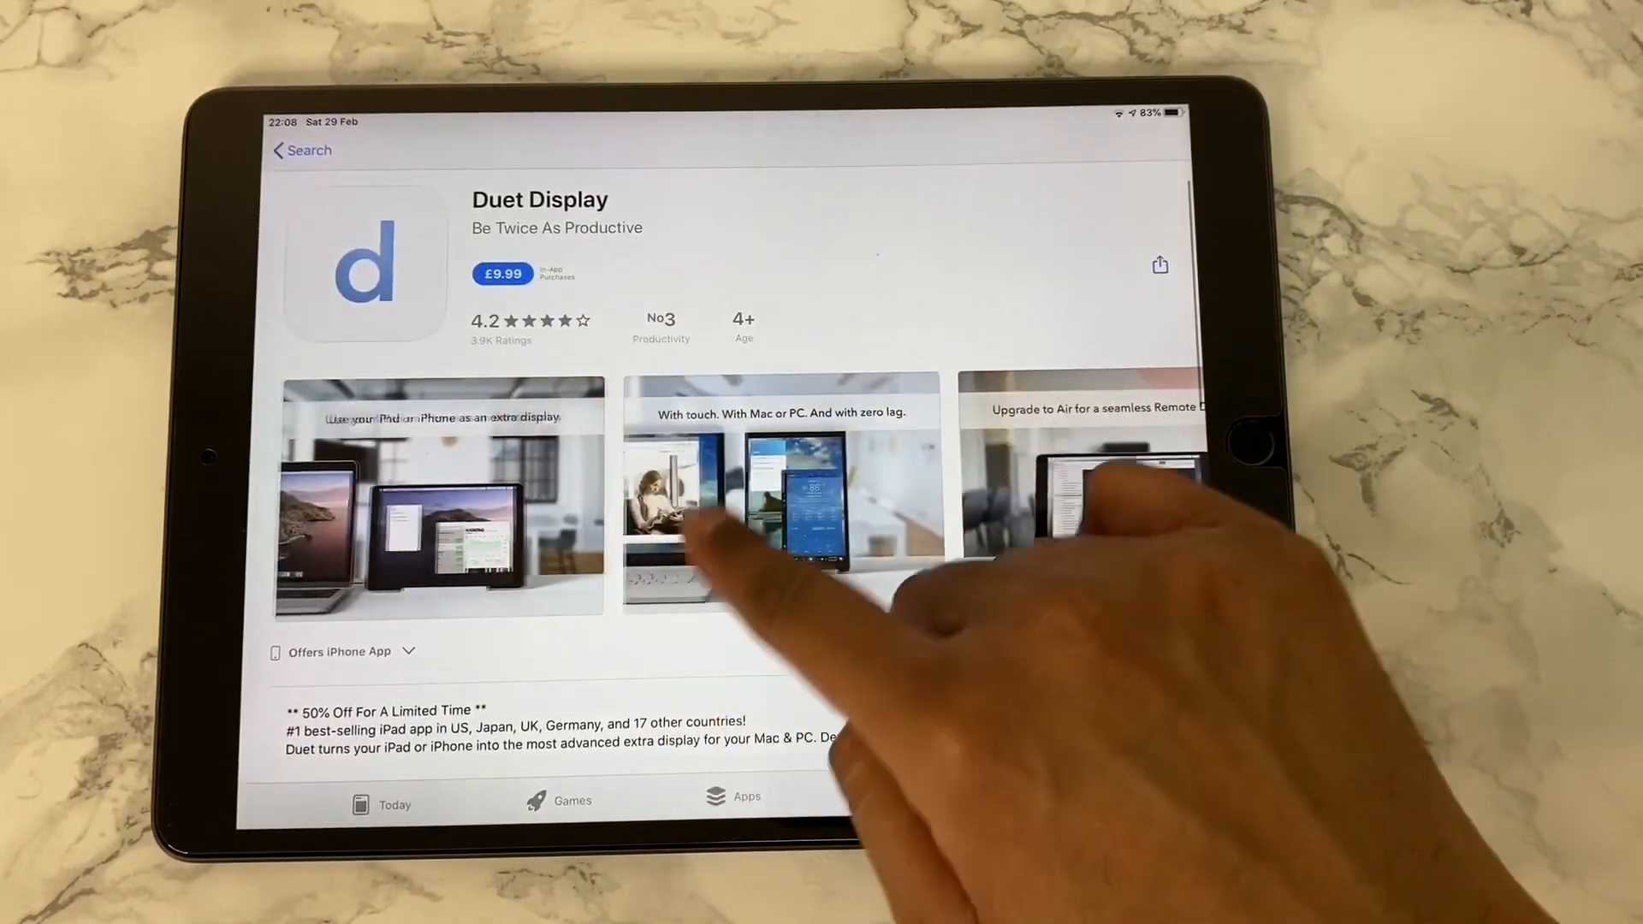
scroll("down", 3)
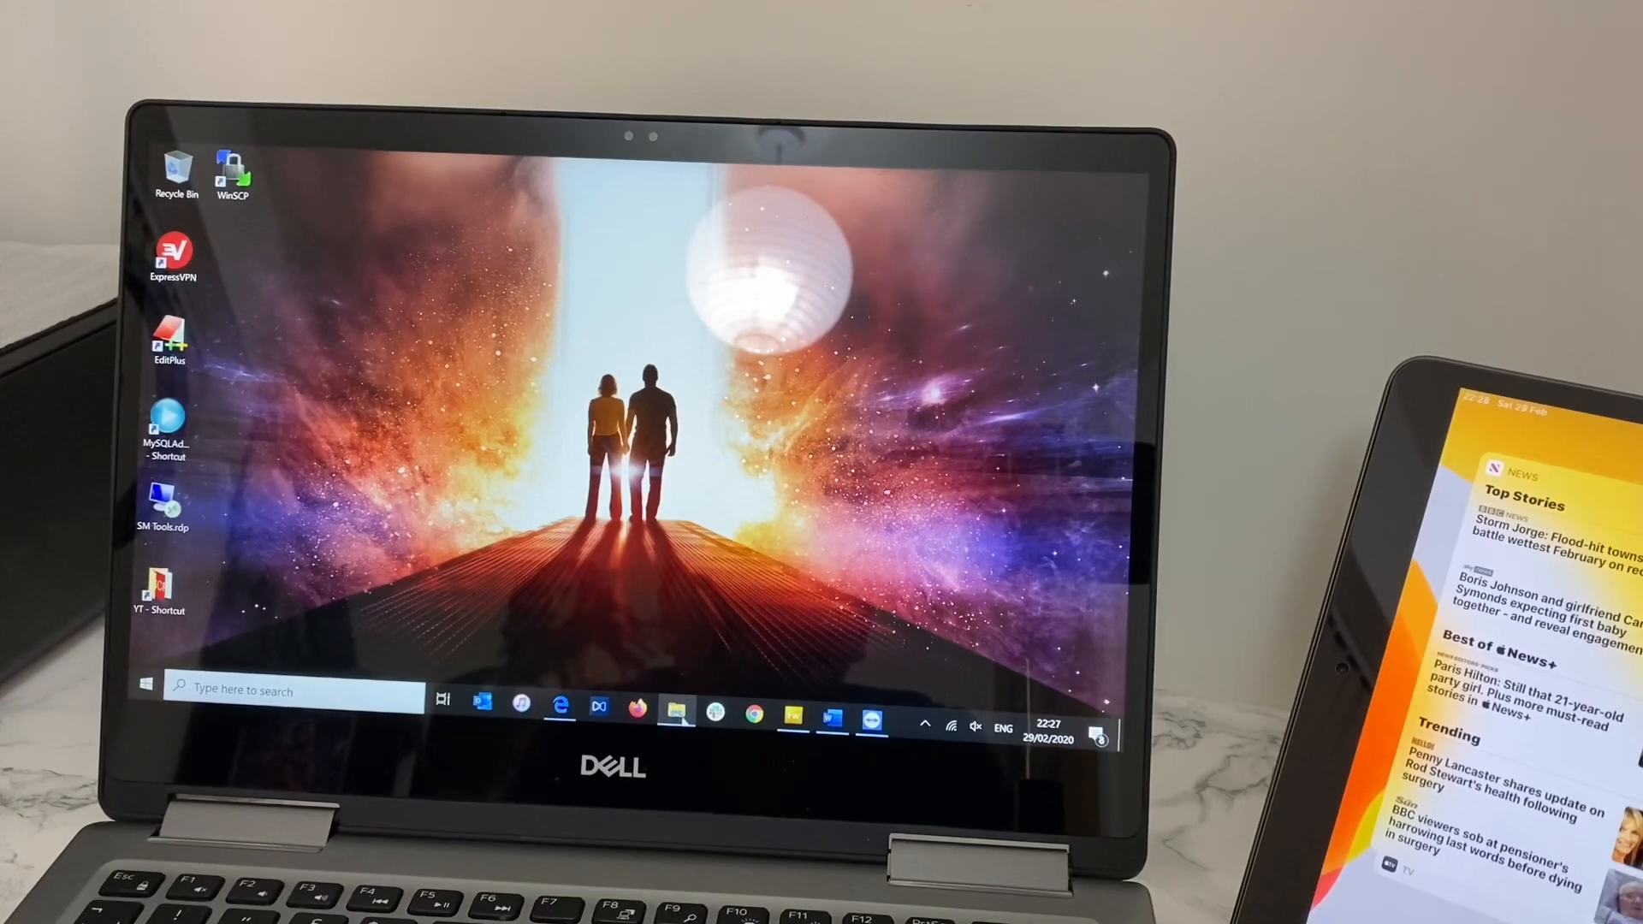
Bring up File Explorer on the PC showing the For-iPad folder in C:\new
left_click(676, 708)
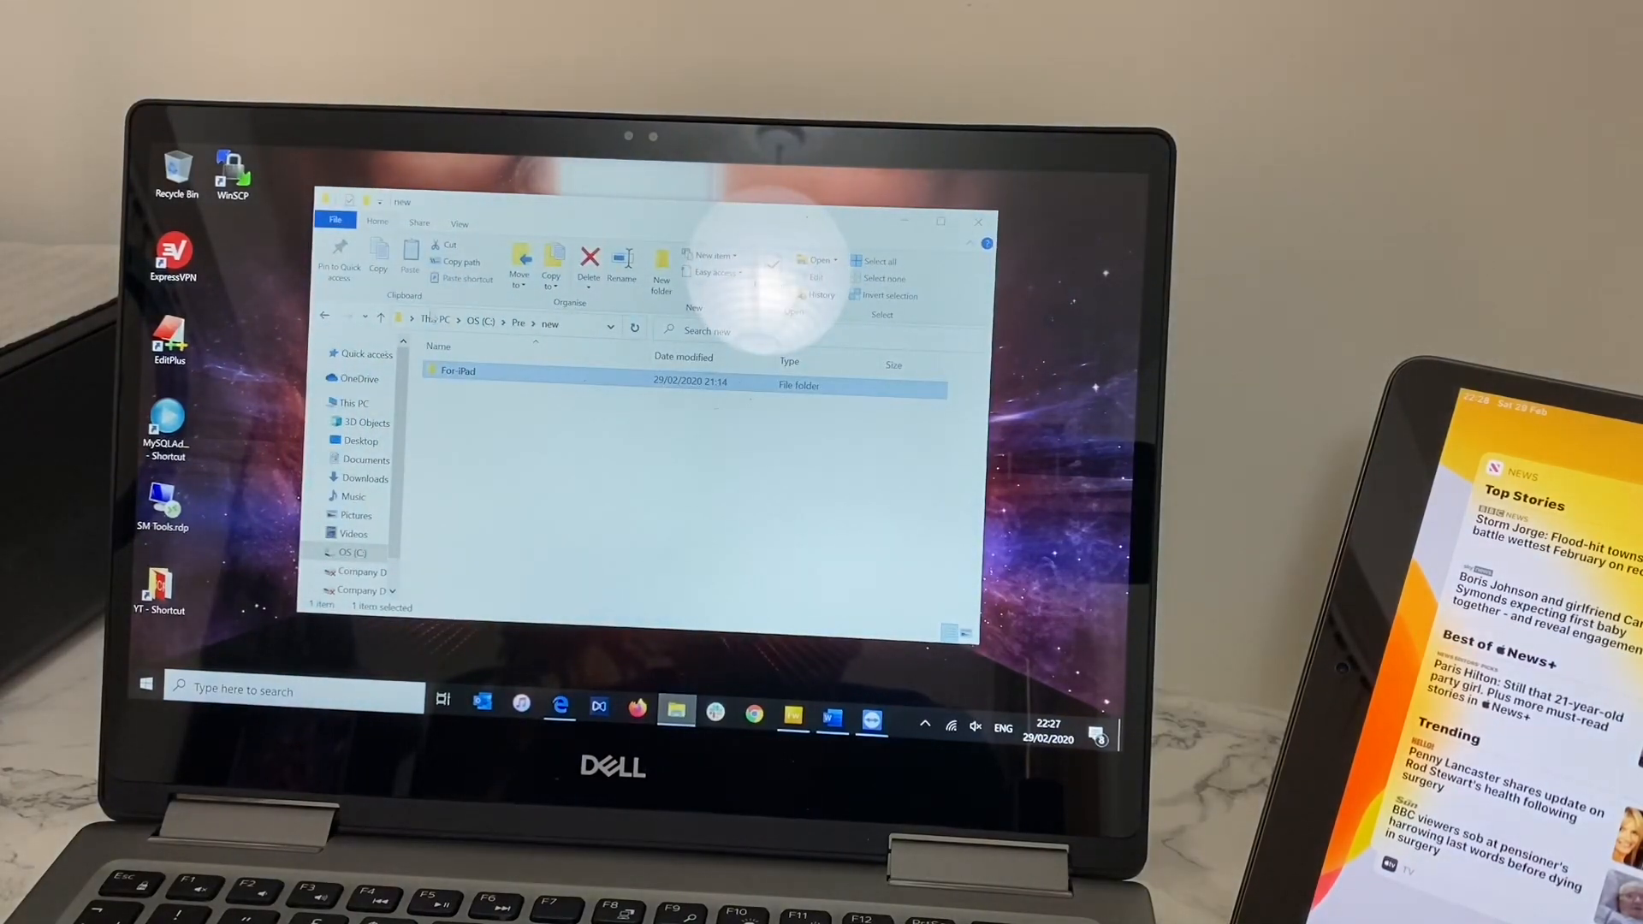
right_click(454, 371)
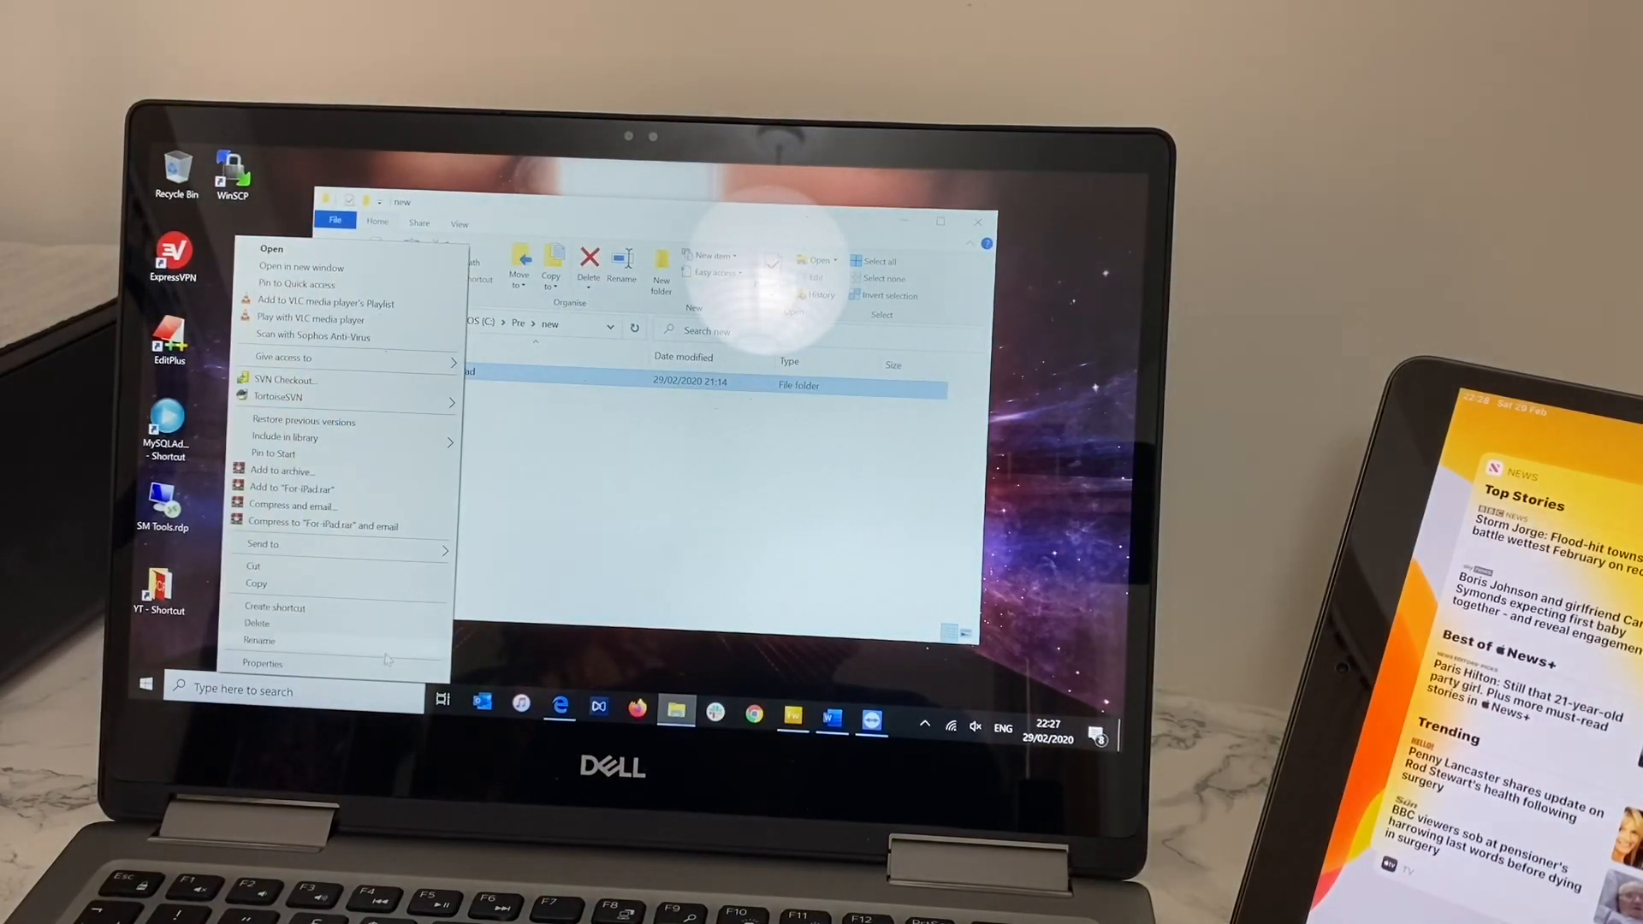
left_click(261, 663)
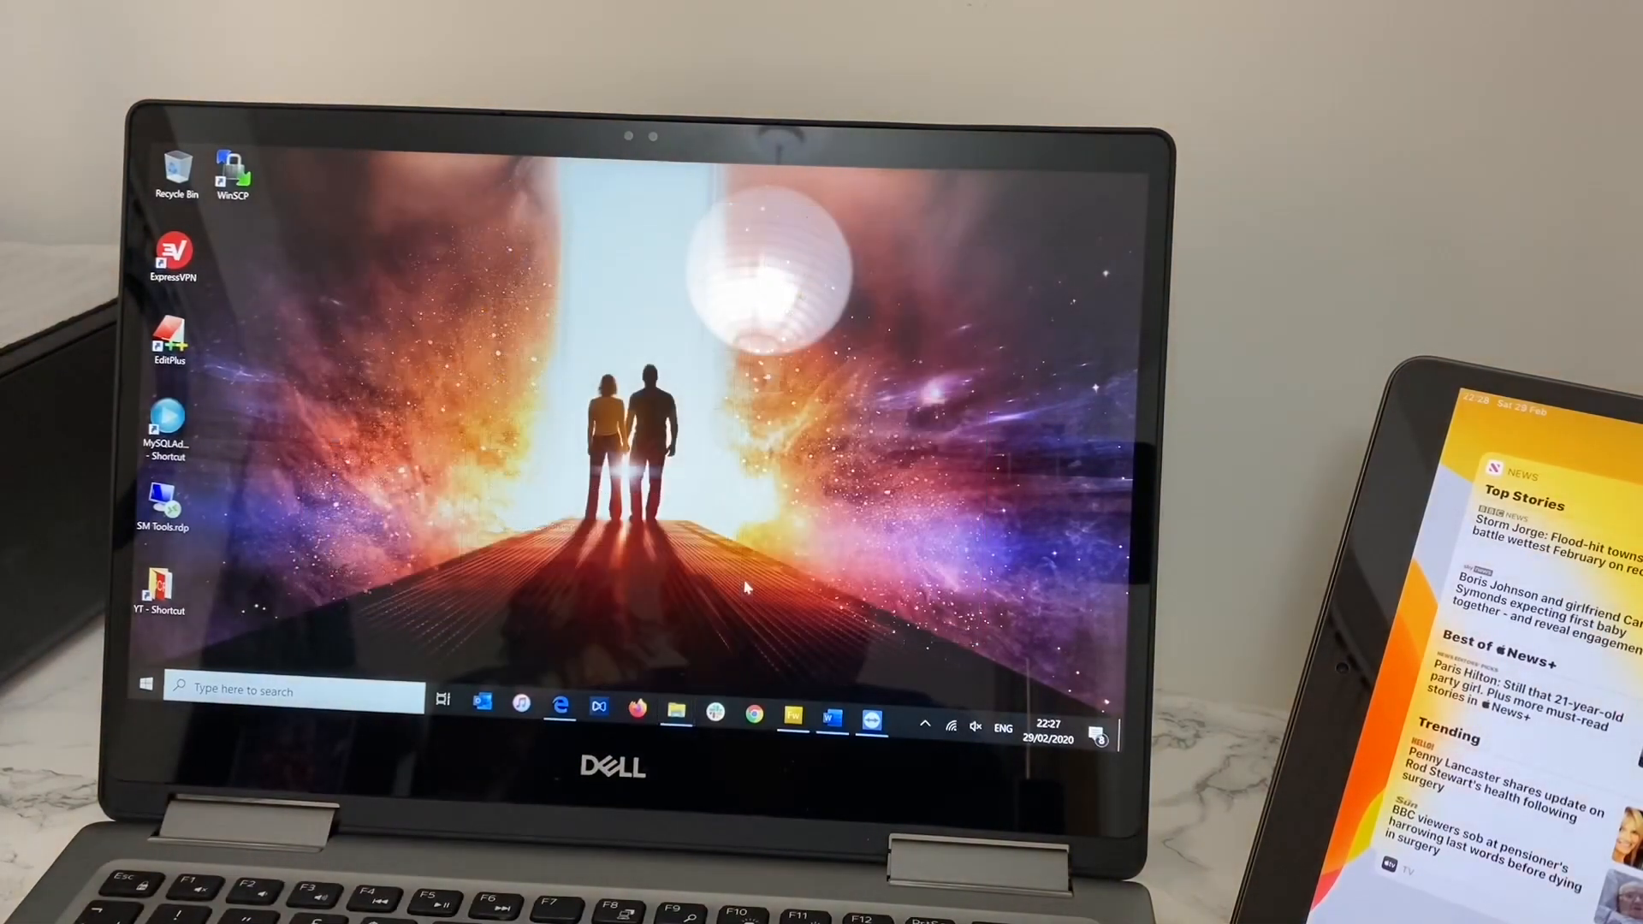
left_click(676, 703)
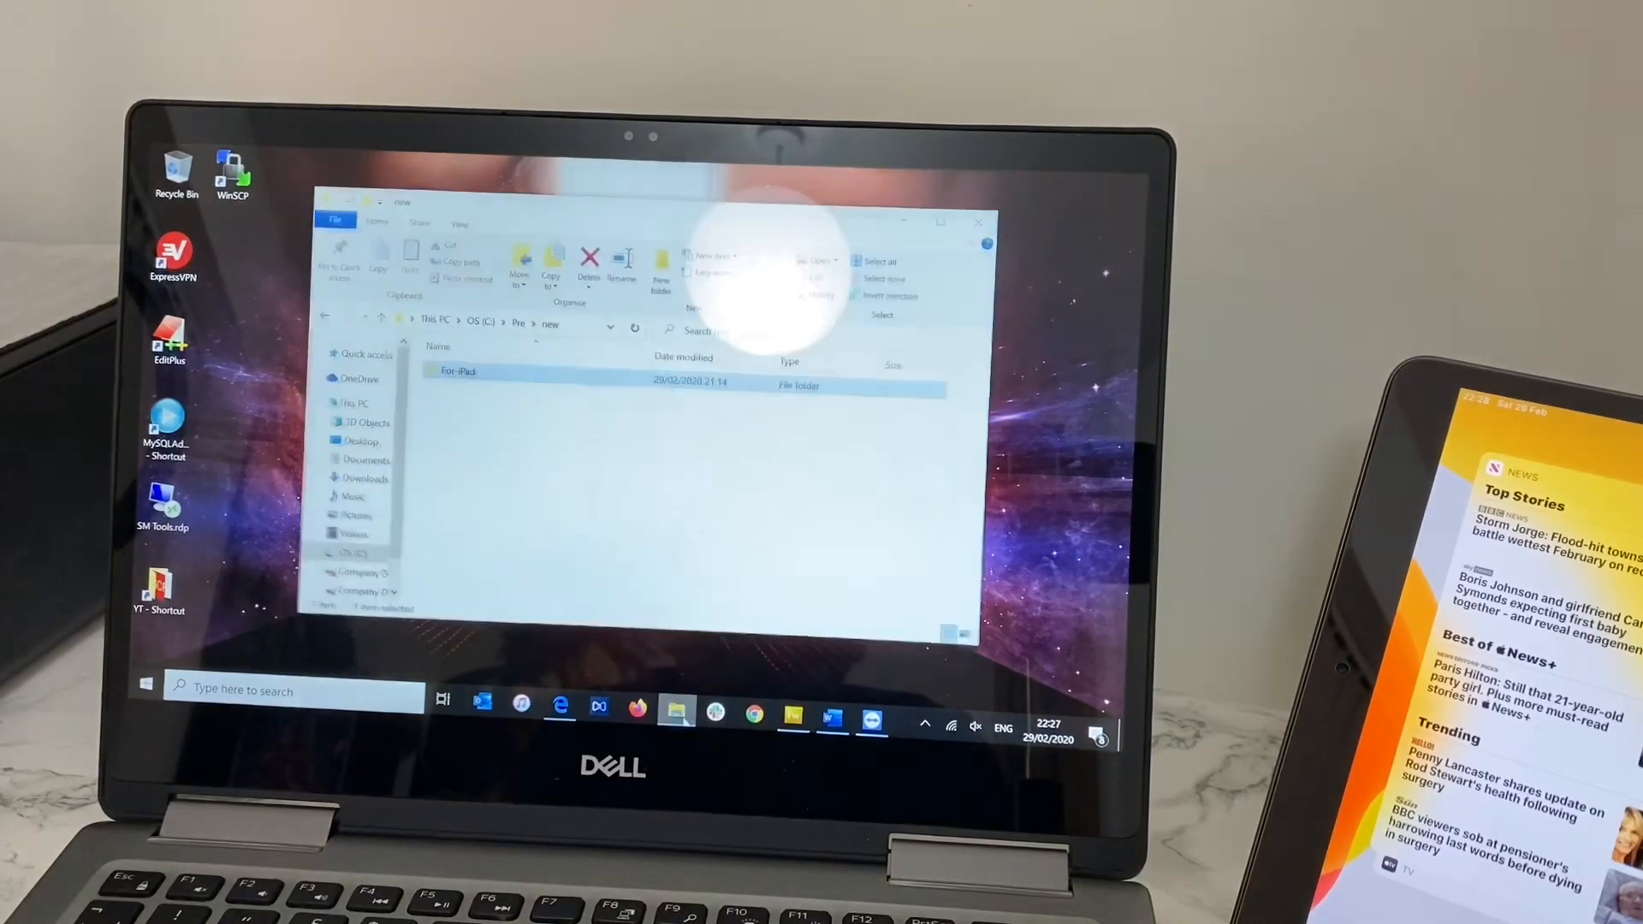
left_click(456, 372)
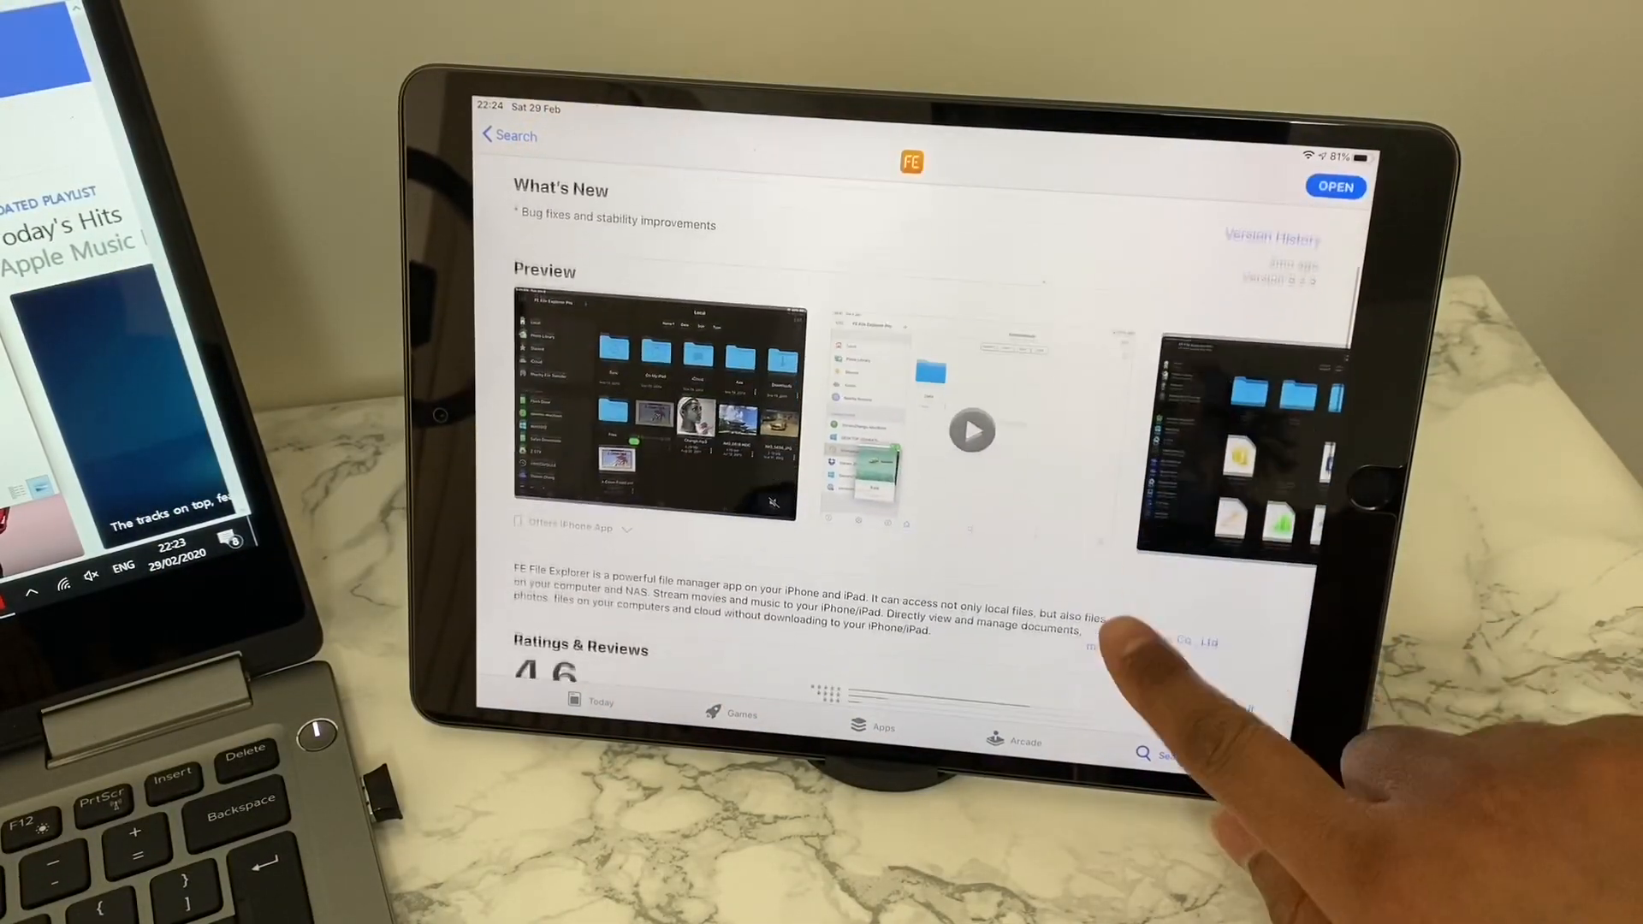
scroll("down", 3)
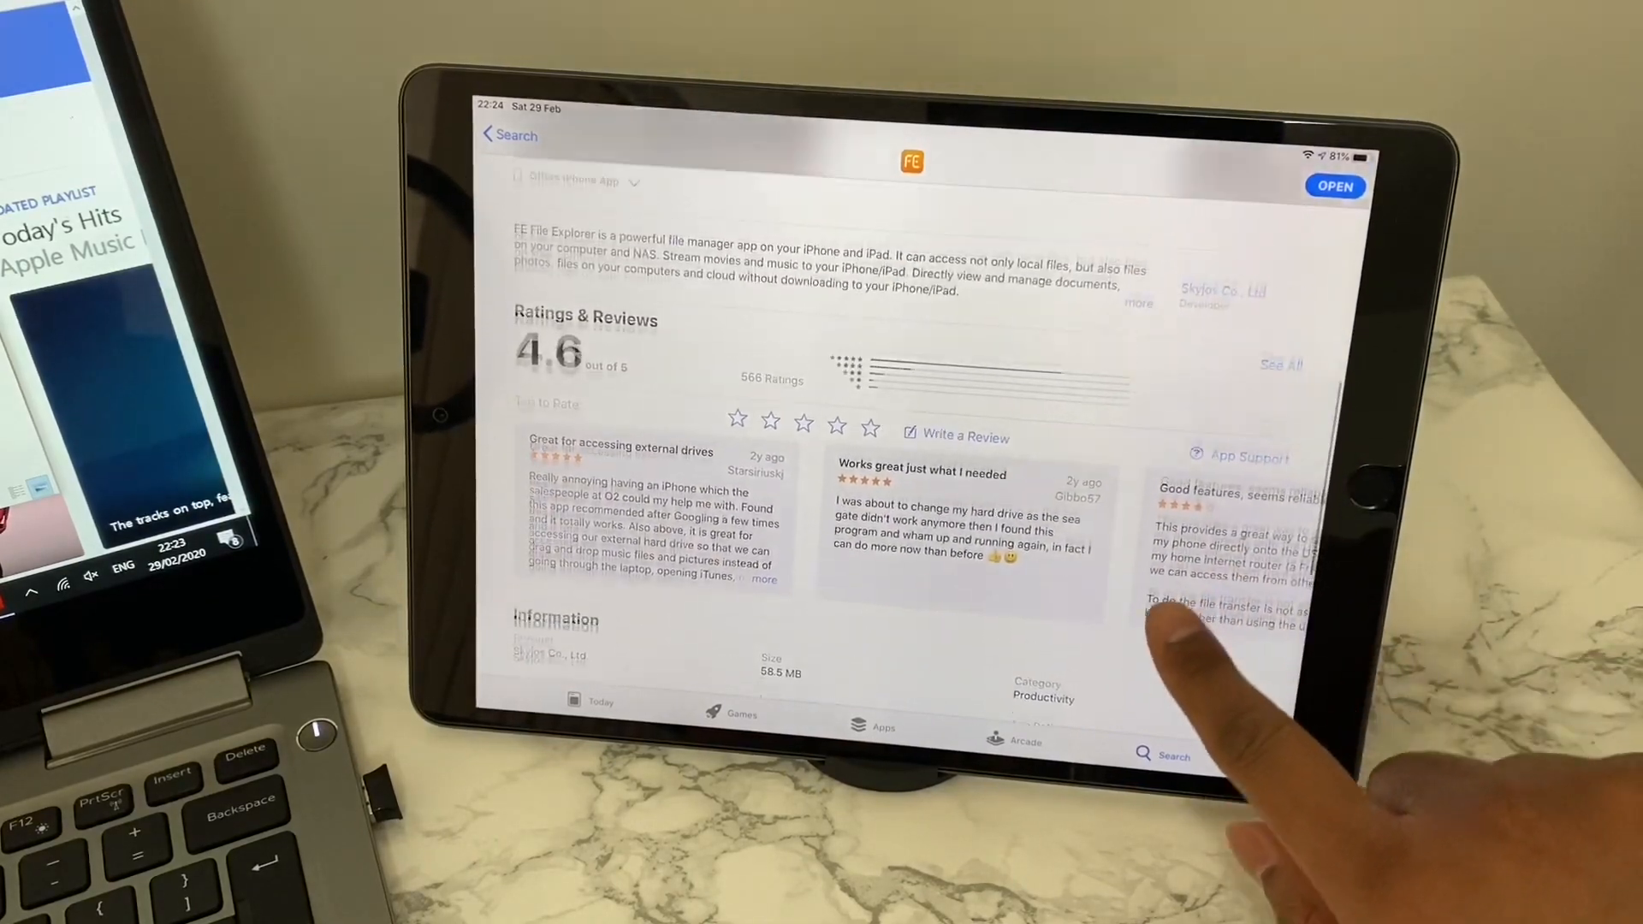
scroll("down", 3)
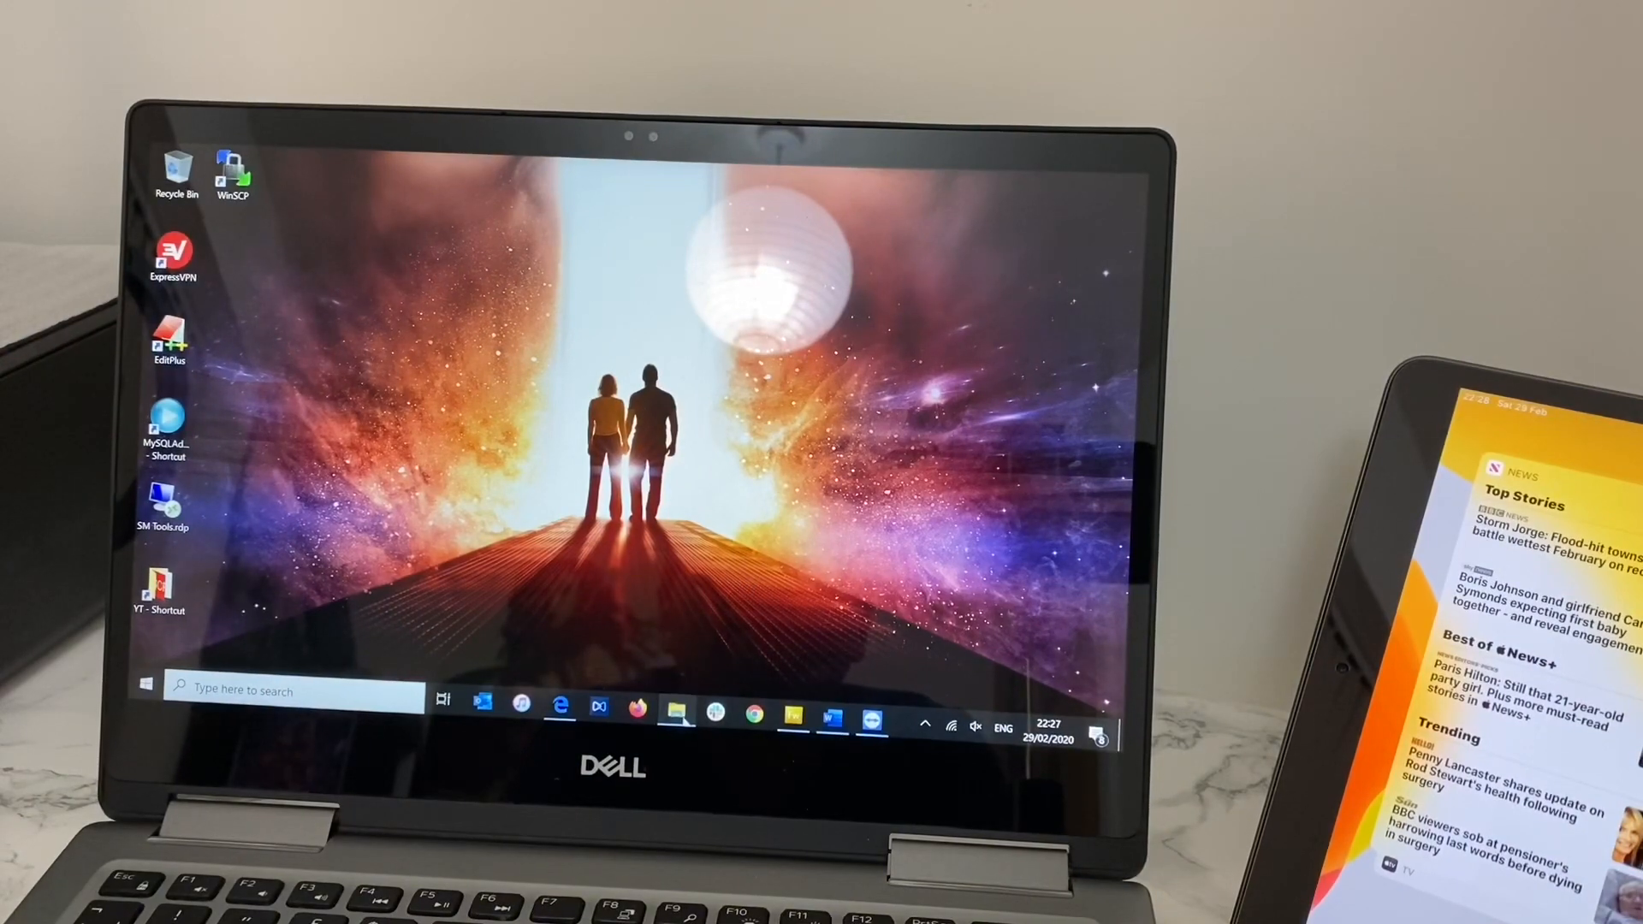
Share the For-iPad folder on the network with Everyone from its Sharing properties
left_click(676, 704)
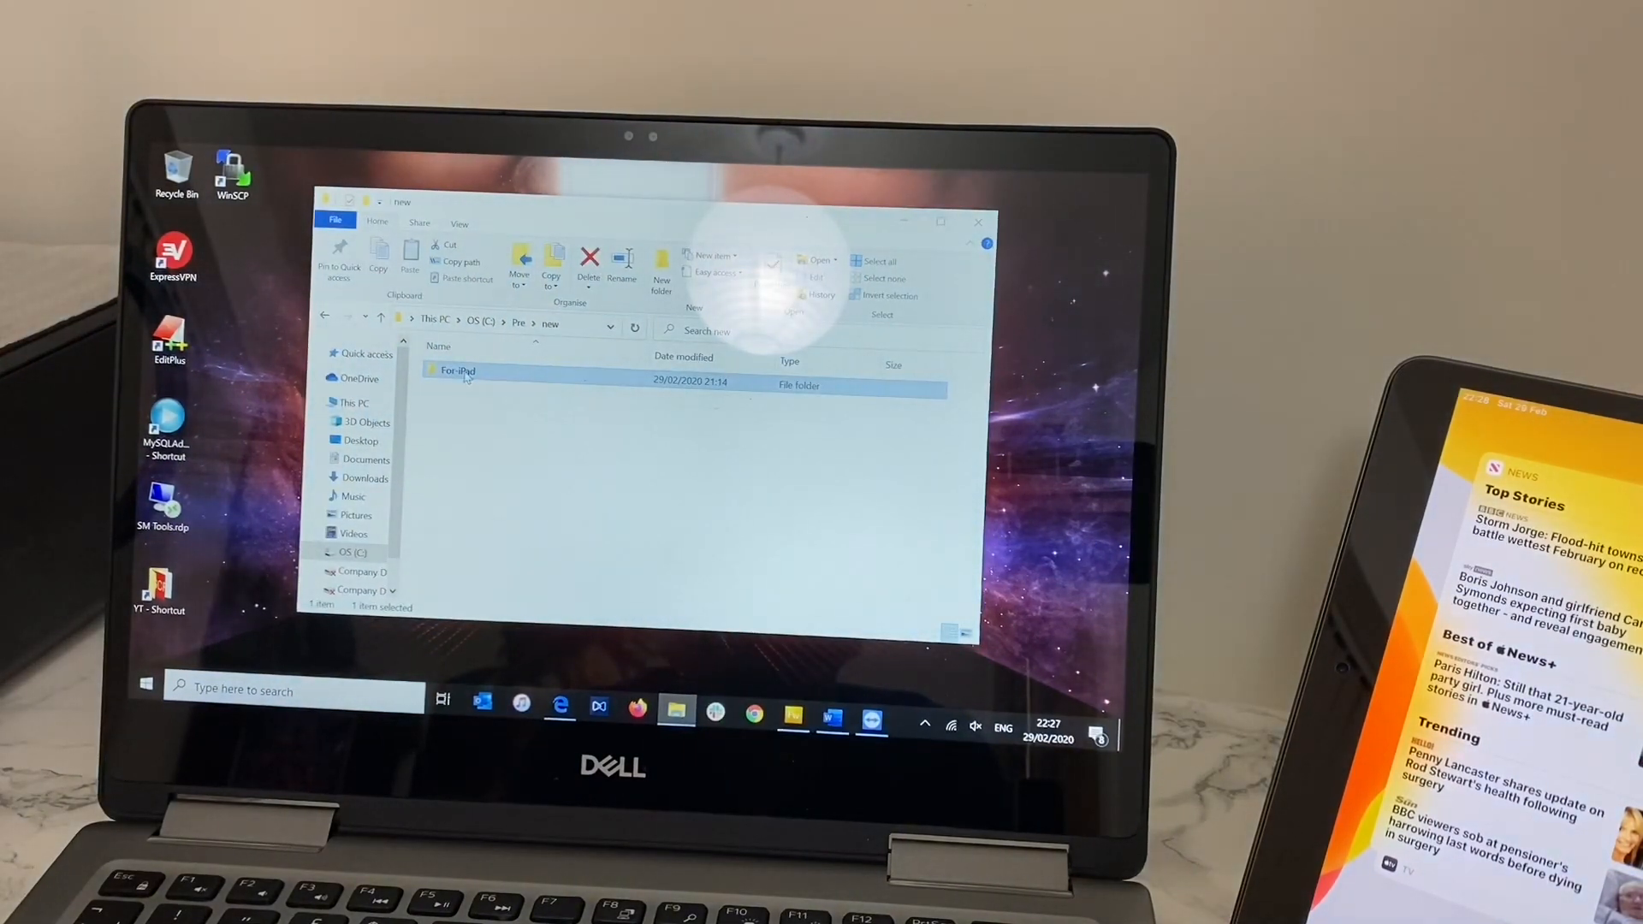
right_click(456, 370)
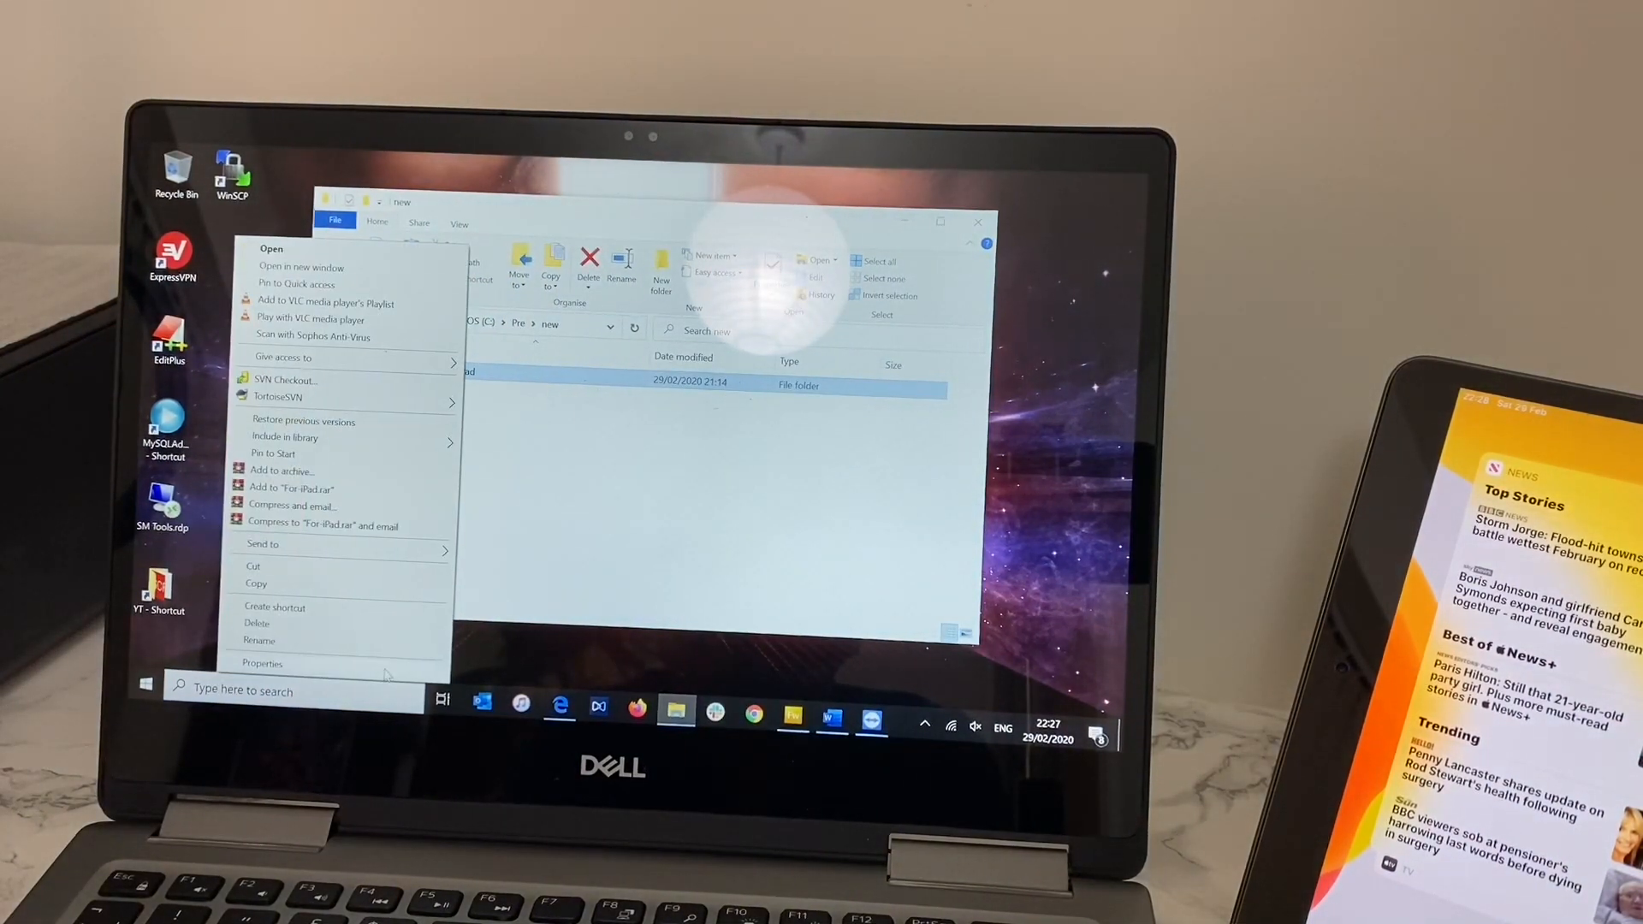
left_click(262, 663)
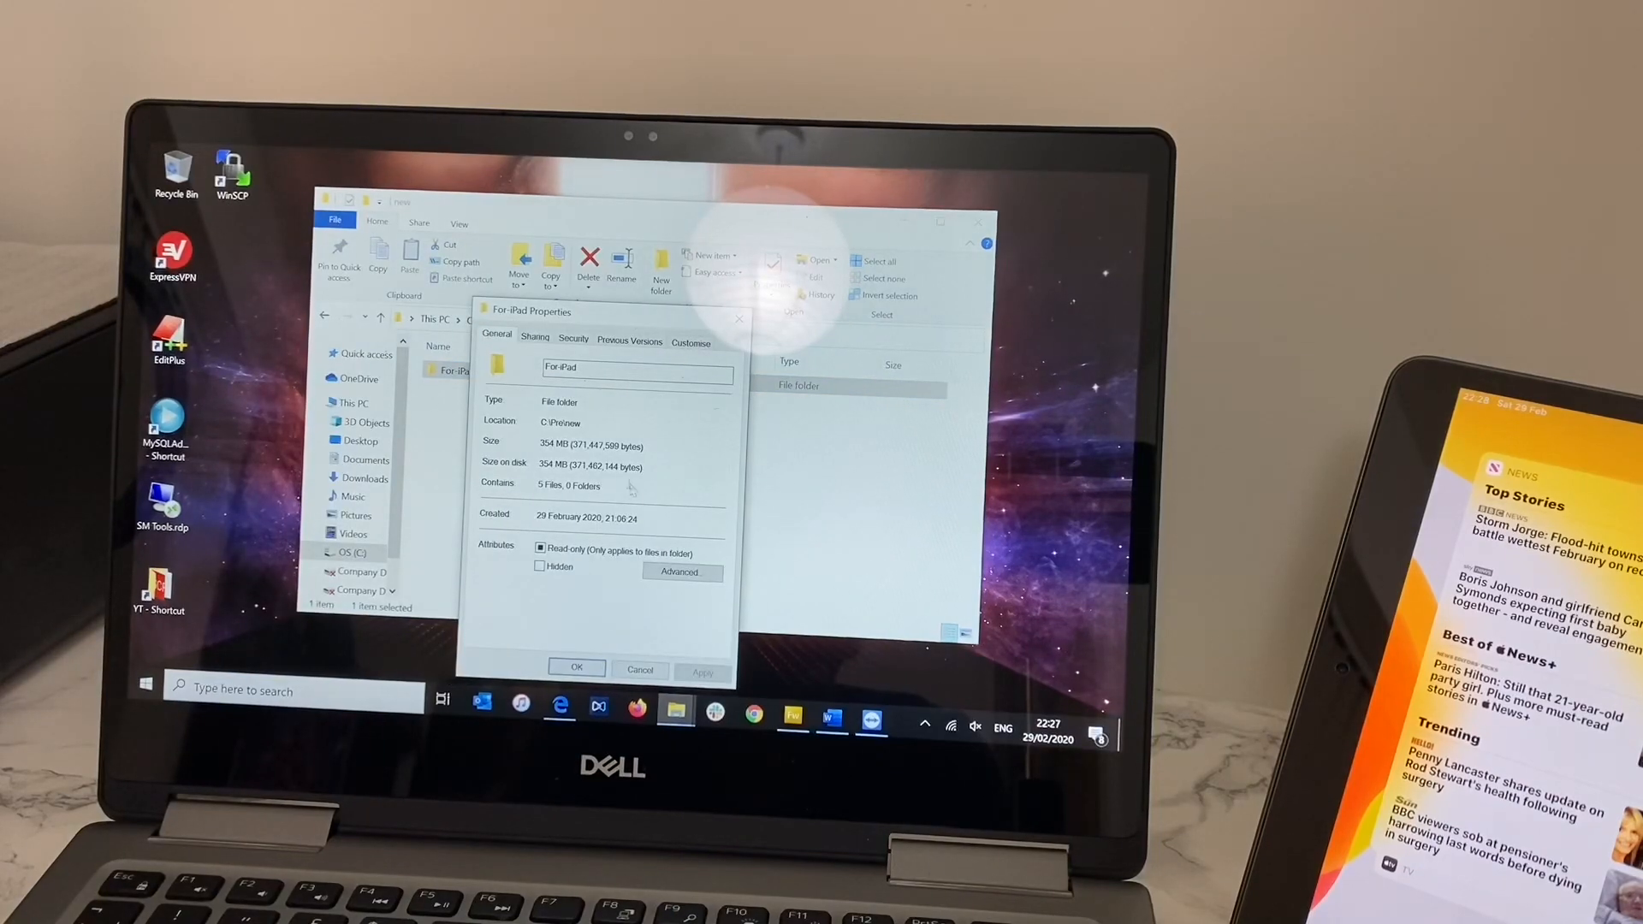
left_click(534, 339)
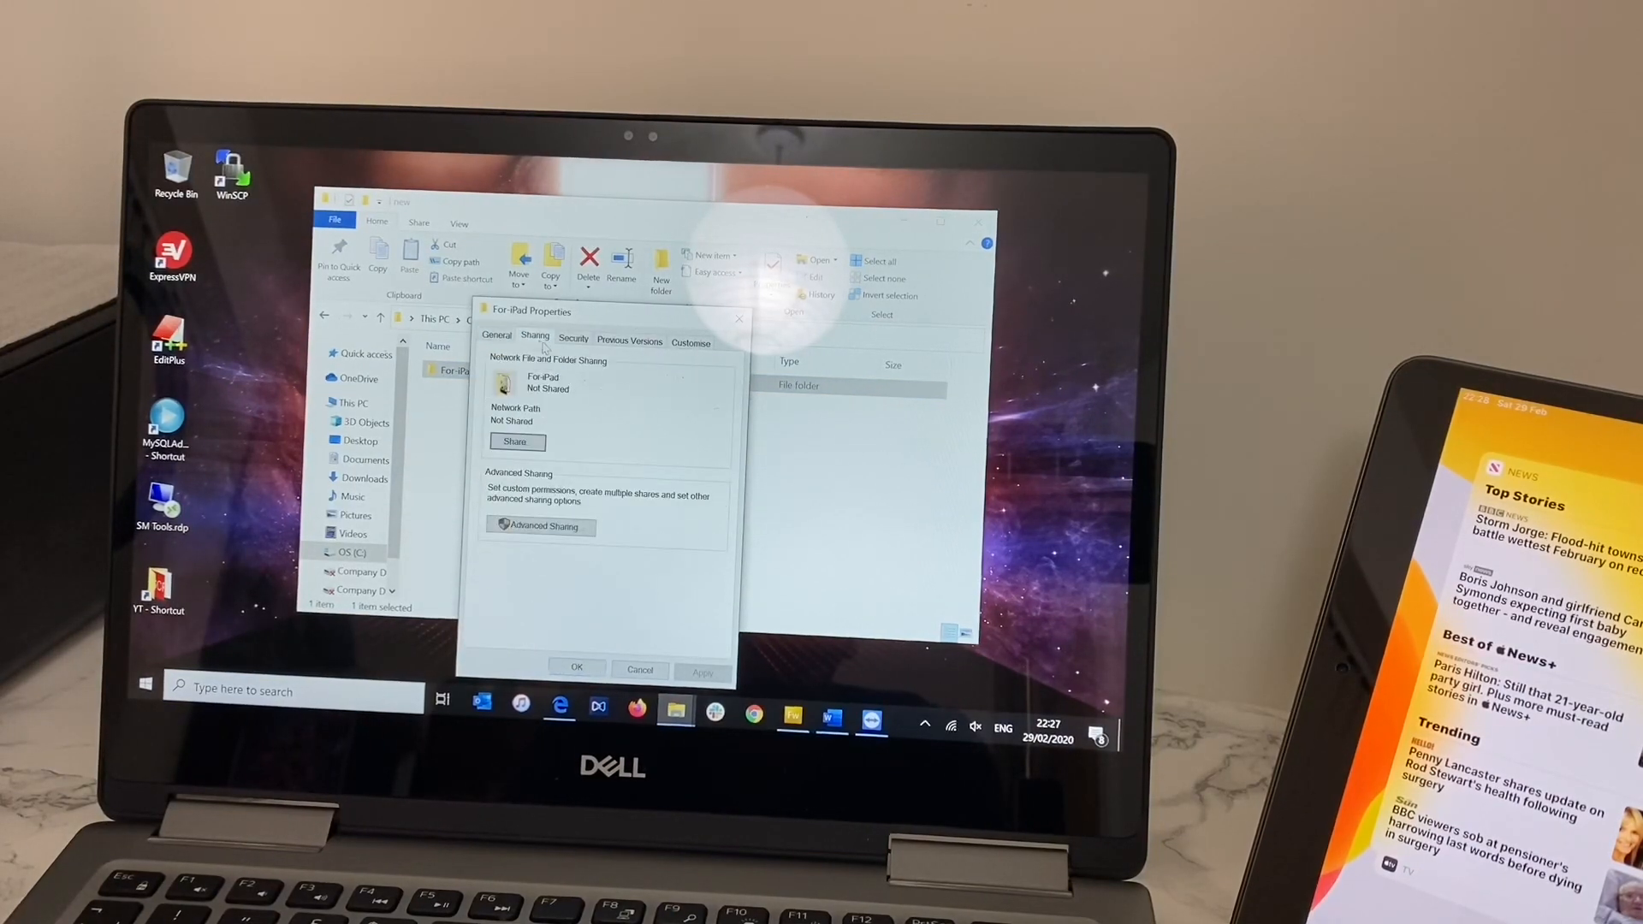
left_click(515, 441)
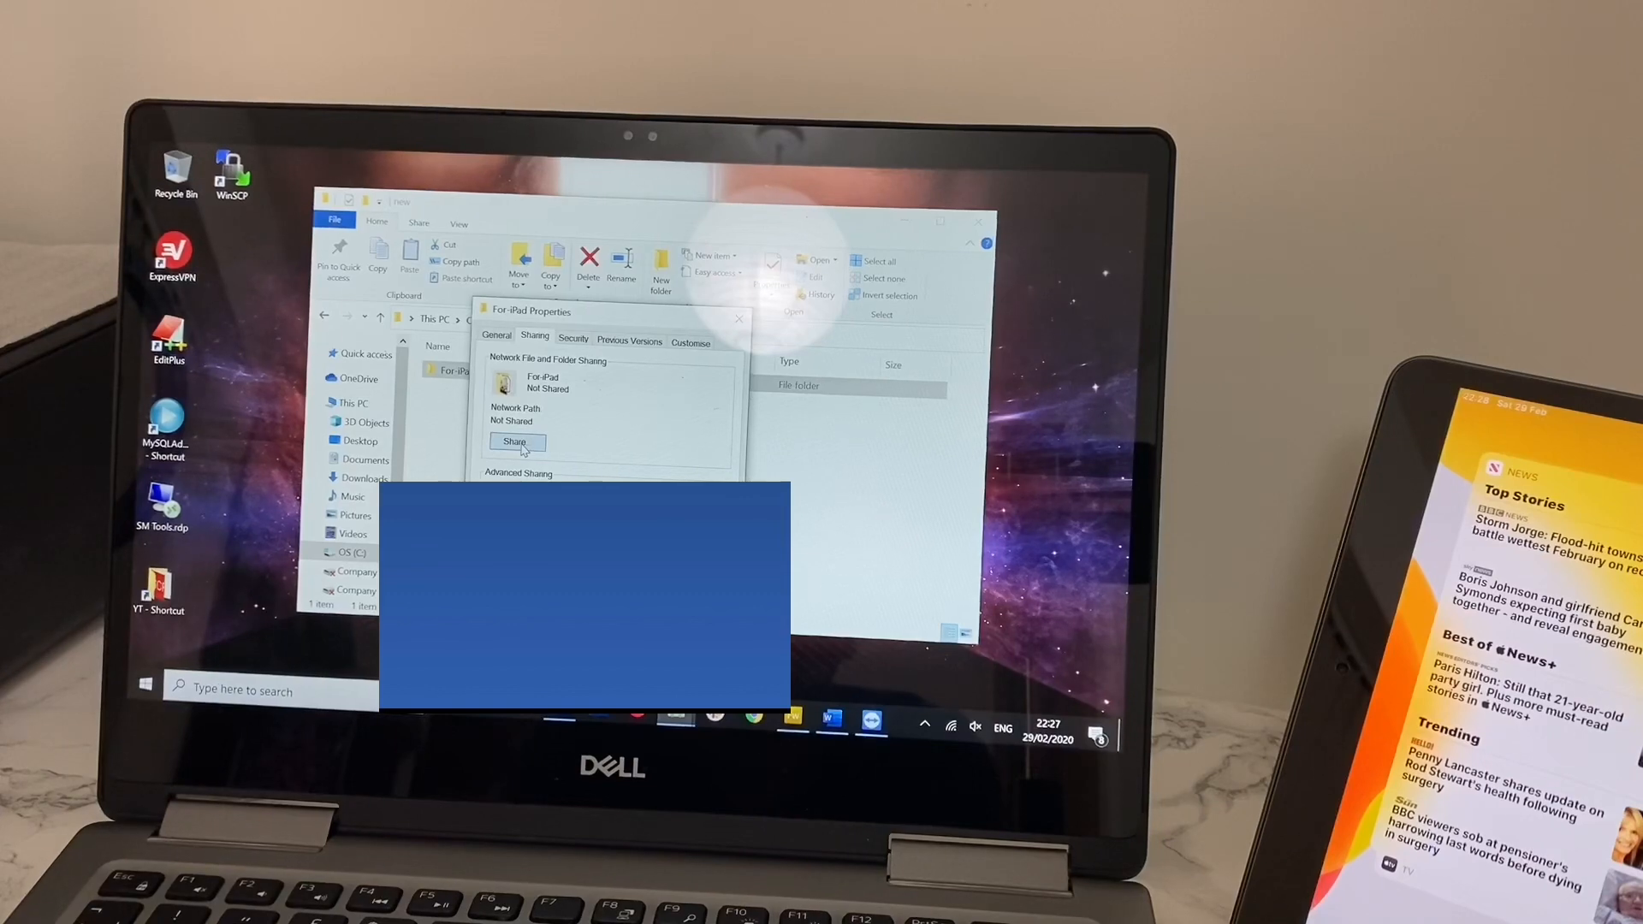
left_click(514, 442)
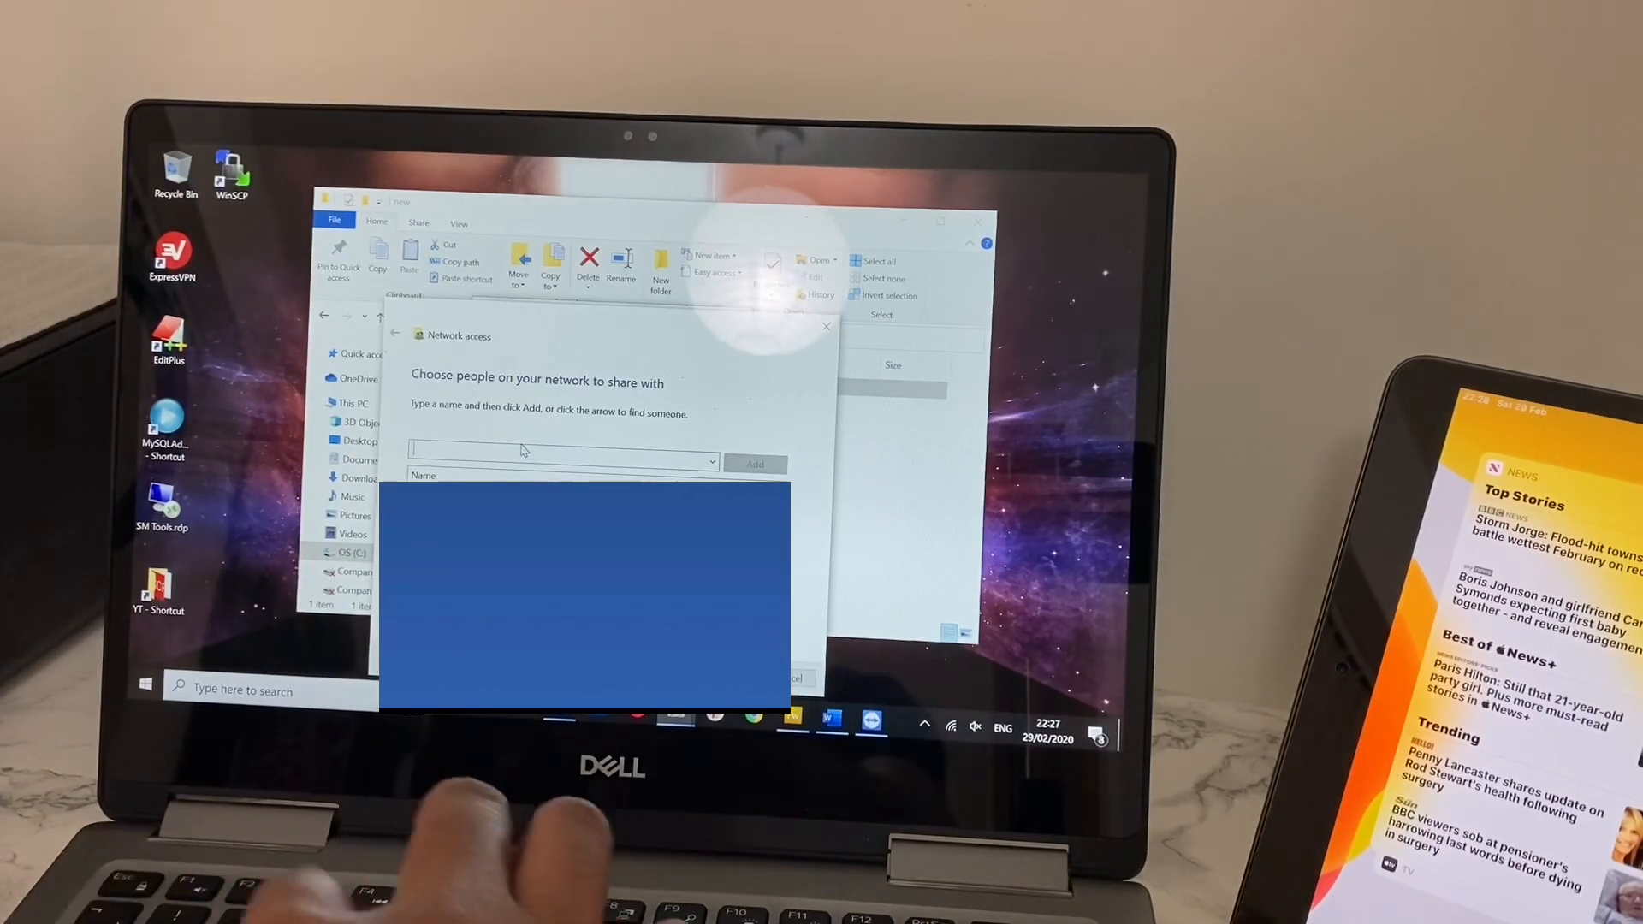
type("ever")
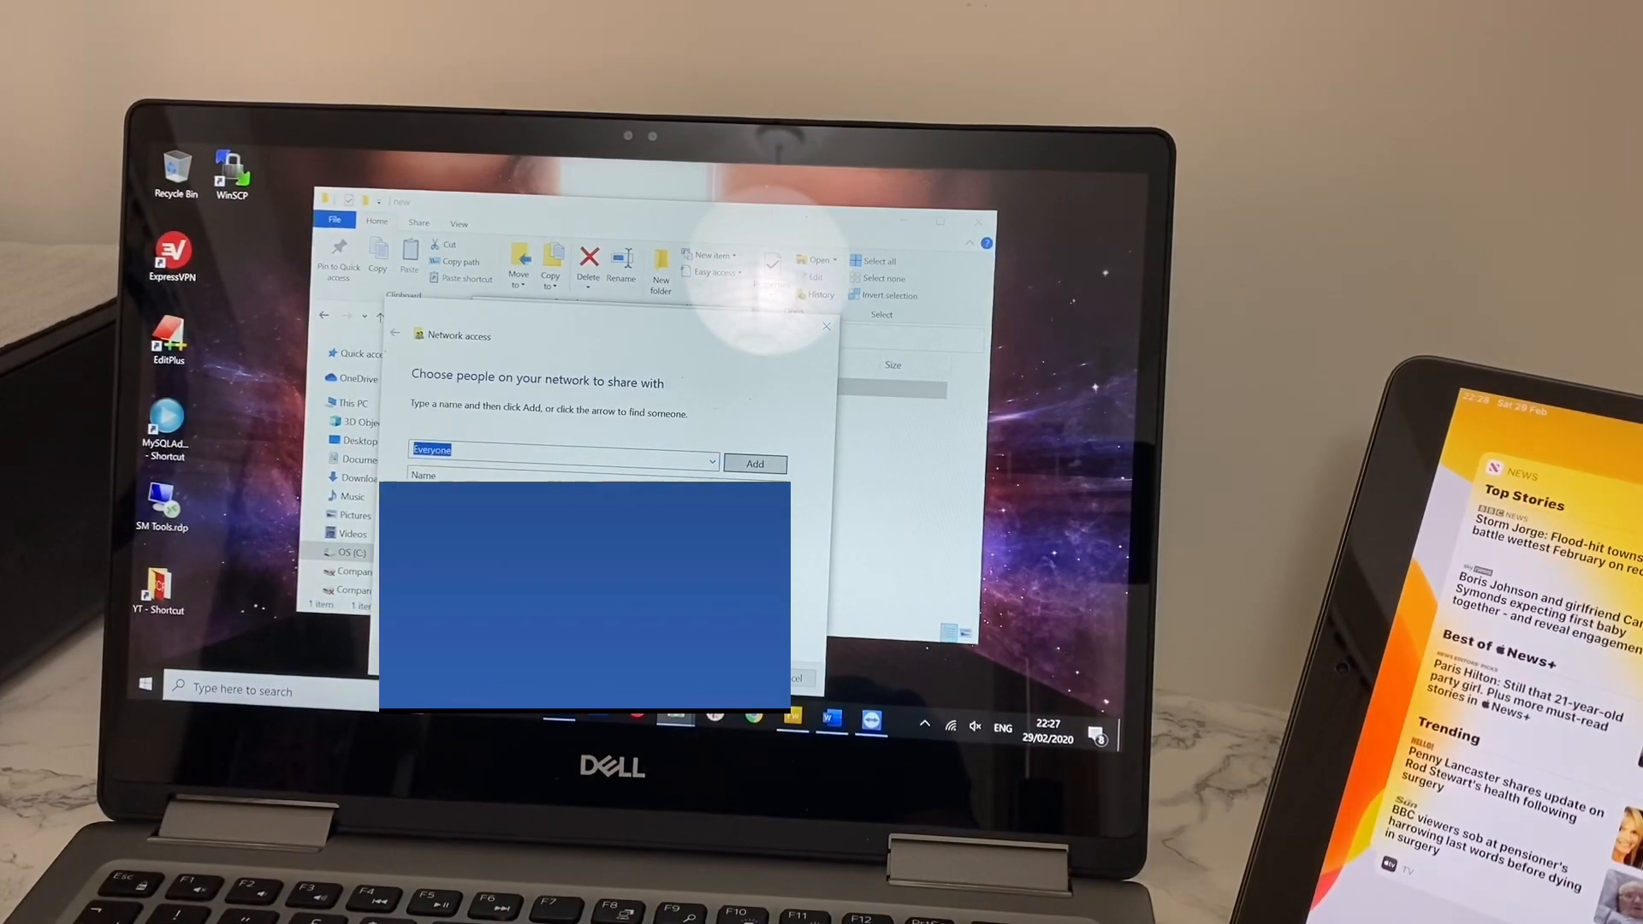
left_click(754, 463)
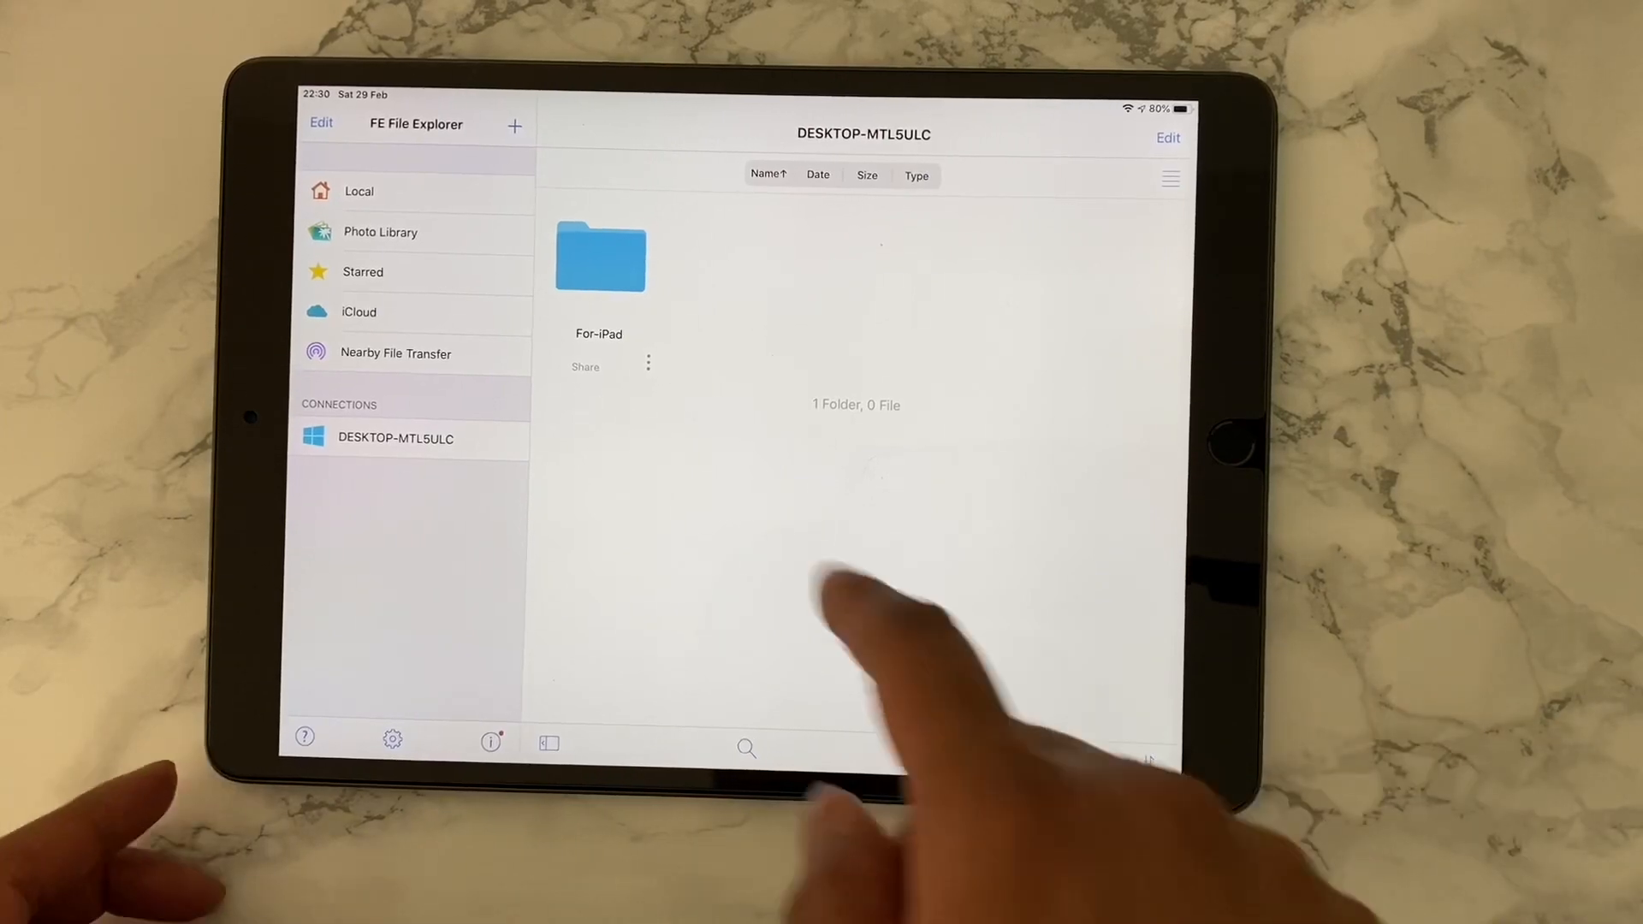
Open the PC's shared For-iPad folder and view a file's more-options actions
double_click(598, 257)
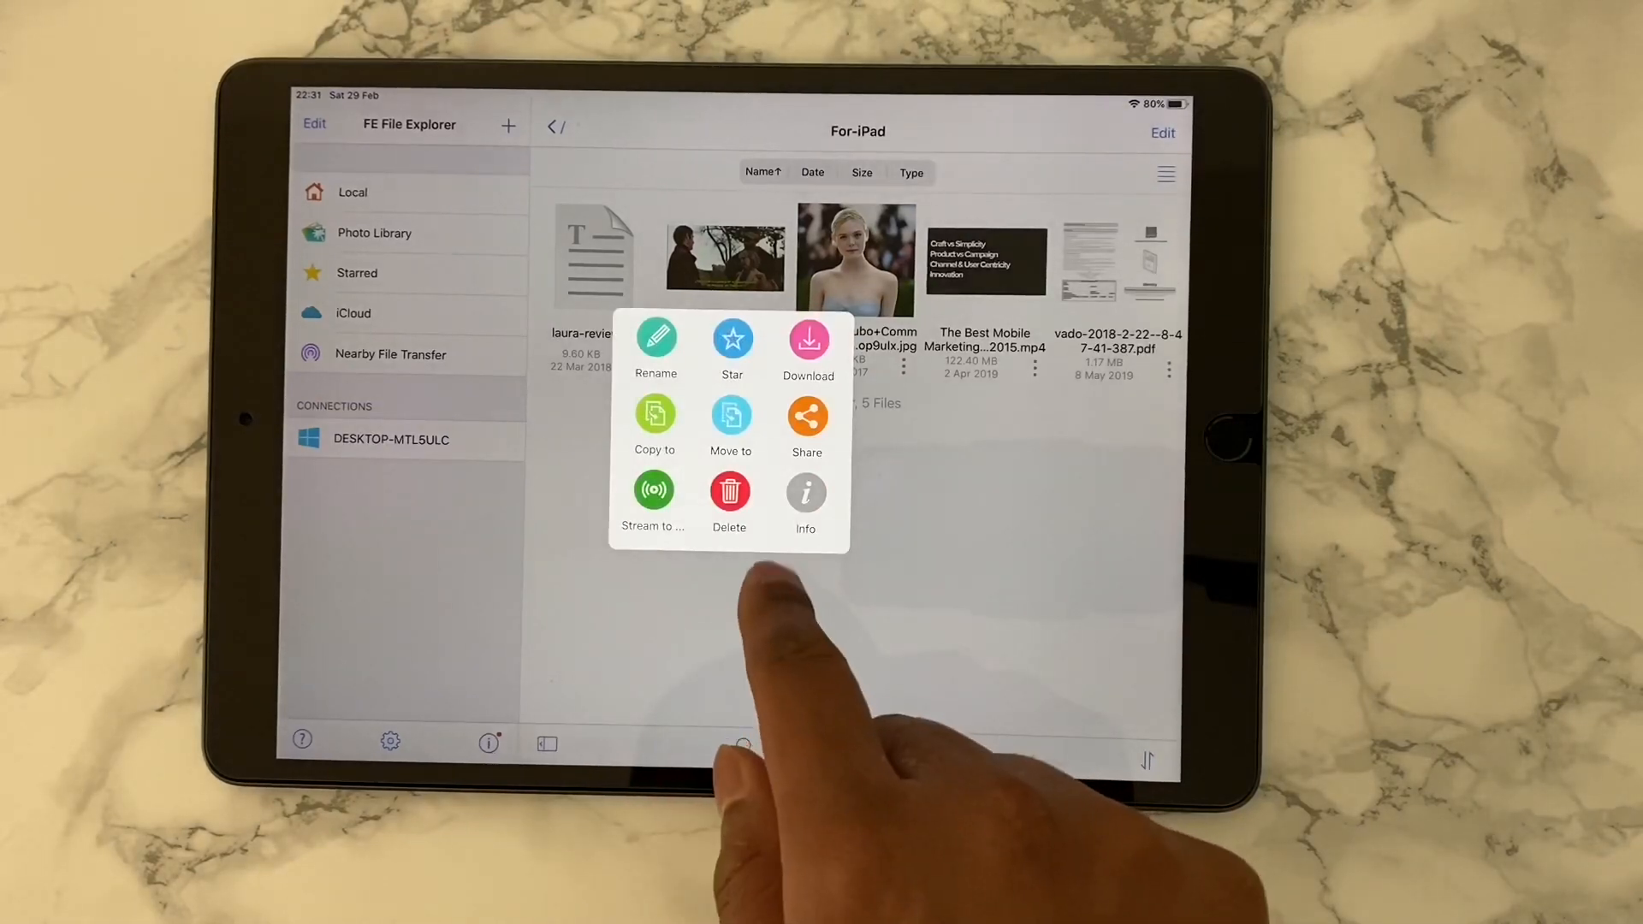
left_click(654, 428)
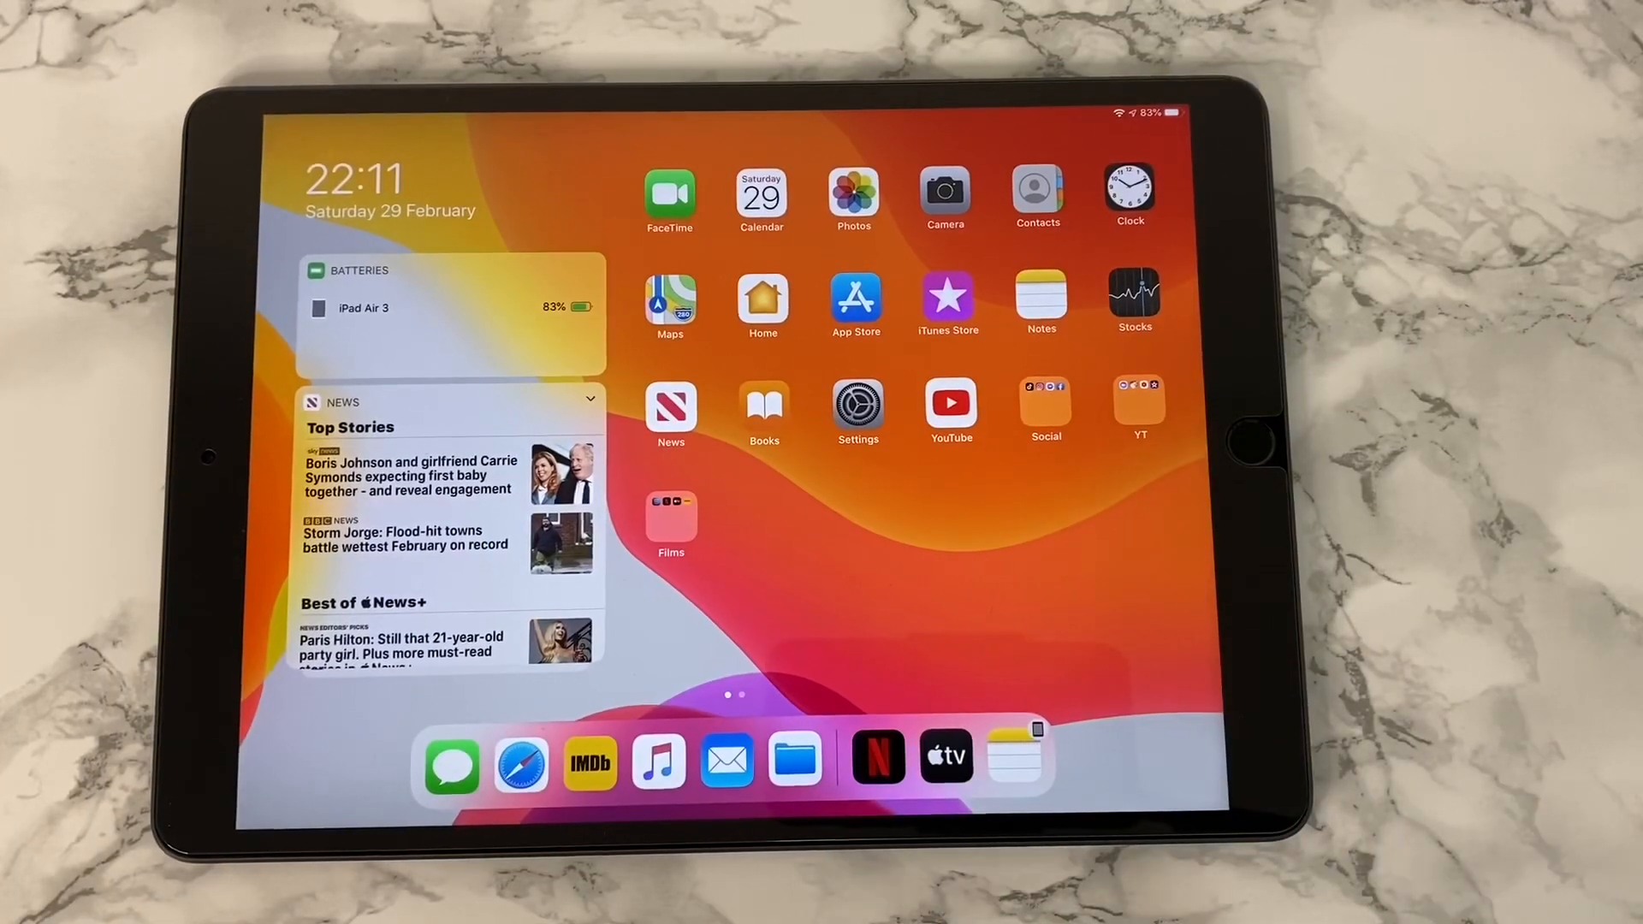
left_click(671, 521)
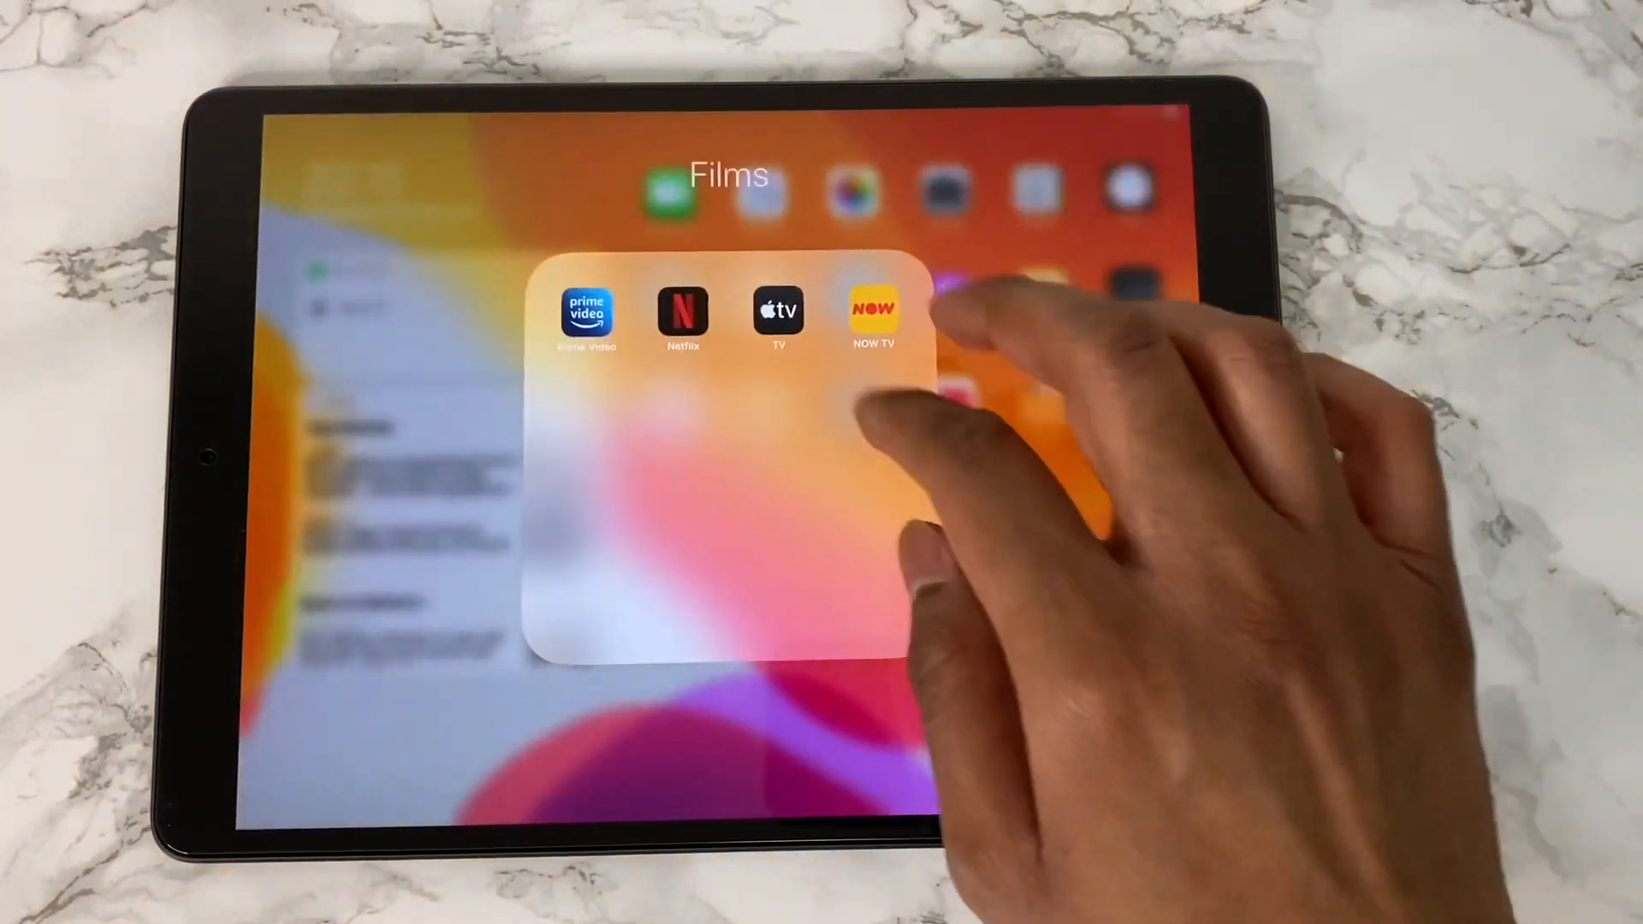
left_click(778, 313)
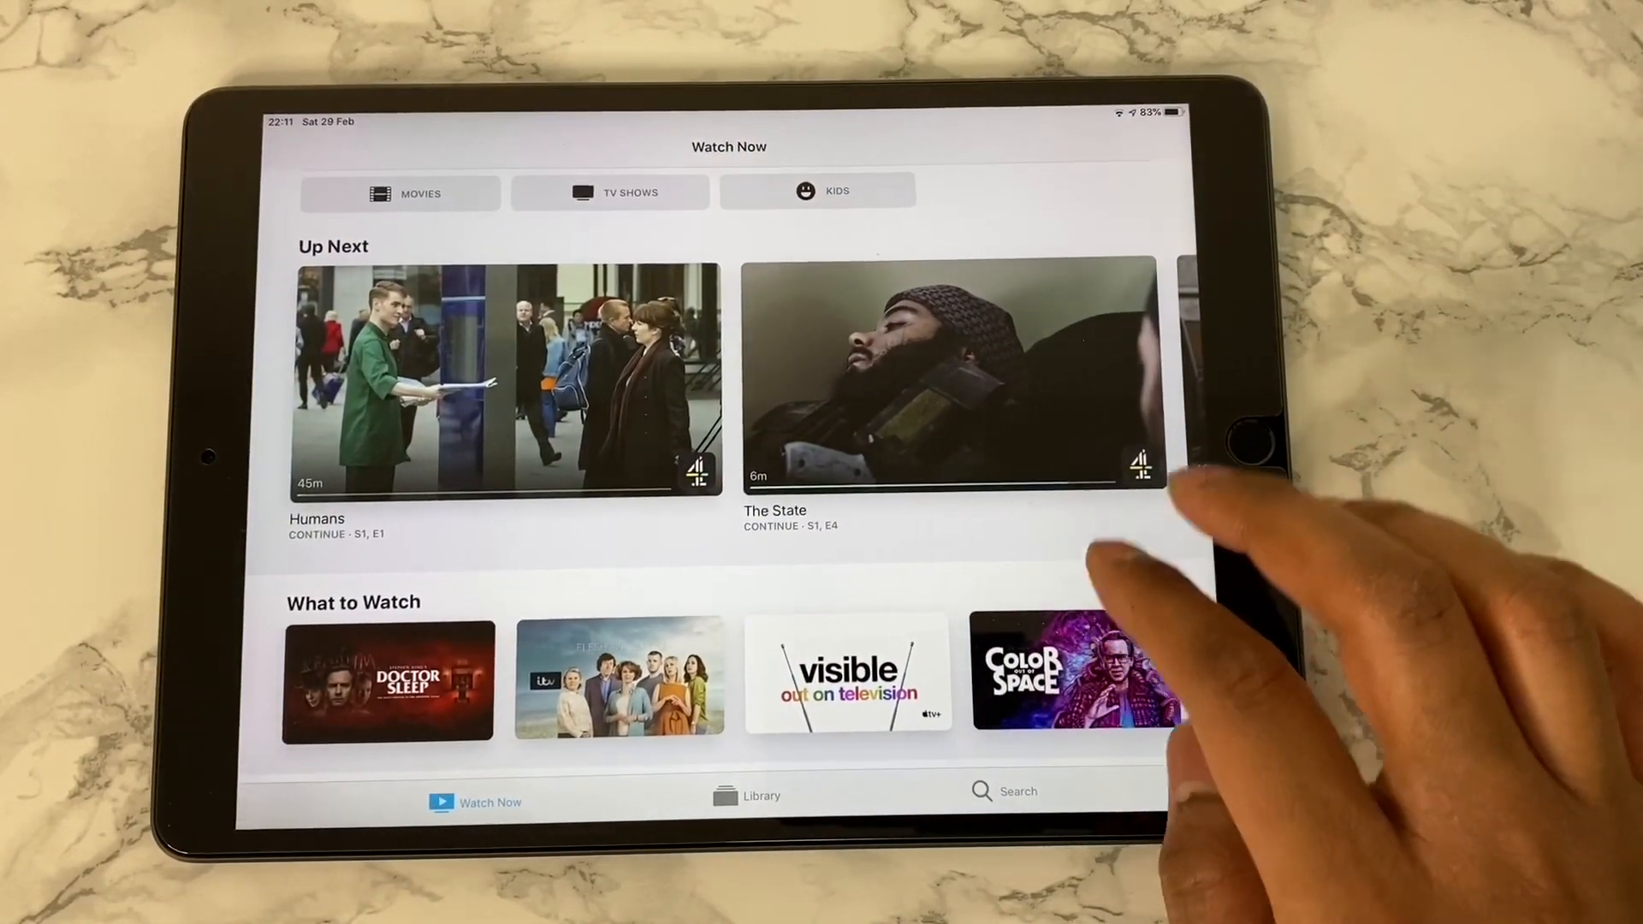
scroll("left", 3)
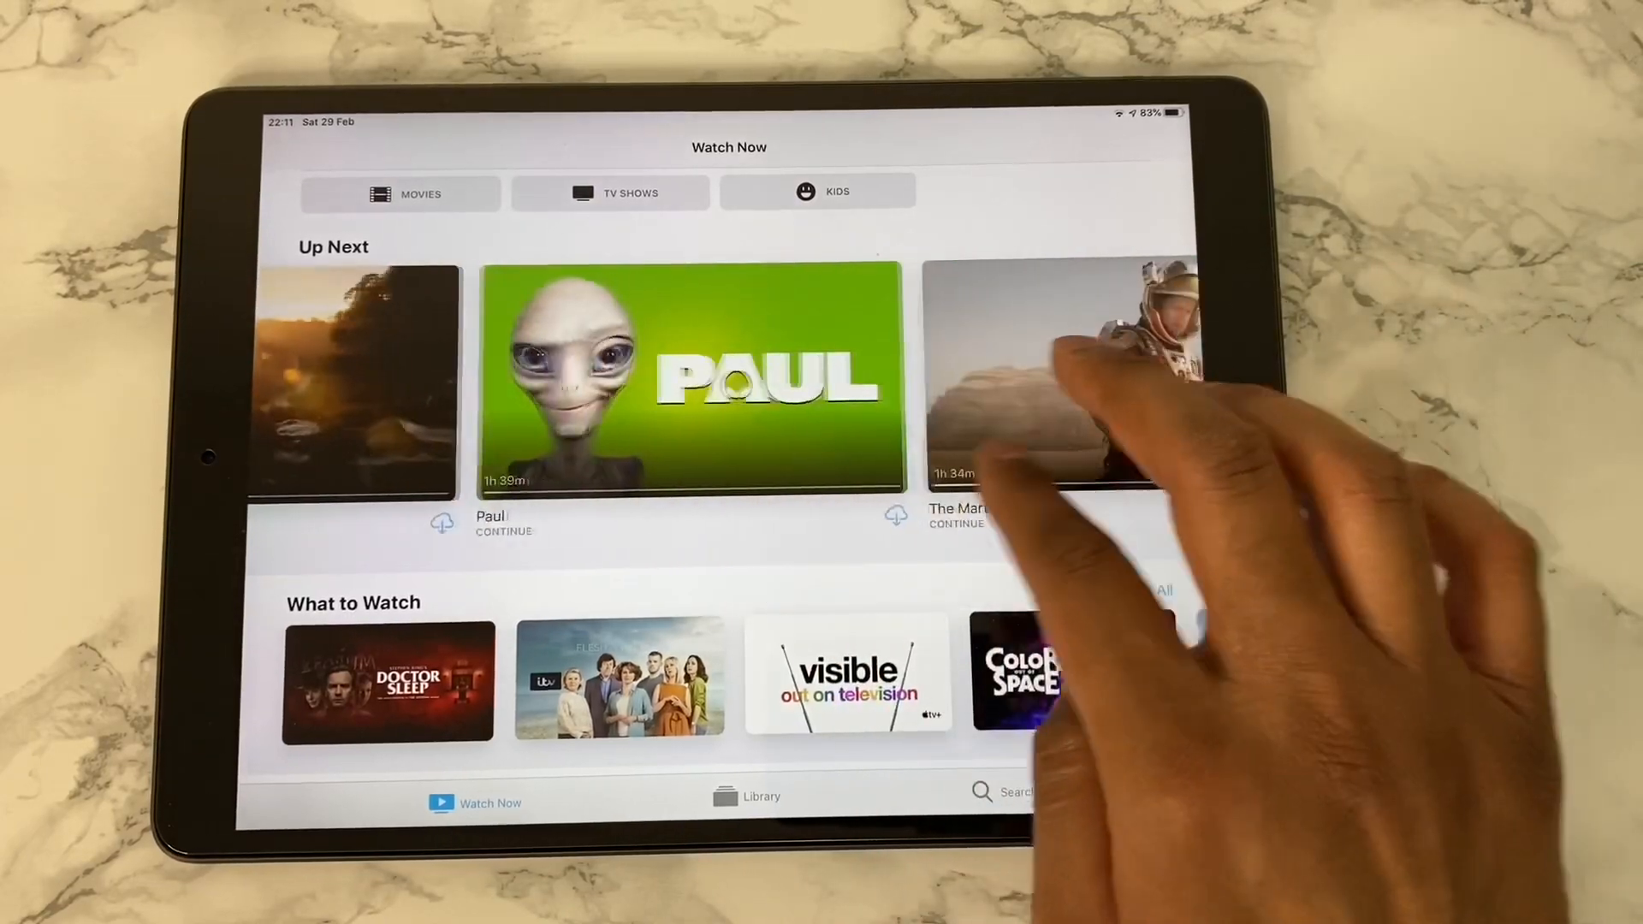
scroll("down", 3)
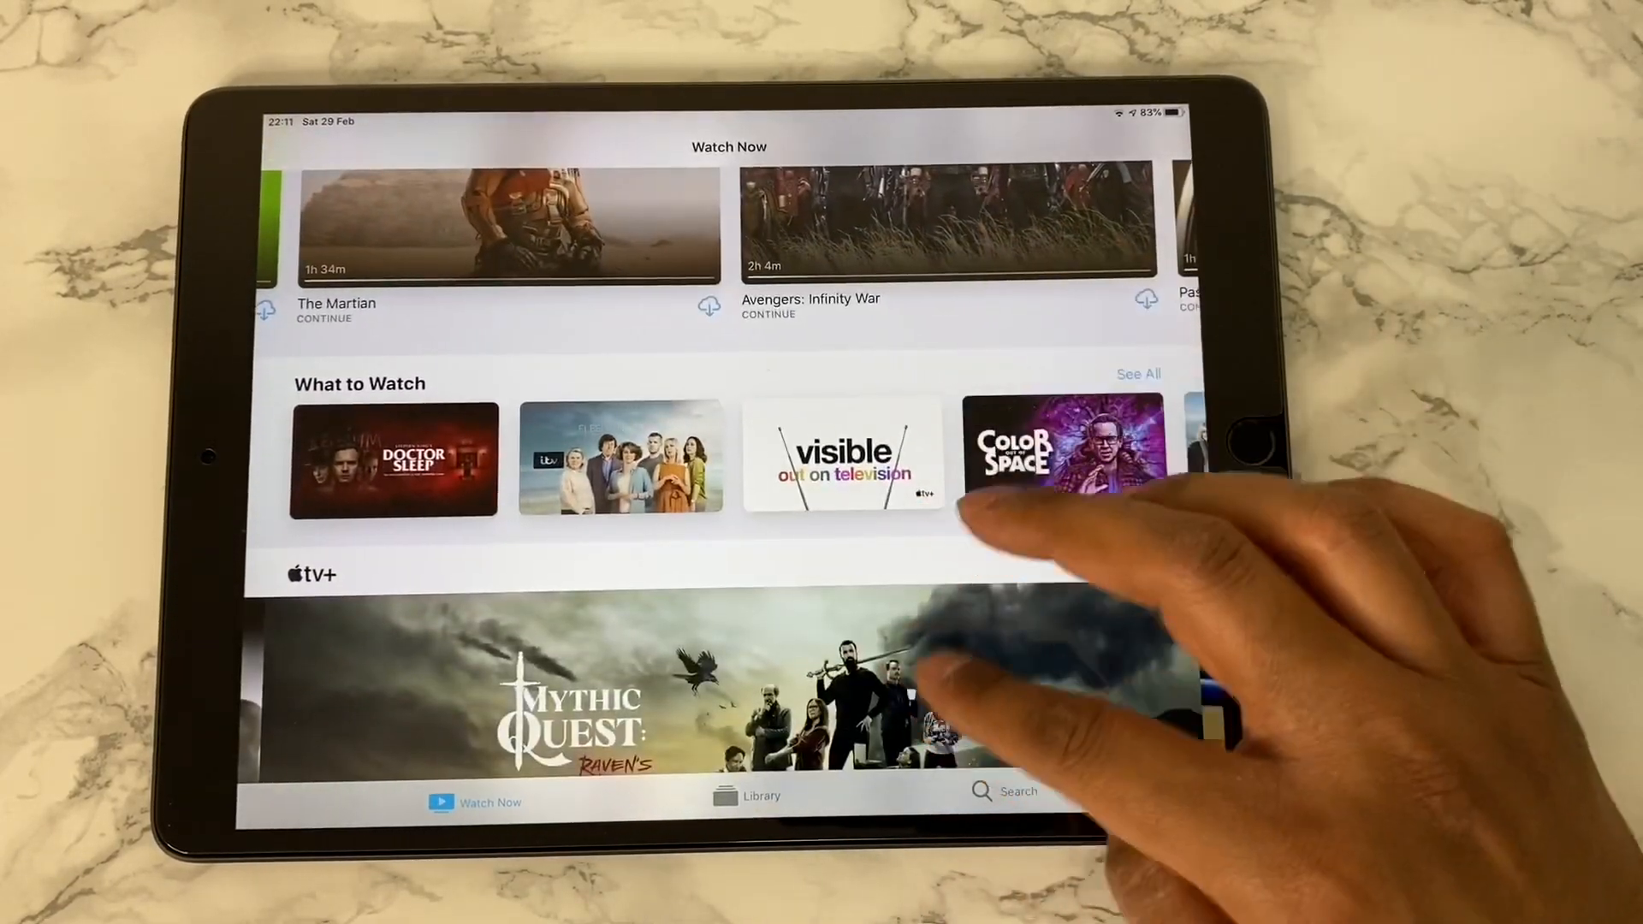
scroll("down", 3)
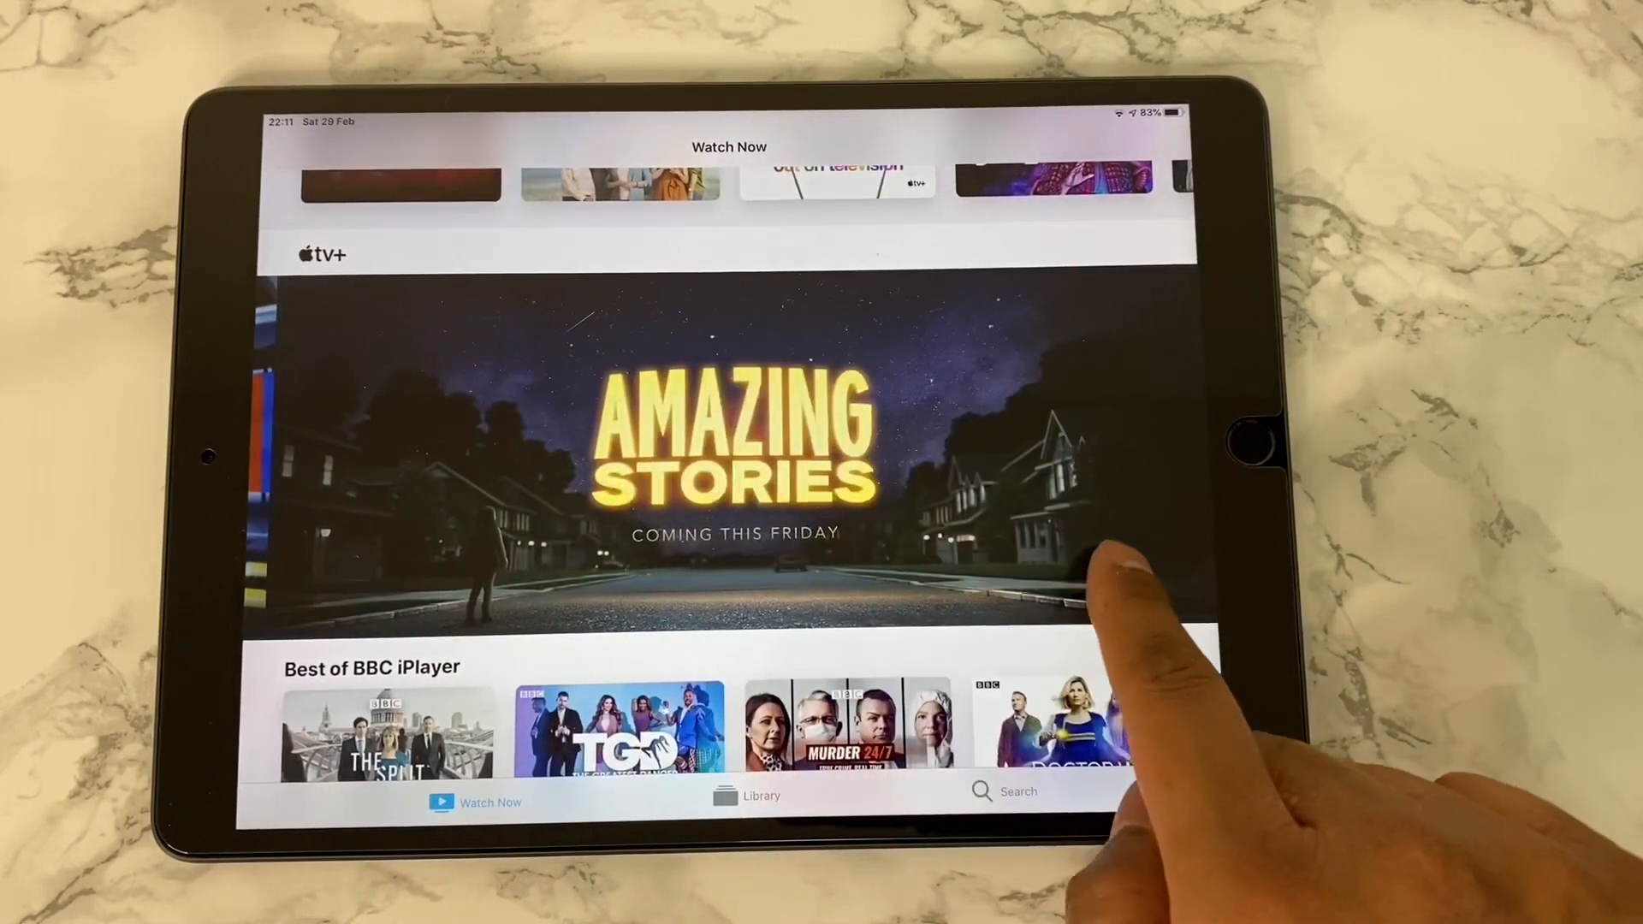
scroll("down", 3)
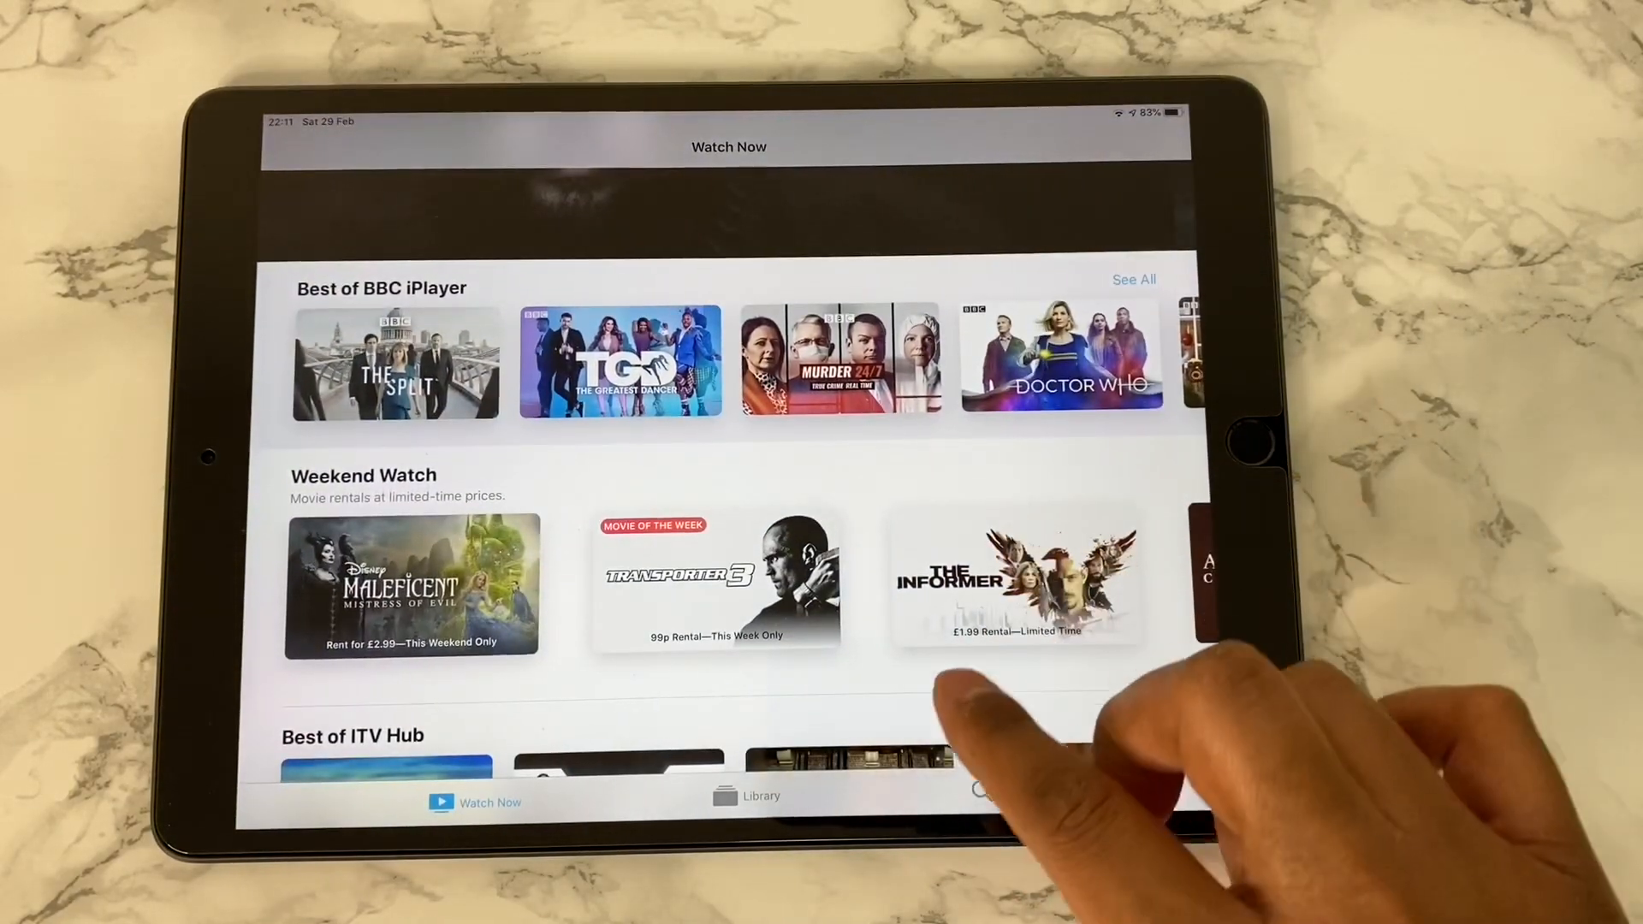
mouse_move(870, 713)
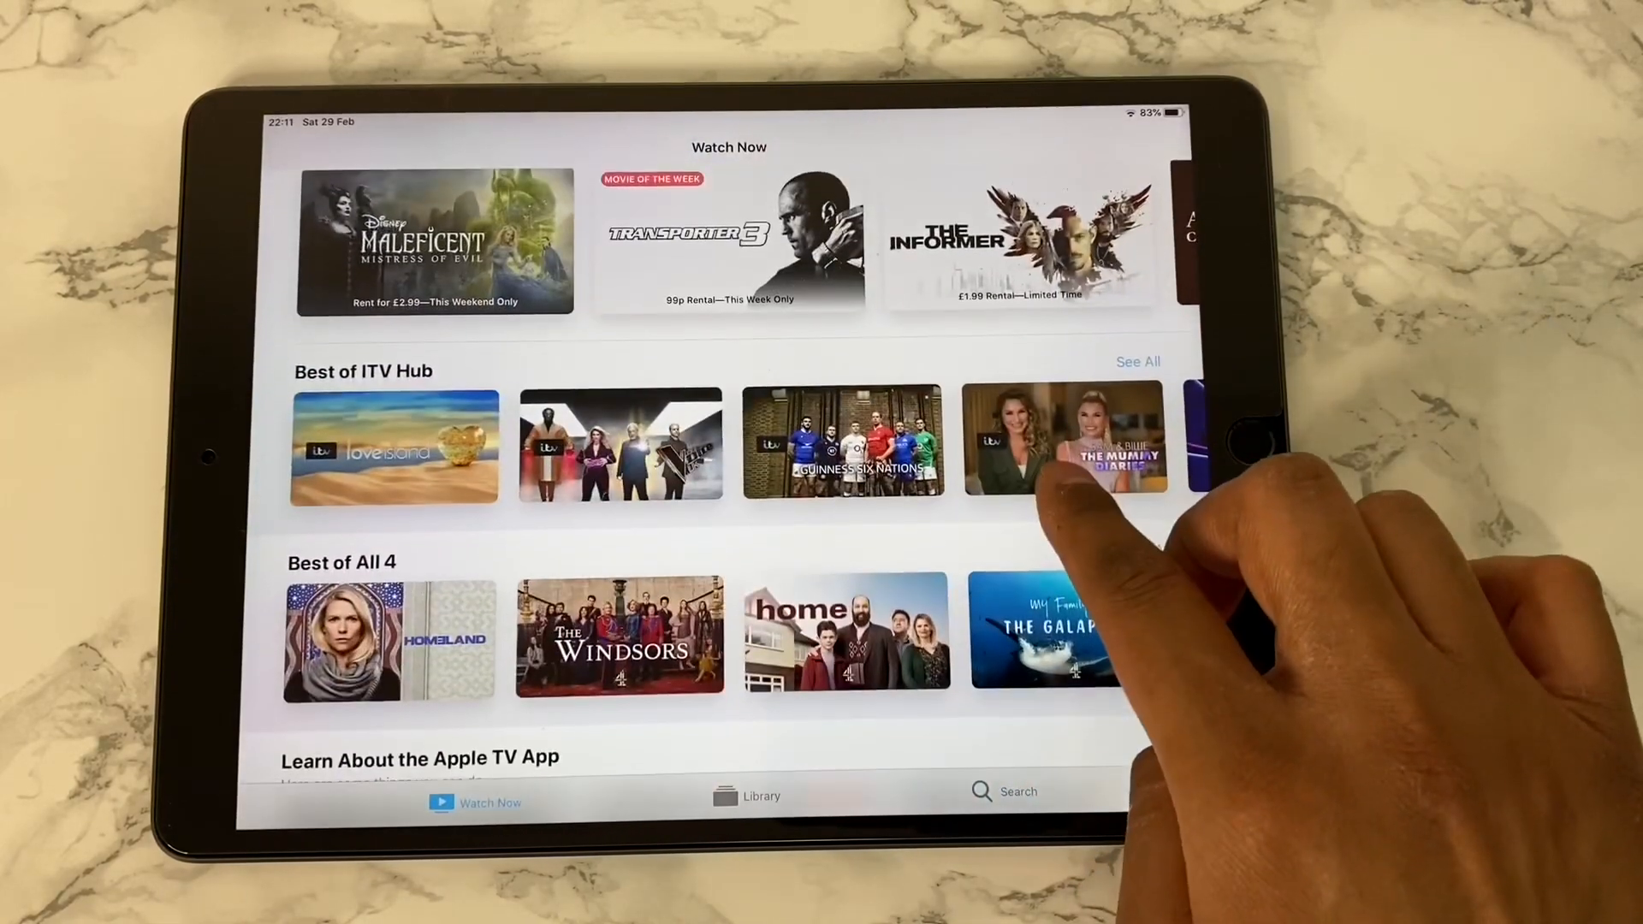
scroll("left", 3)
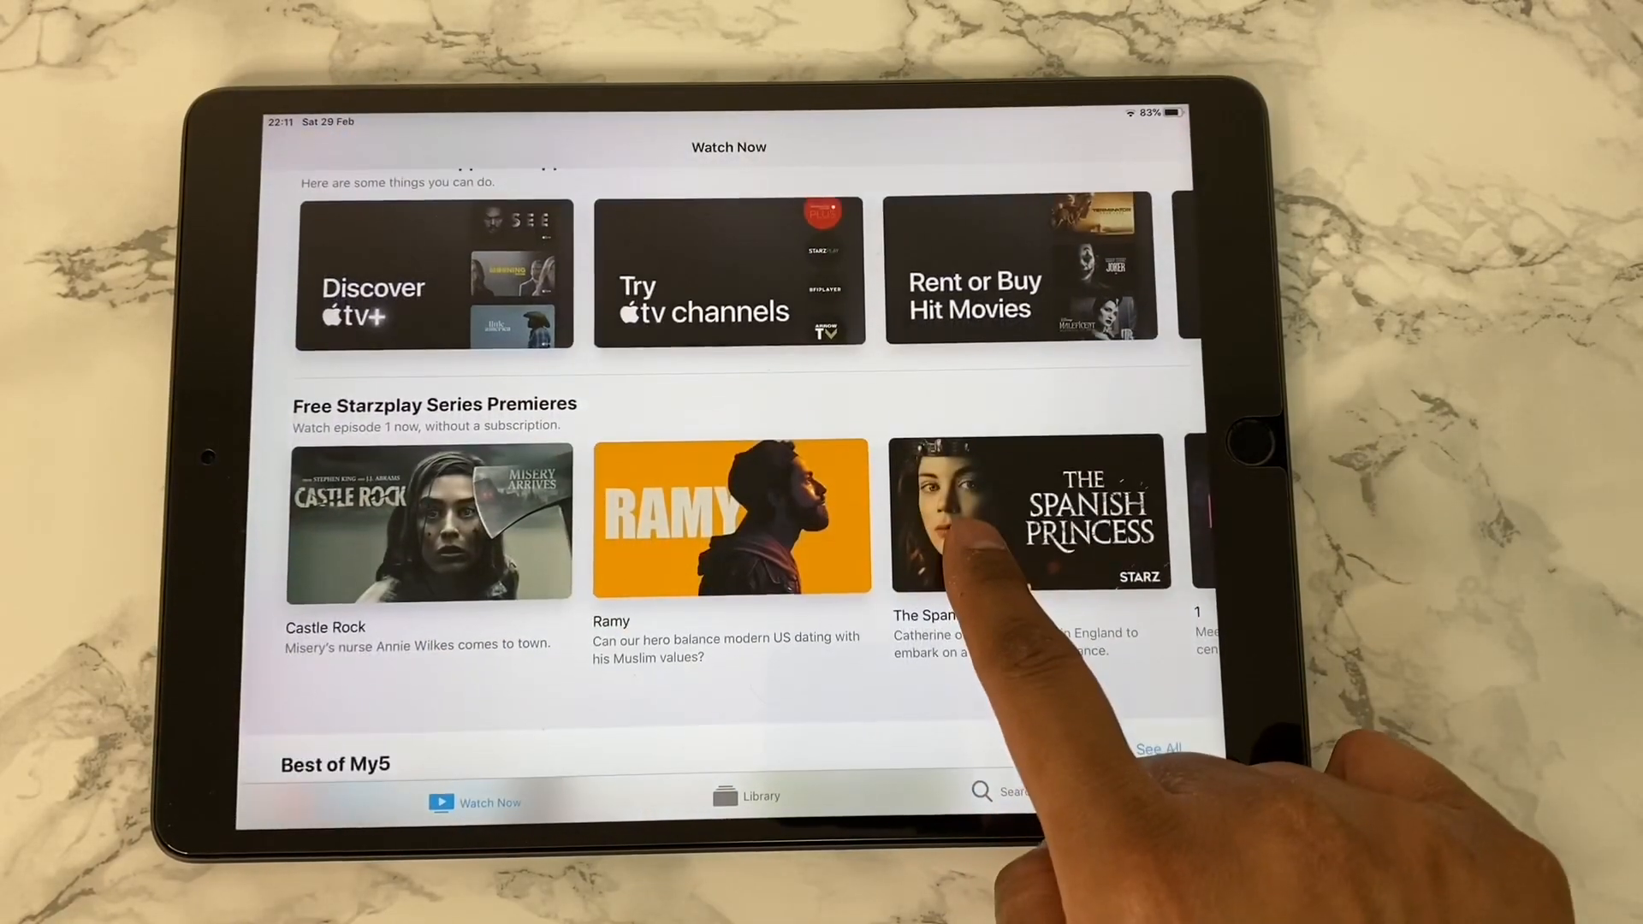
scroll("down", 3)
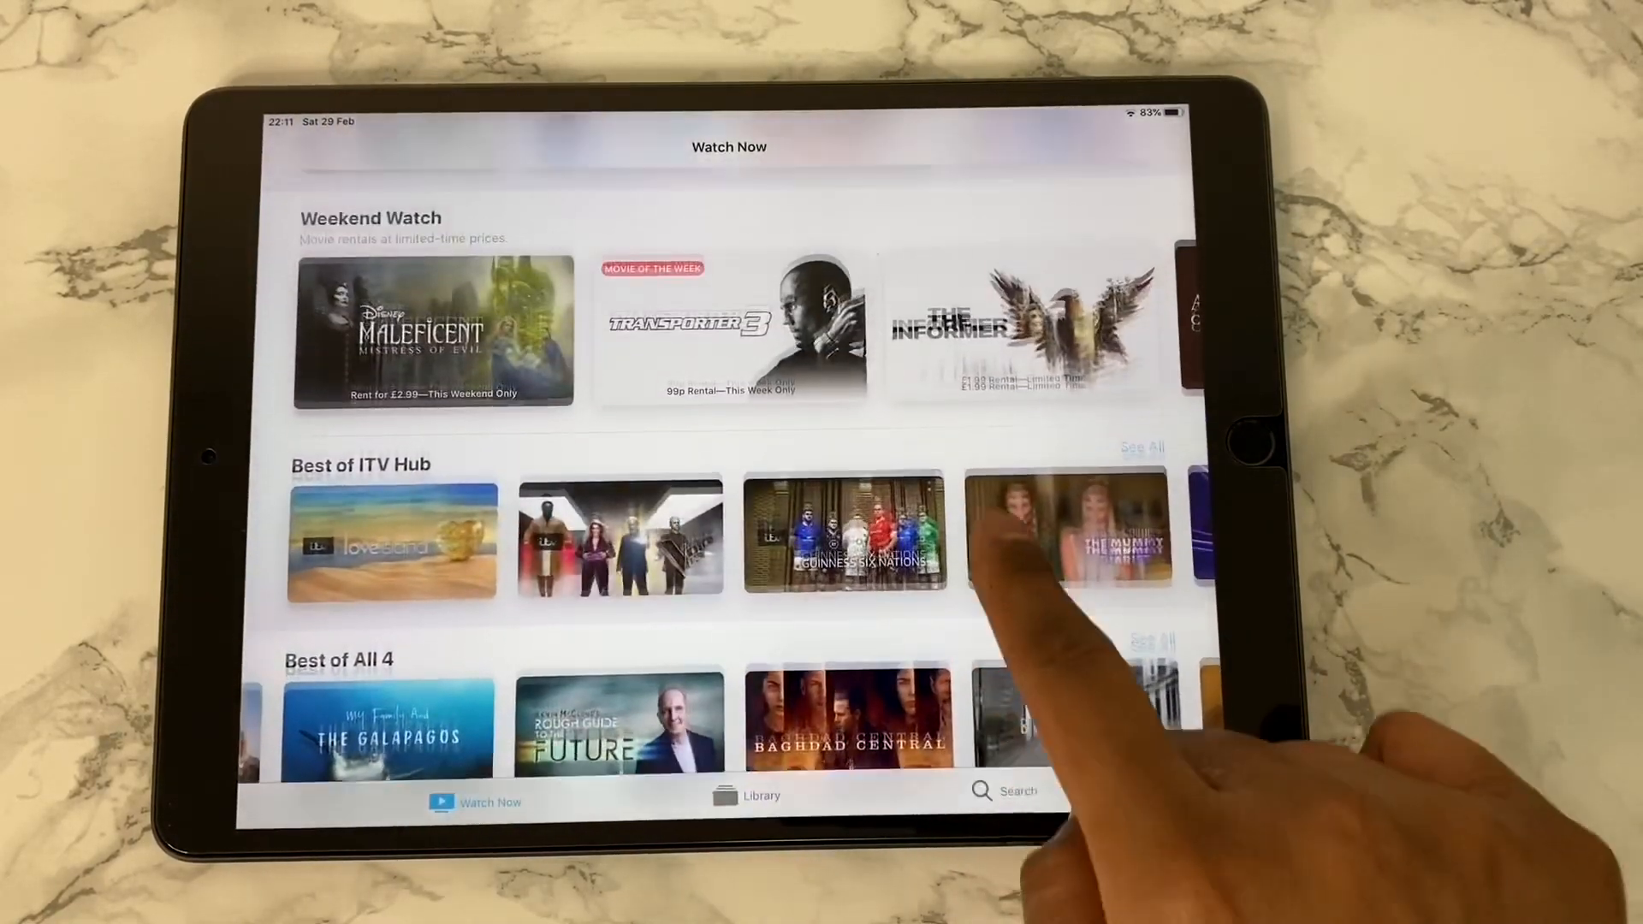
scroll("down", 3)
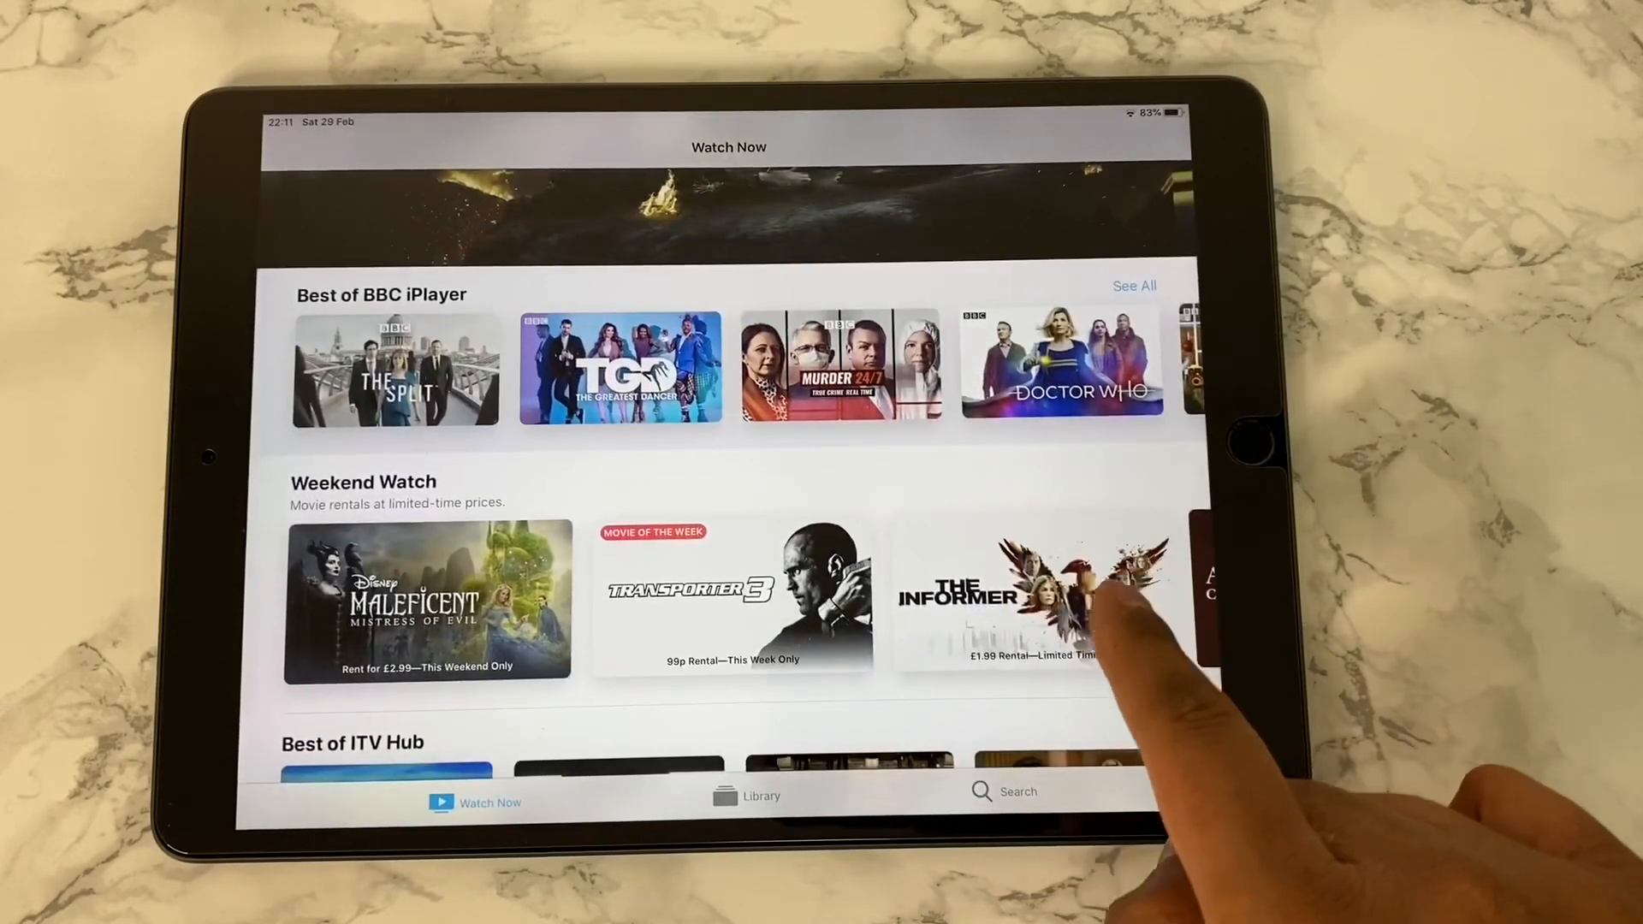
left_click(734, 598)
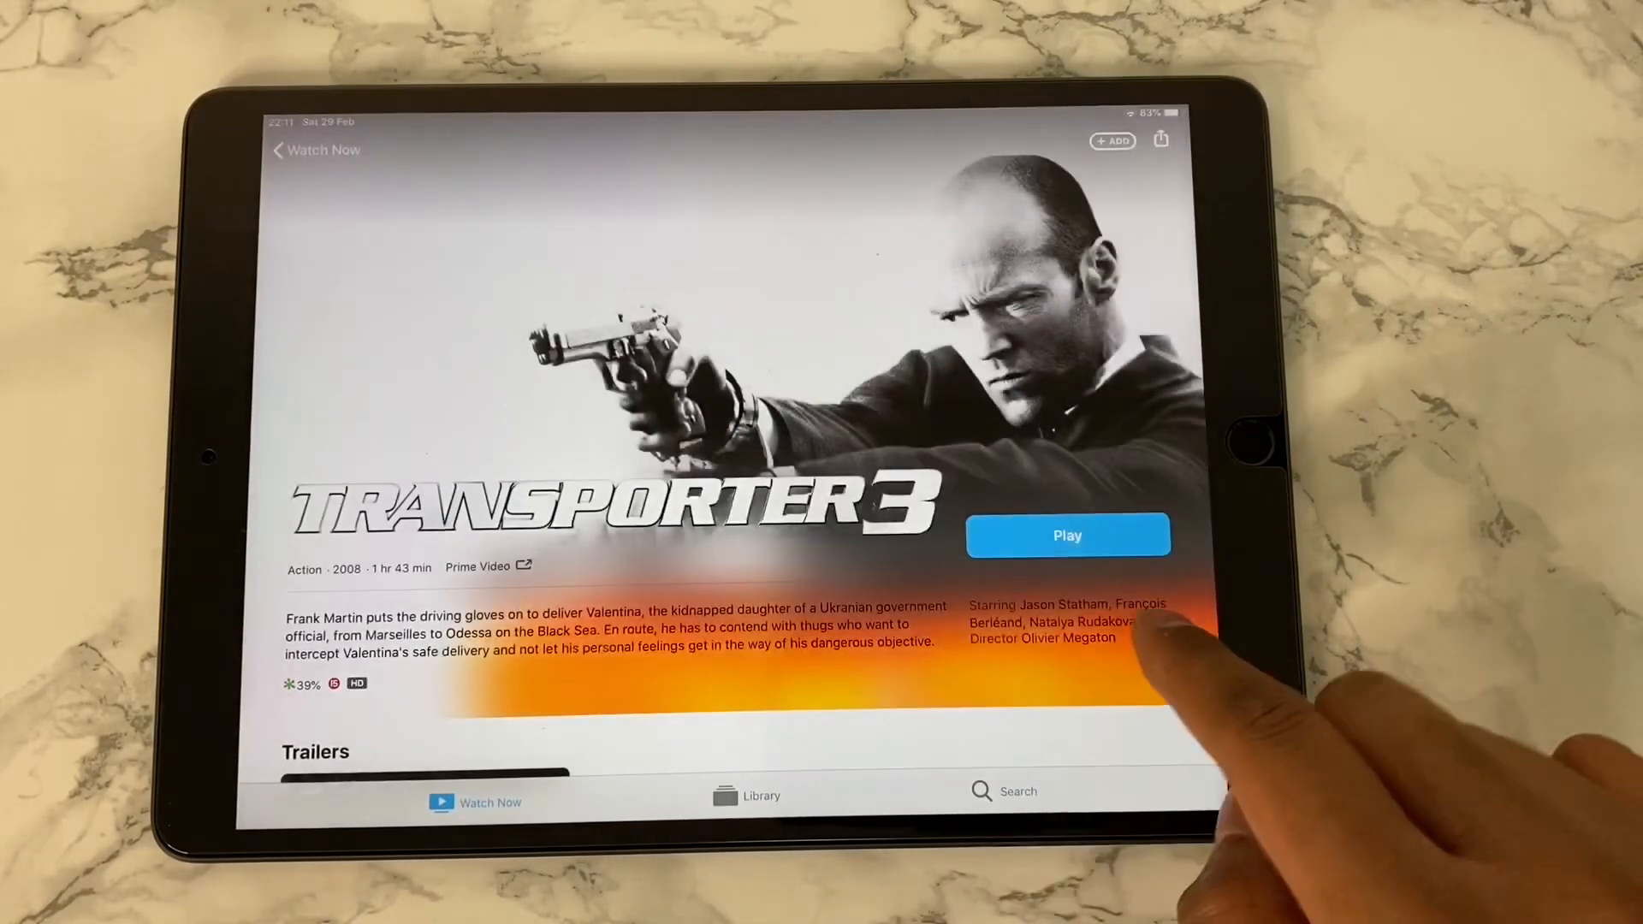
scroll("down", 3)
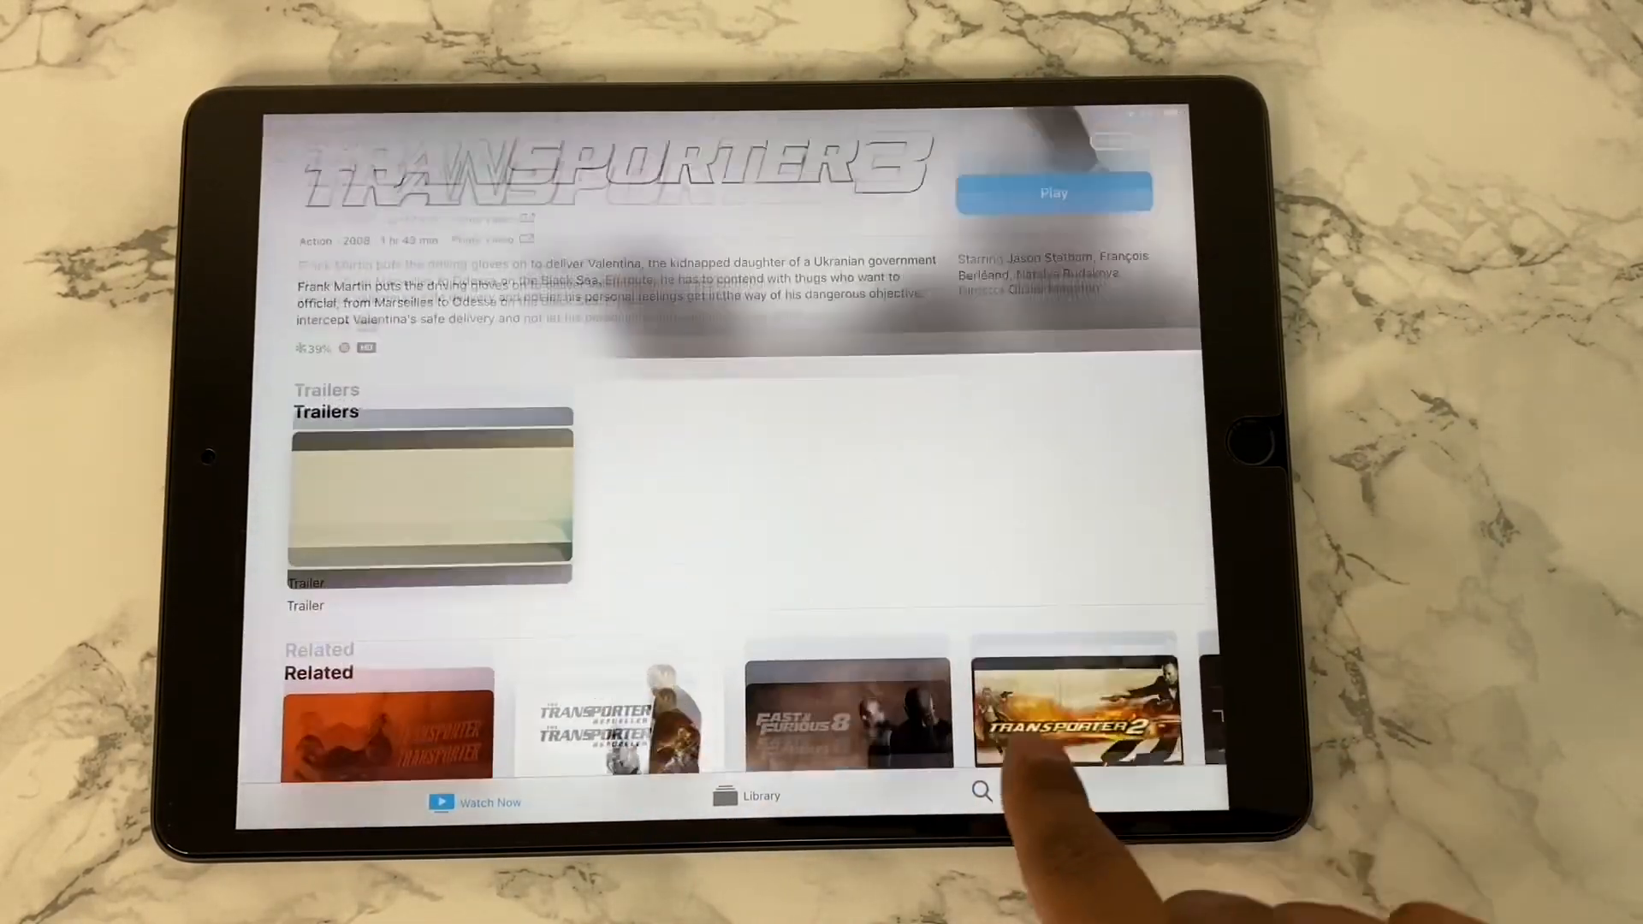
scroll("down", 3)
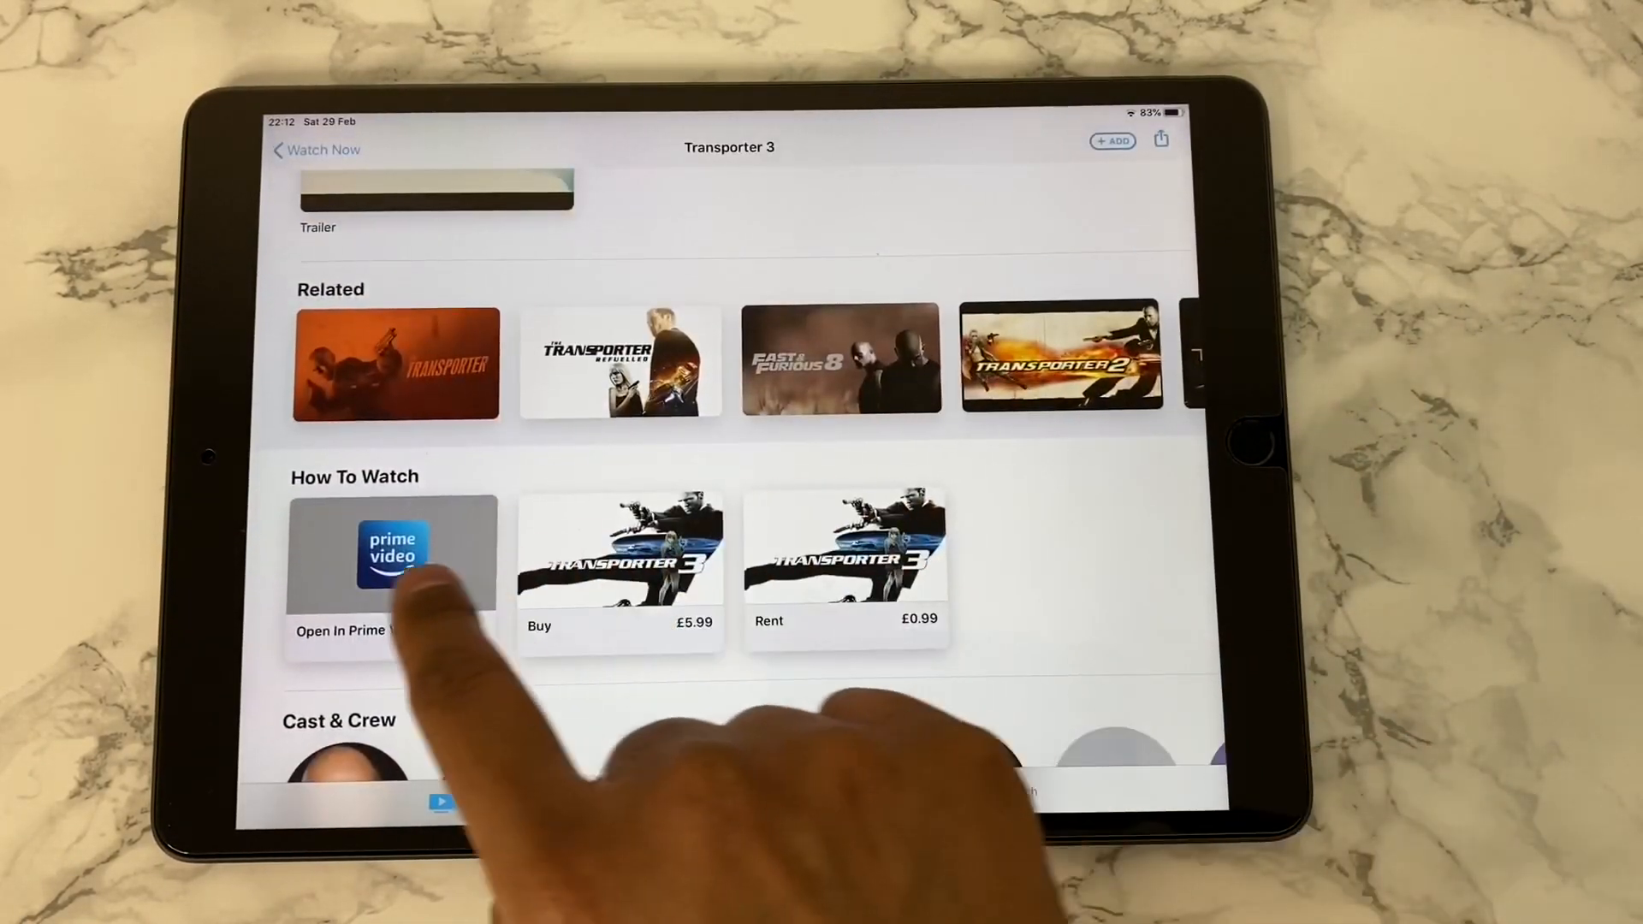
left_click(392, 555)
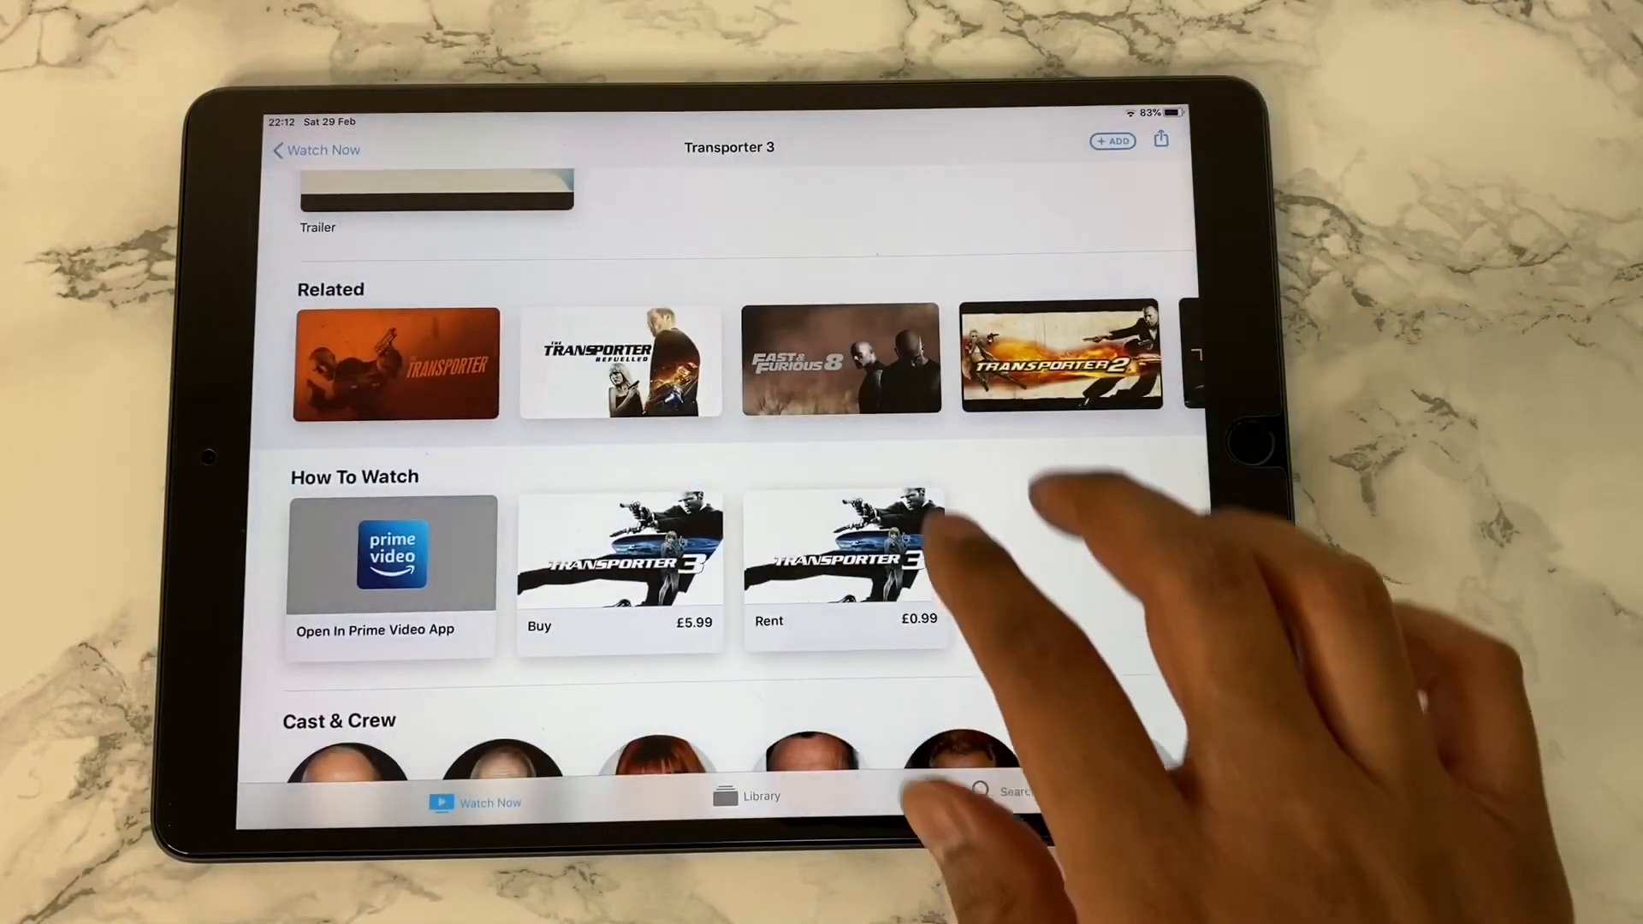
scroll("down", 3)
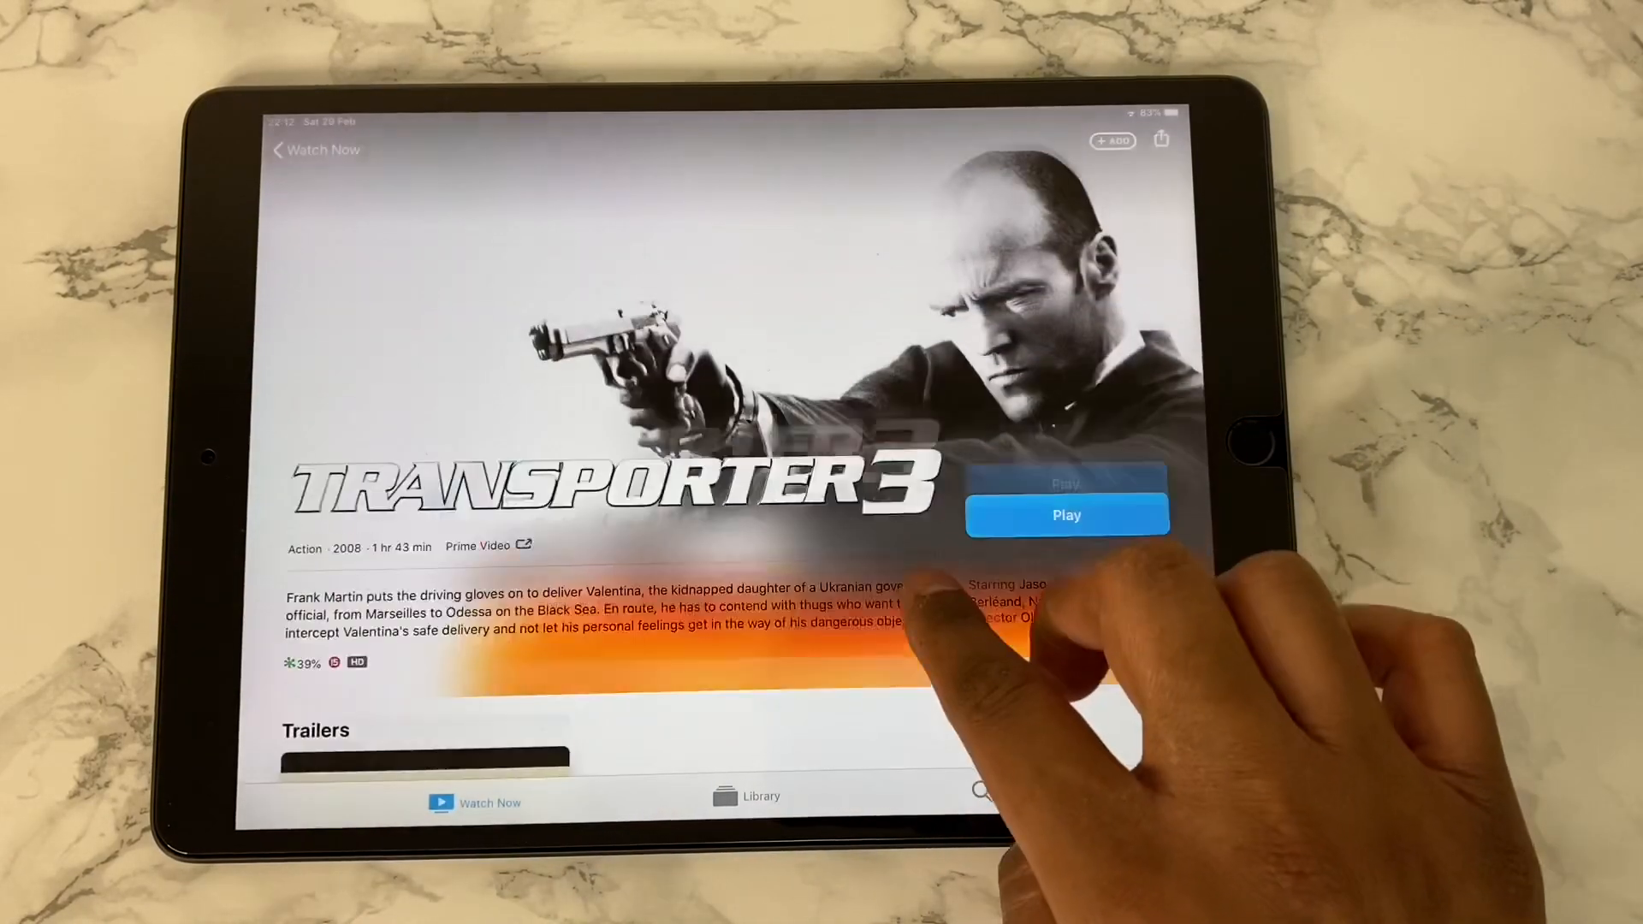
left_click(316, 150)
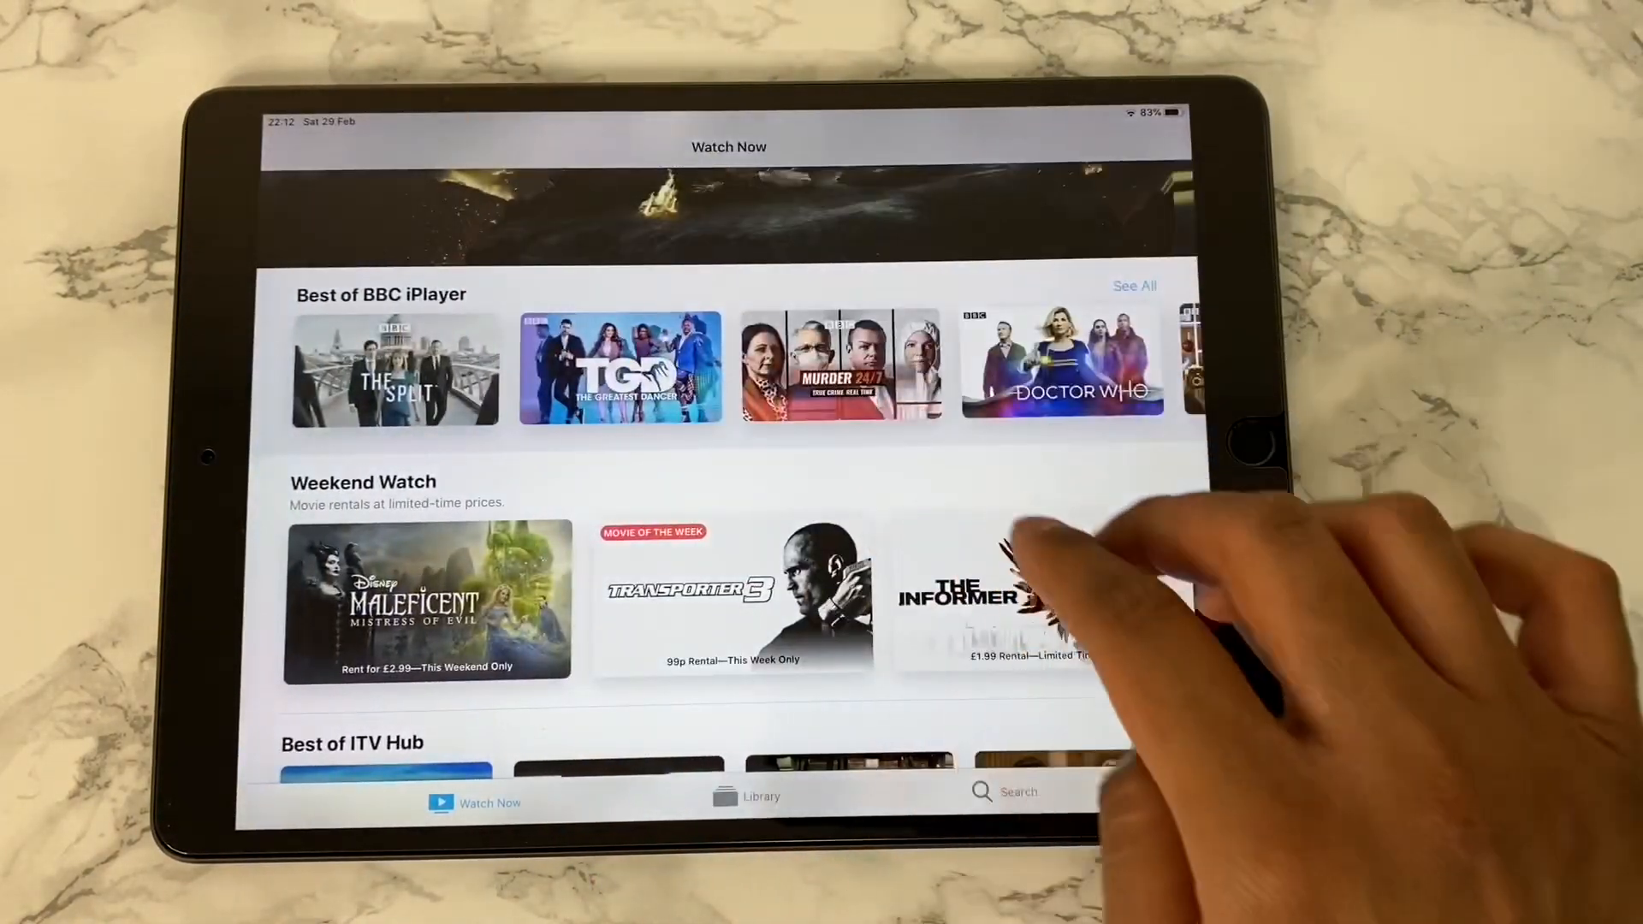
scroll("down", 3)
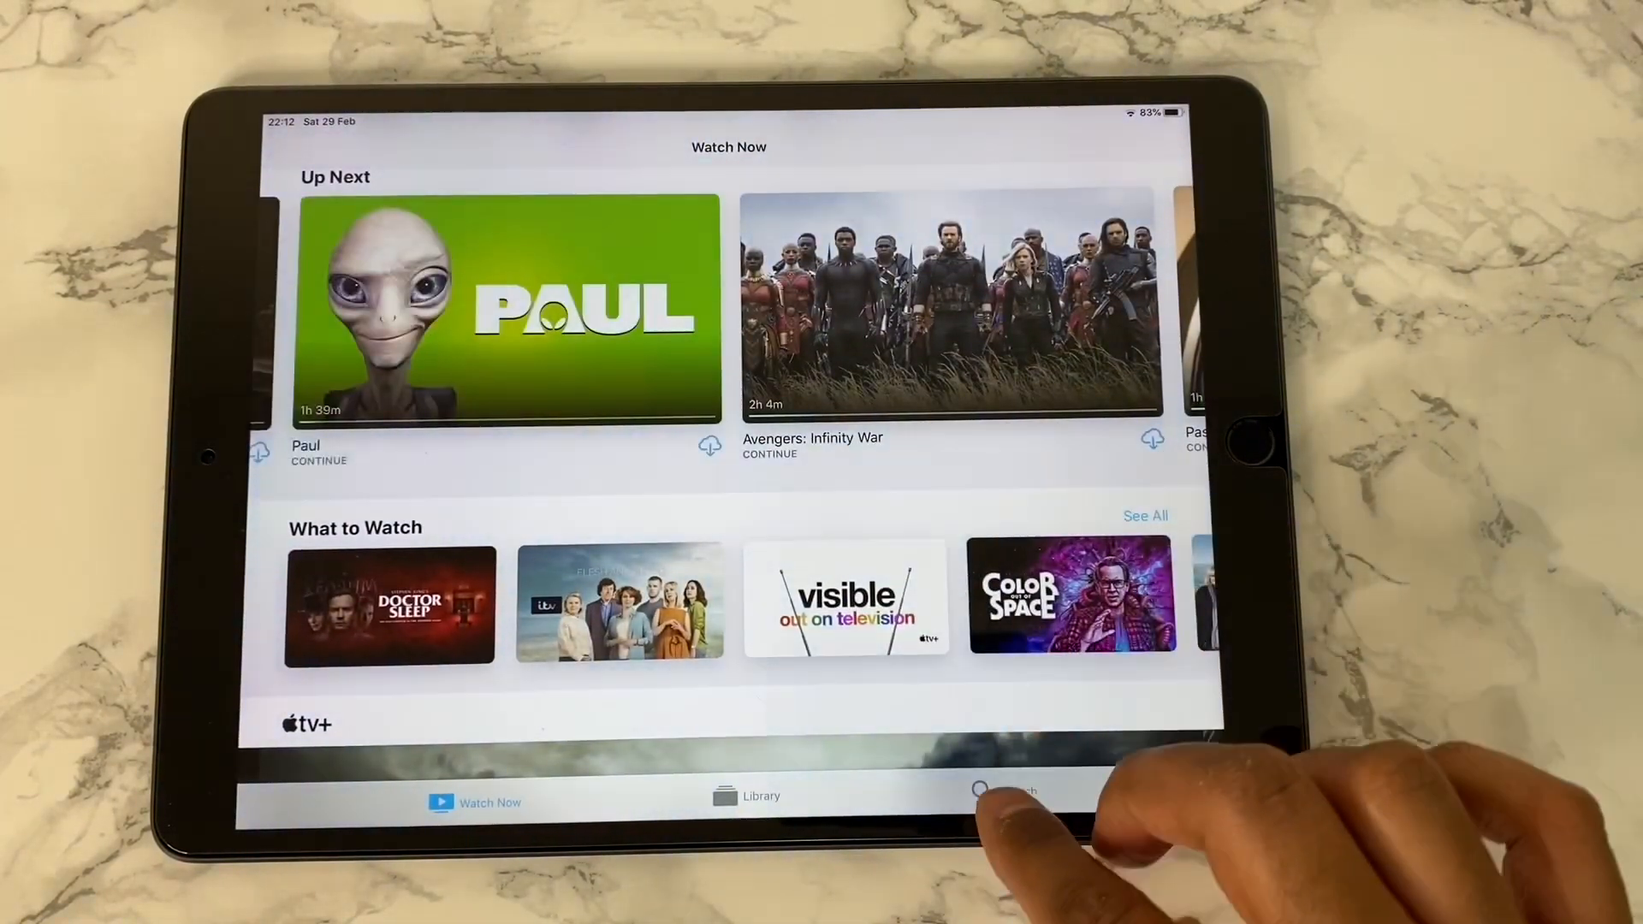
Search for 'Humans' and open the show page down to its Season 1 episodes
left_click(1003, 797)
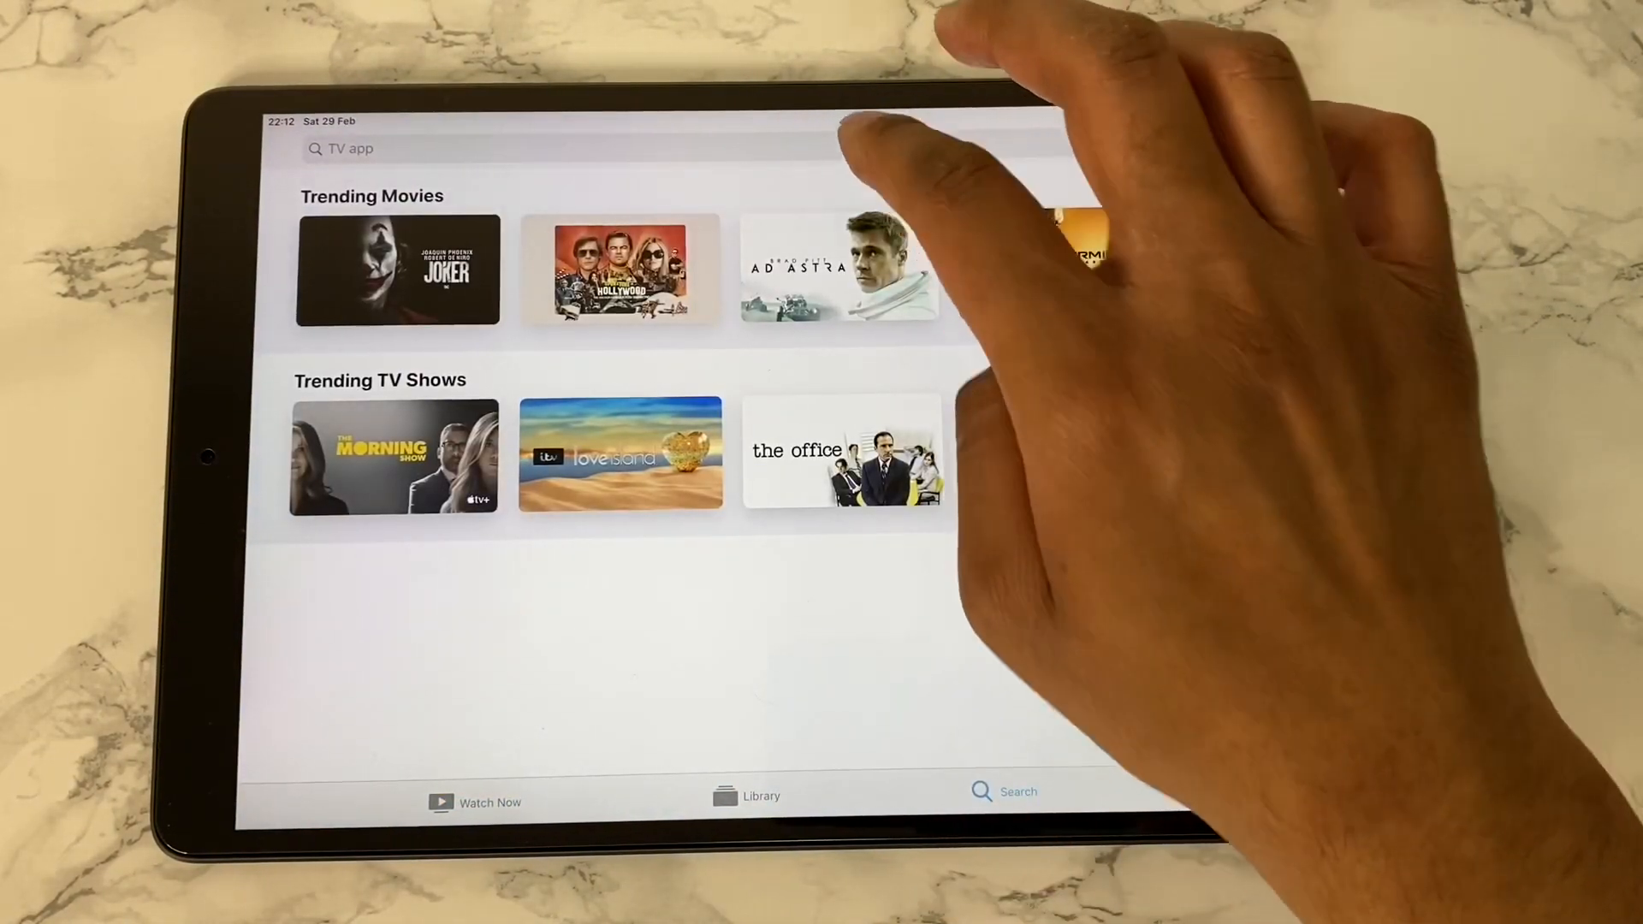
type("Hum")
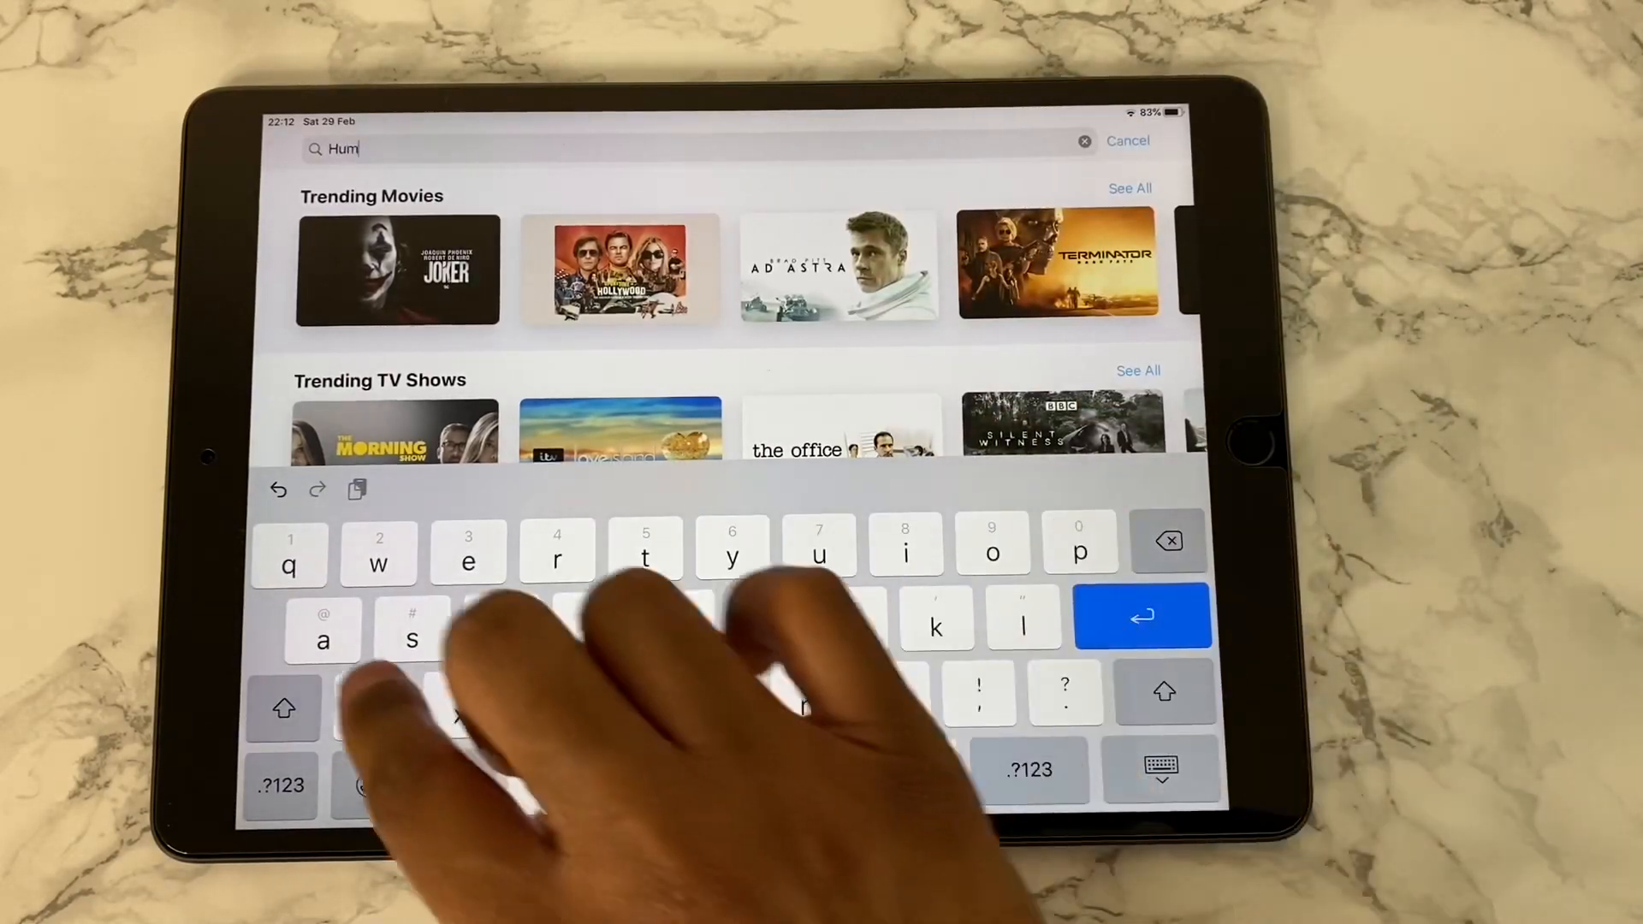
type("ans")
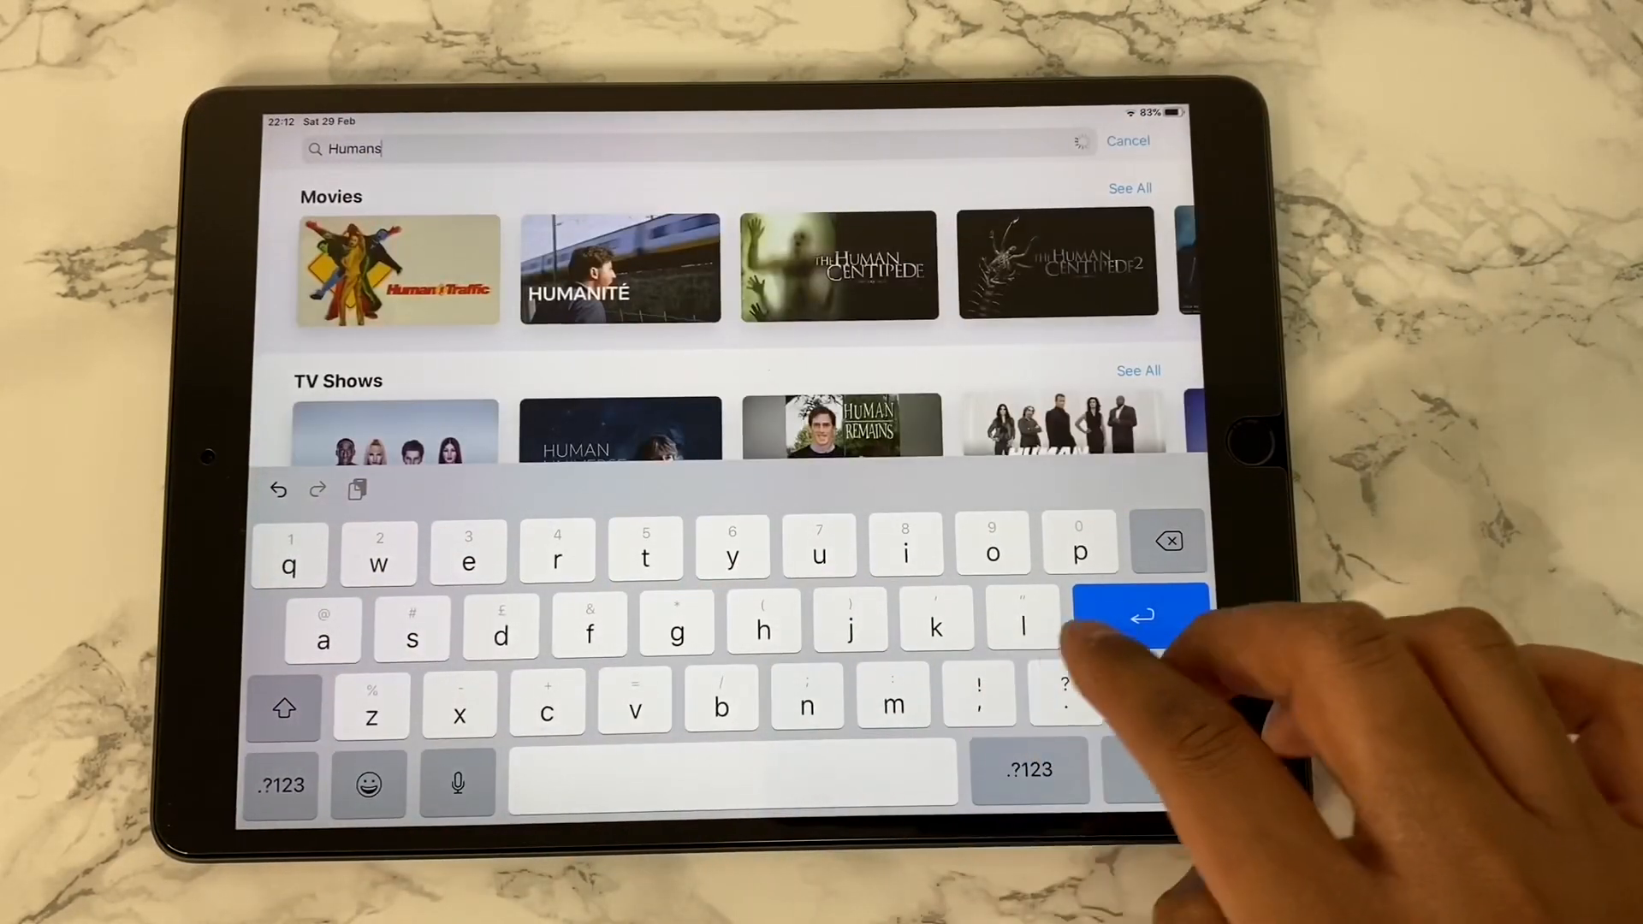
left_click(1140, 616)
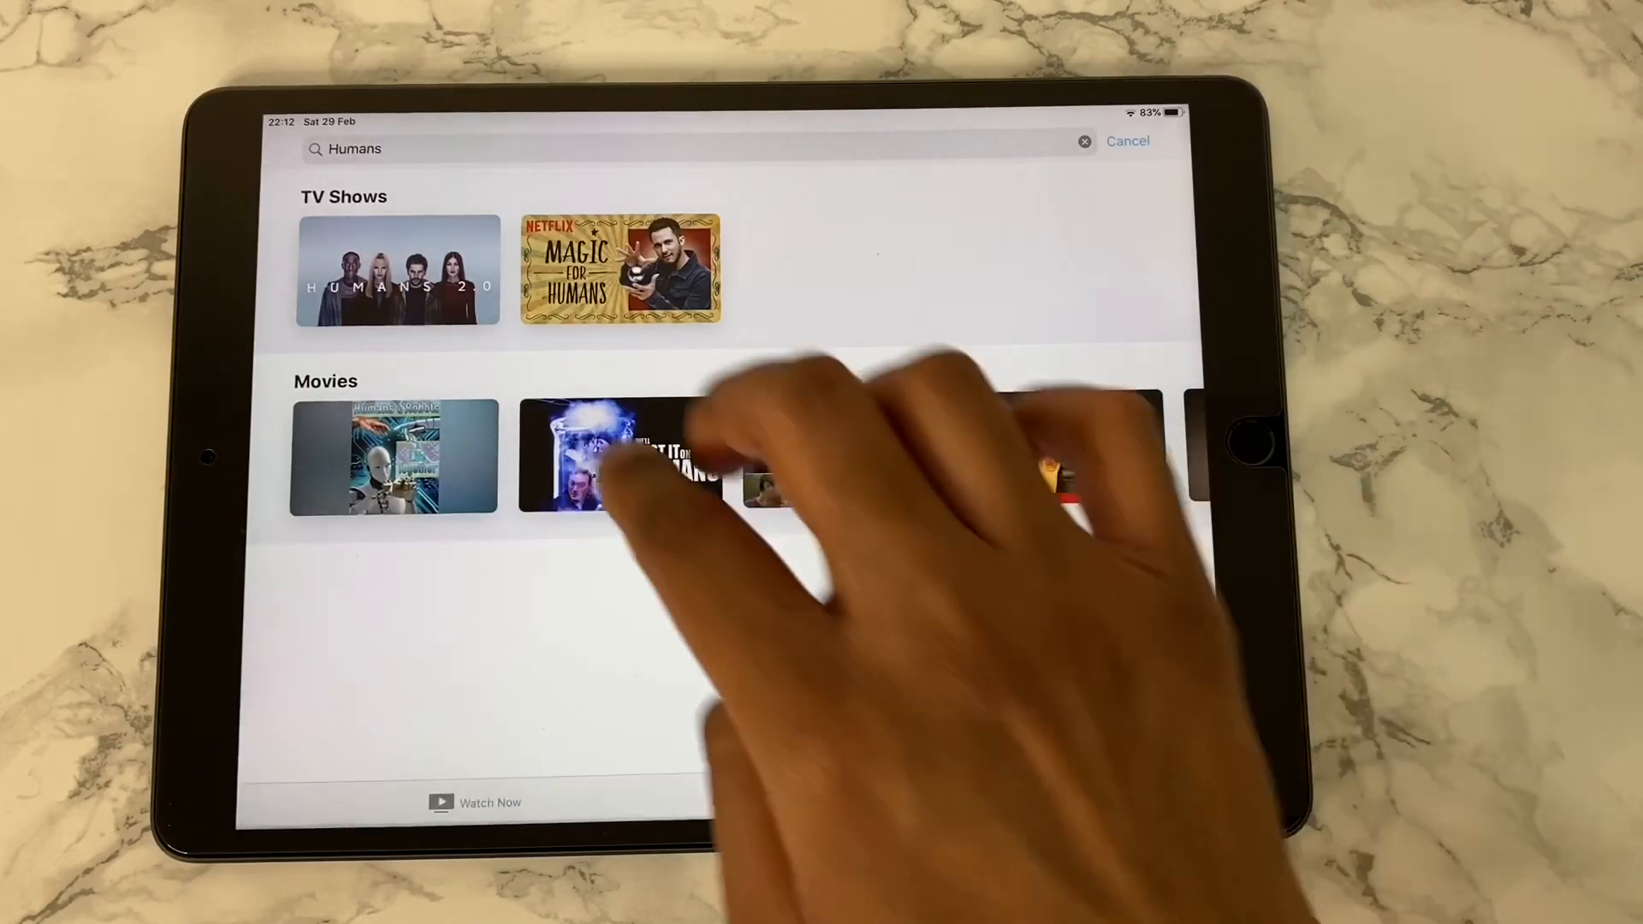
left_click(397, 269)
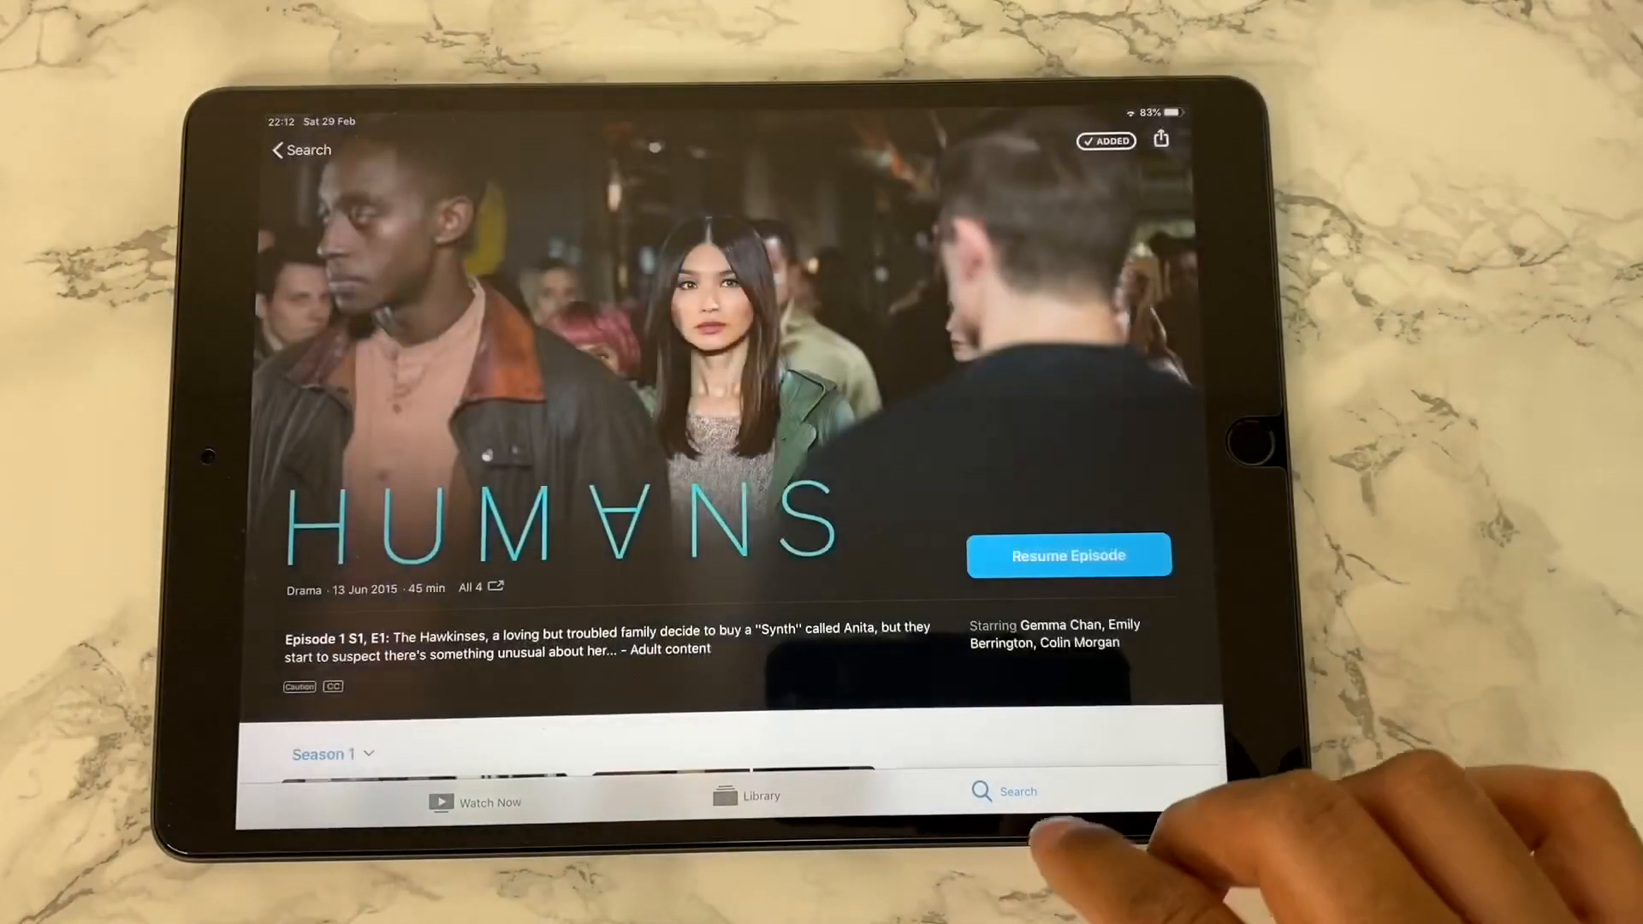
scroll("down", 3)
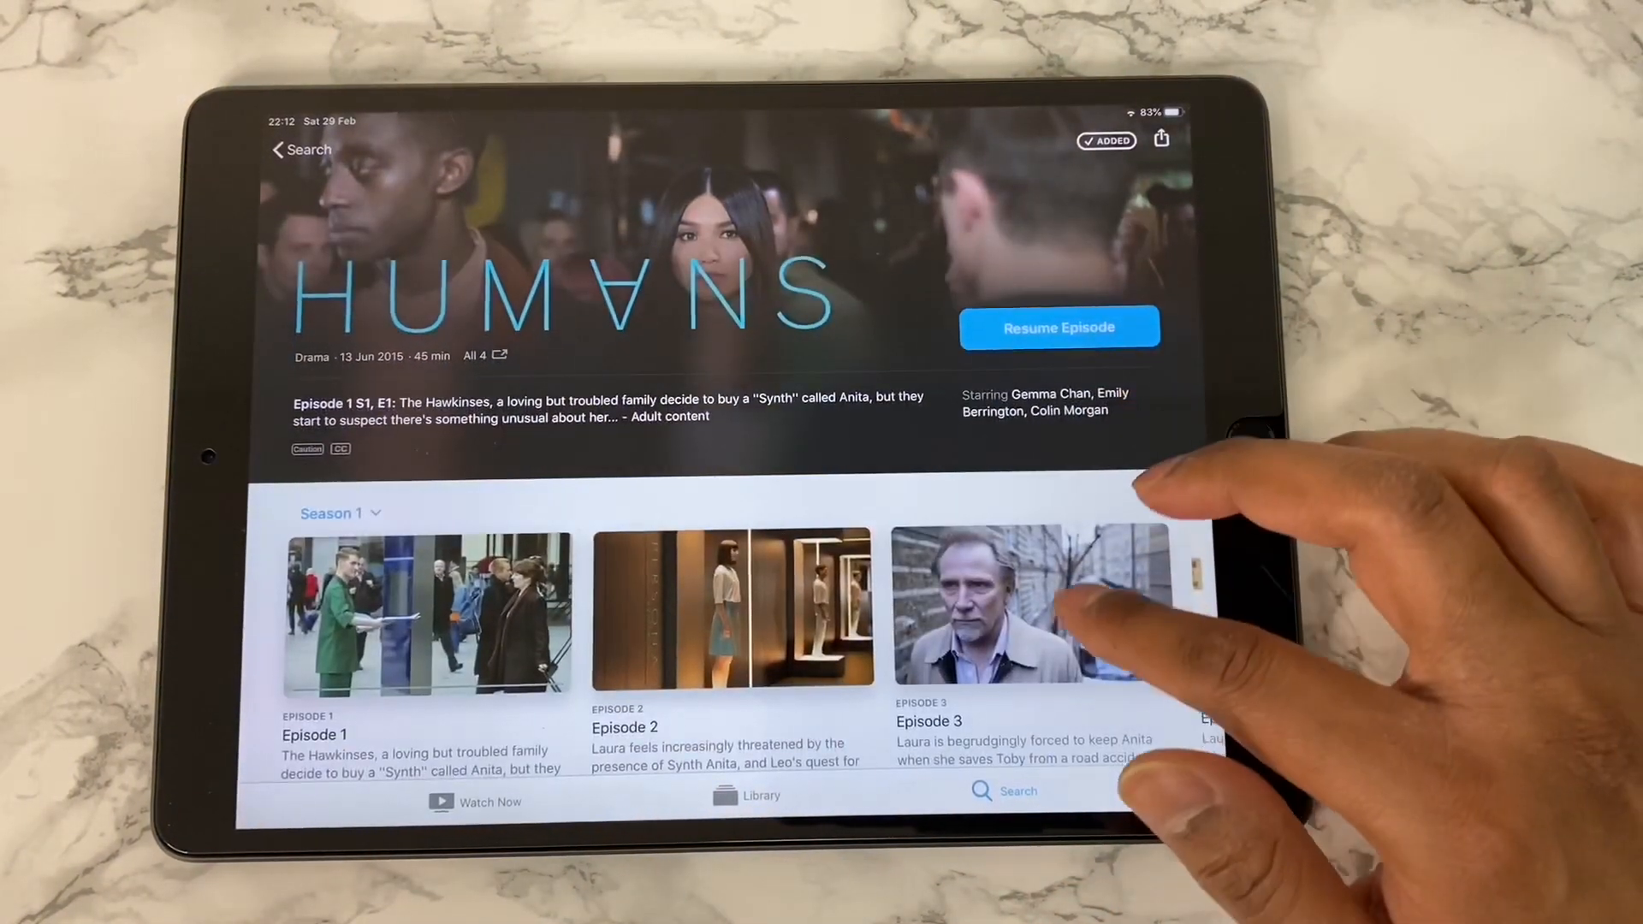
scroll("down", 3)
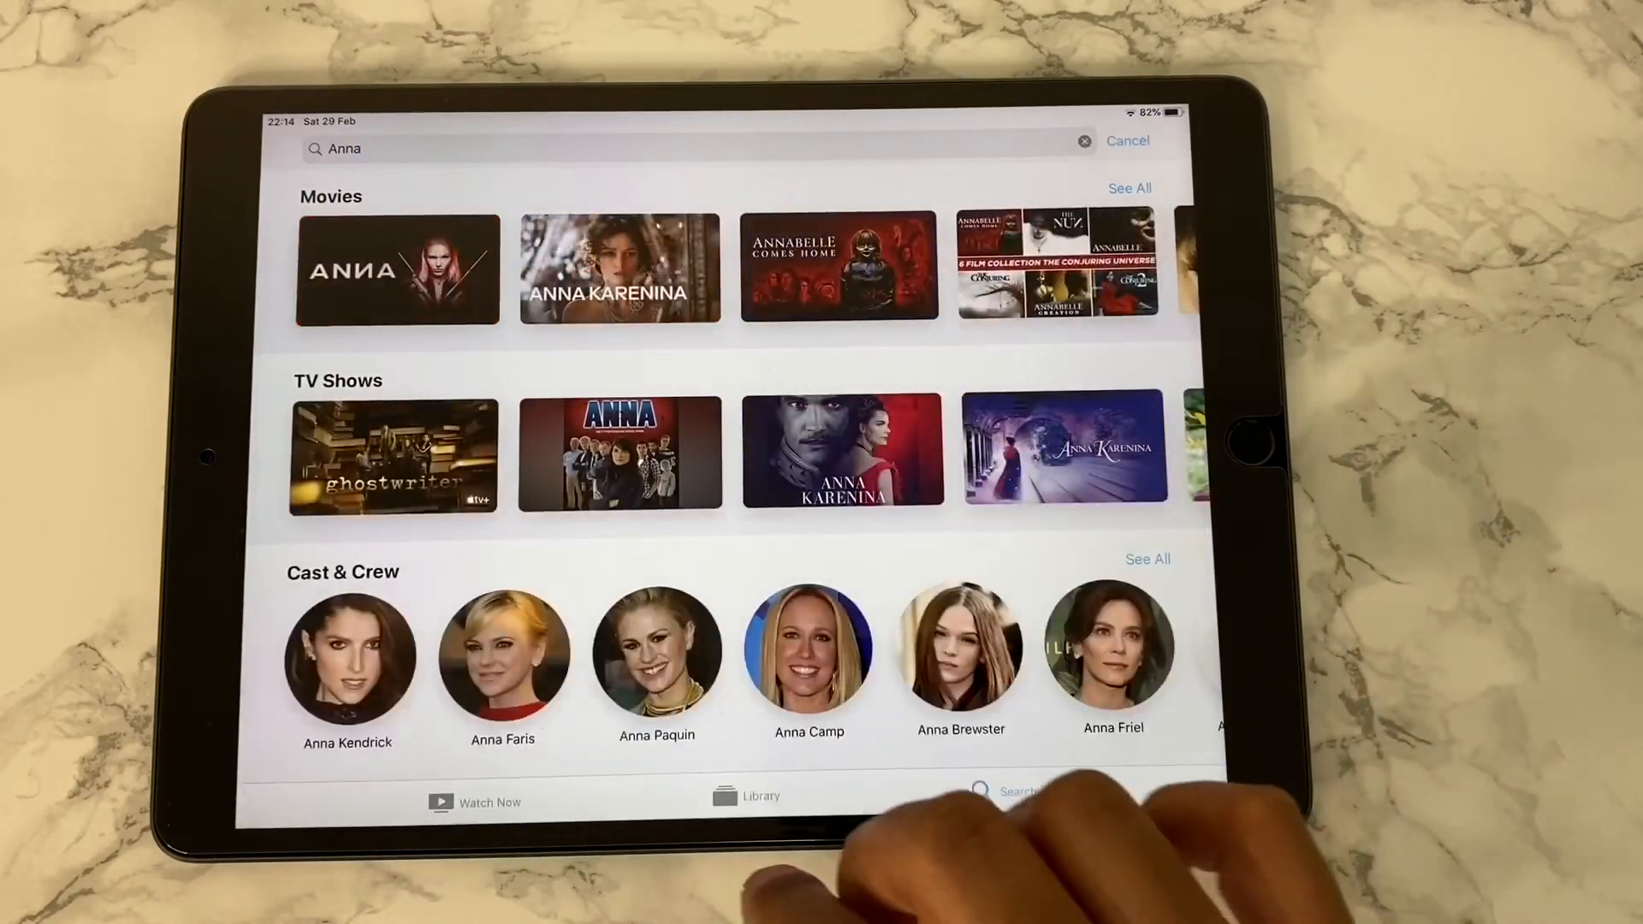
Open the Anna (2019) film page, then briefly play the film and close the player
left_click(396, 269)
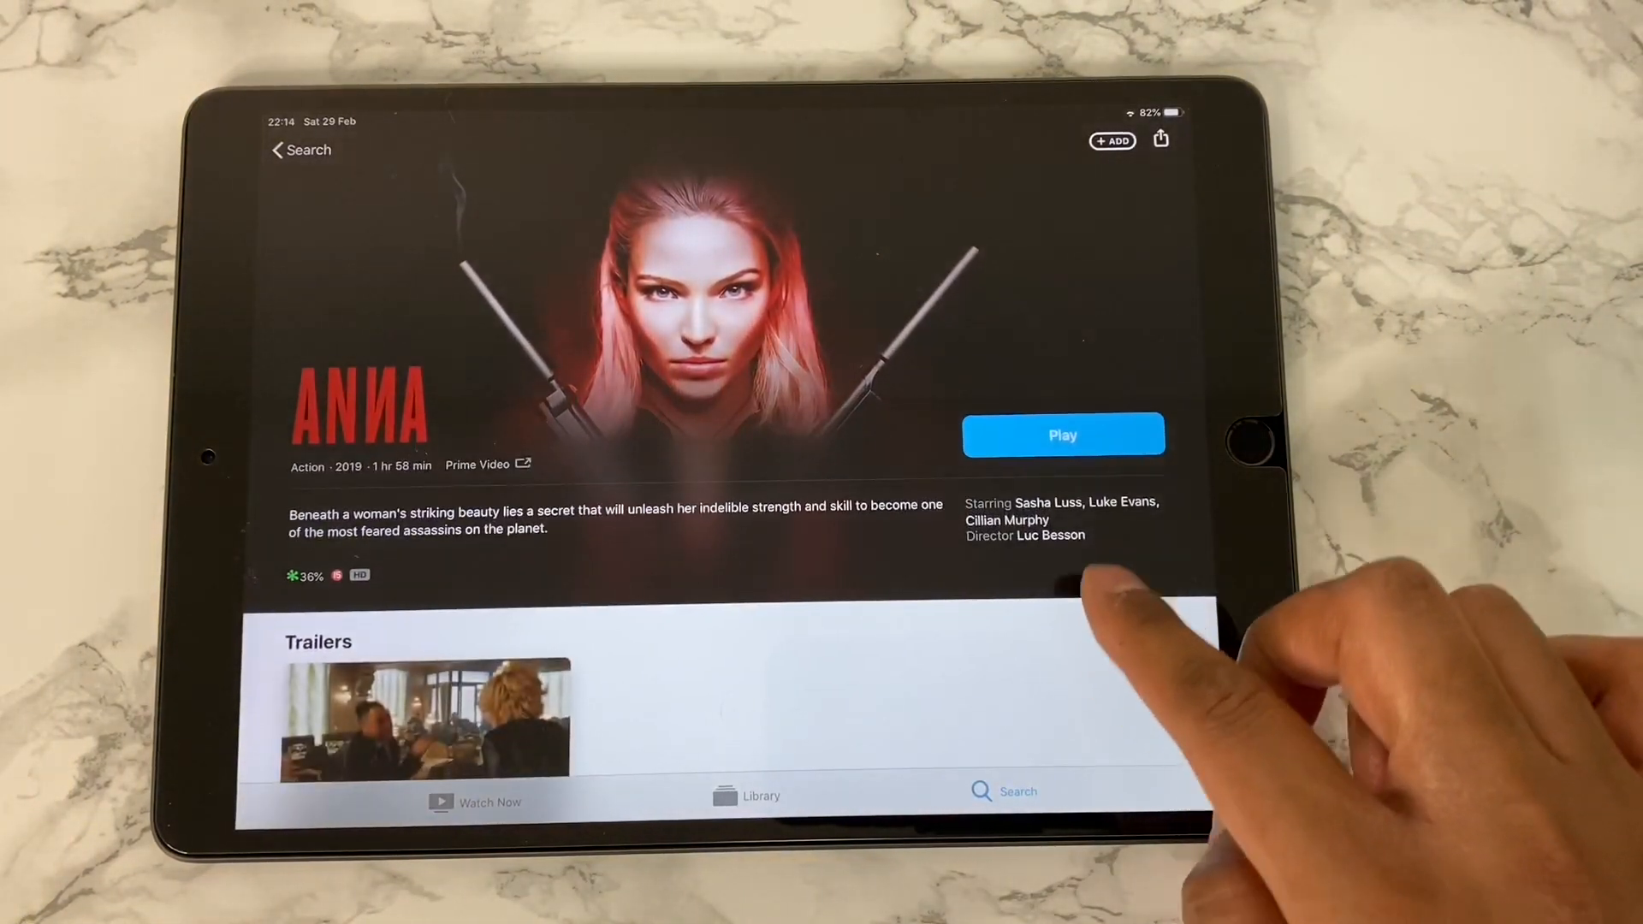
scroll("down", 3)
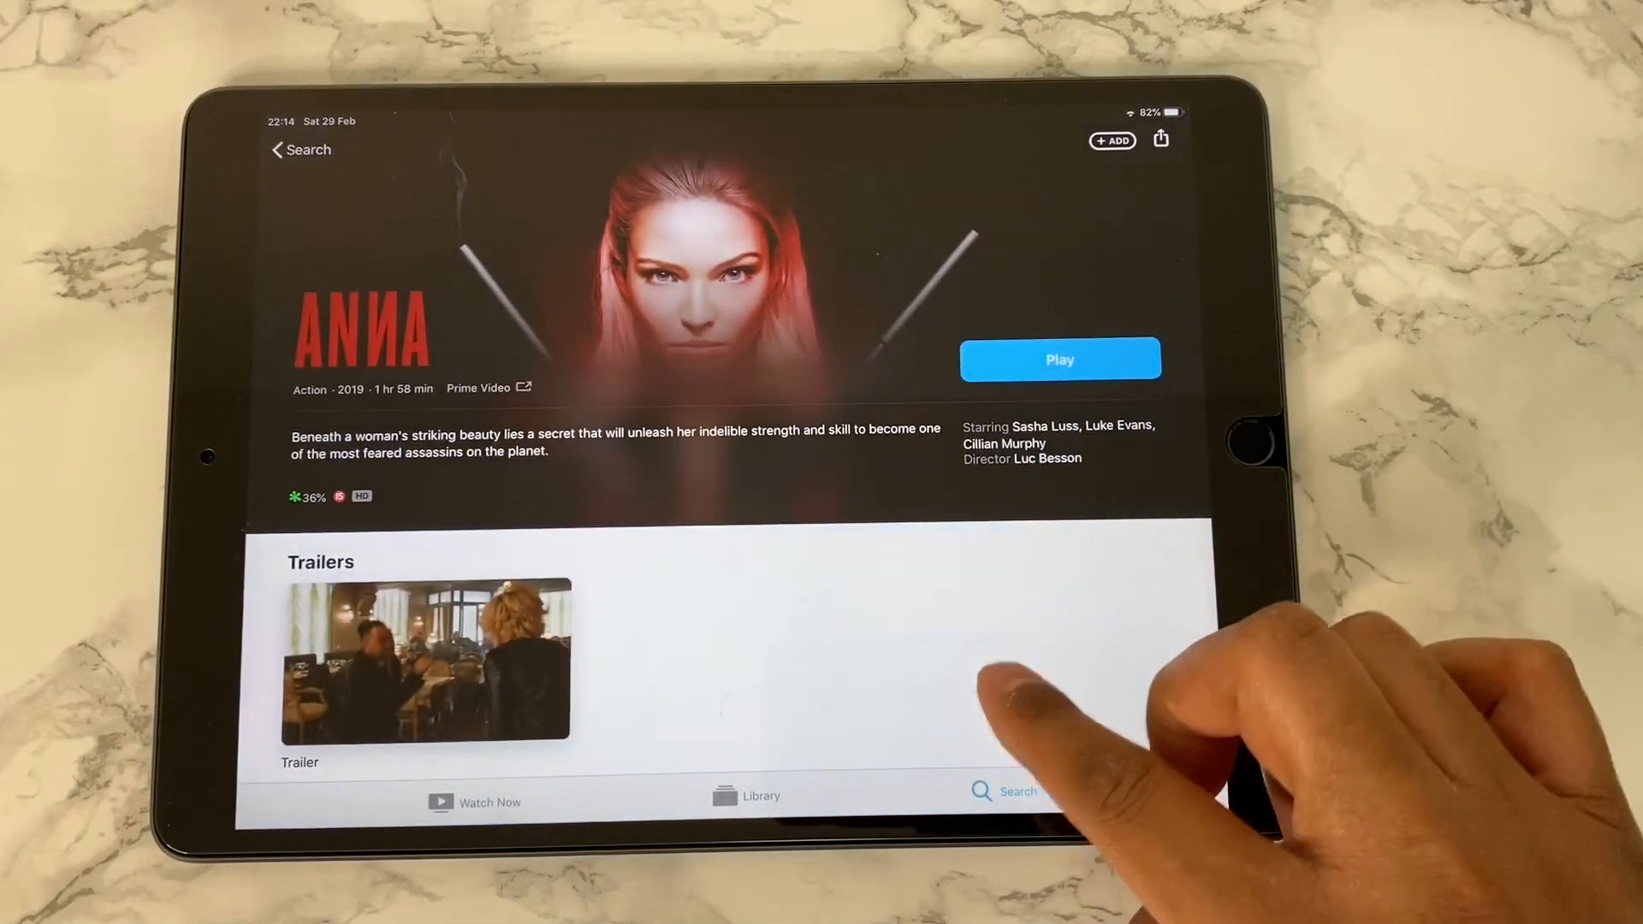
scroll("down", 3)
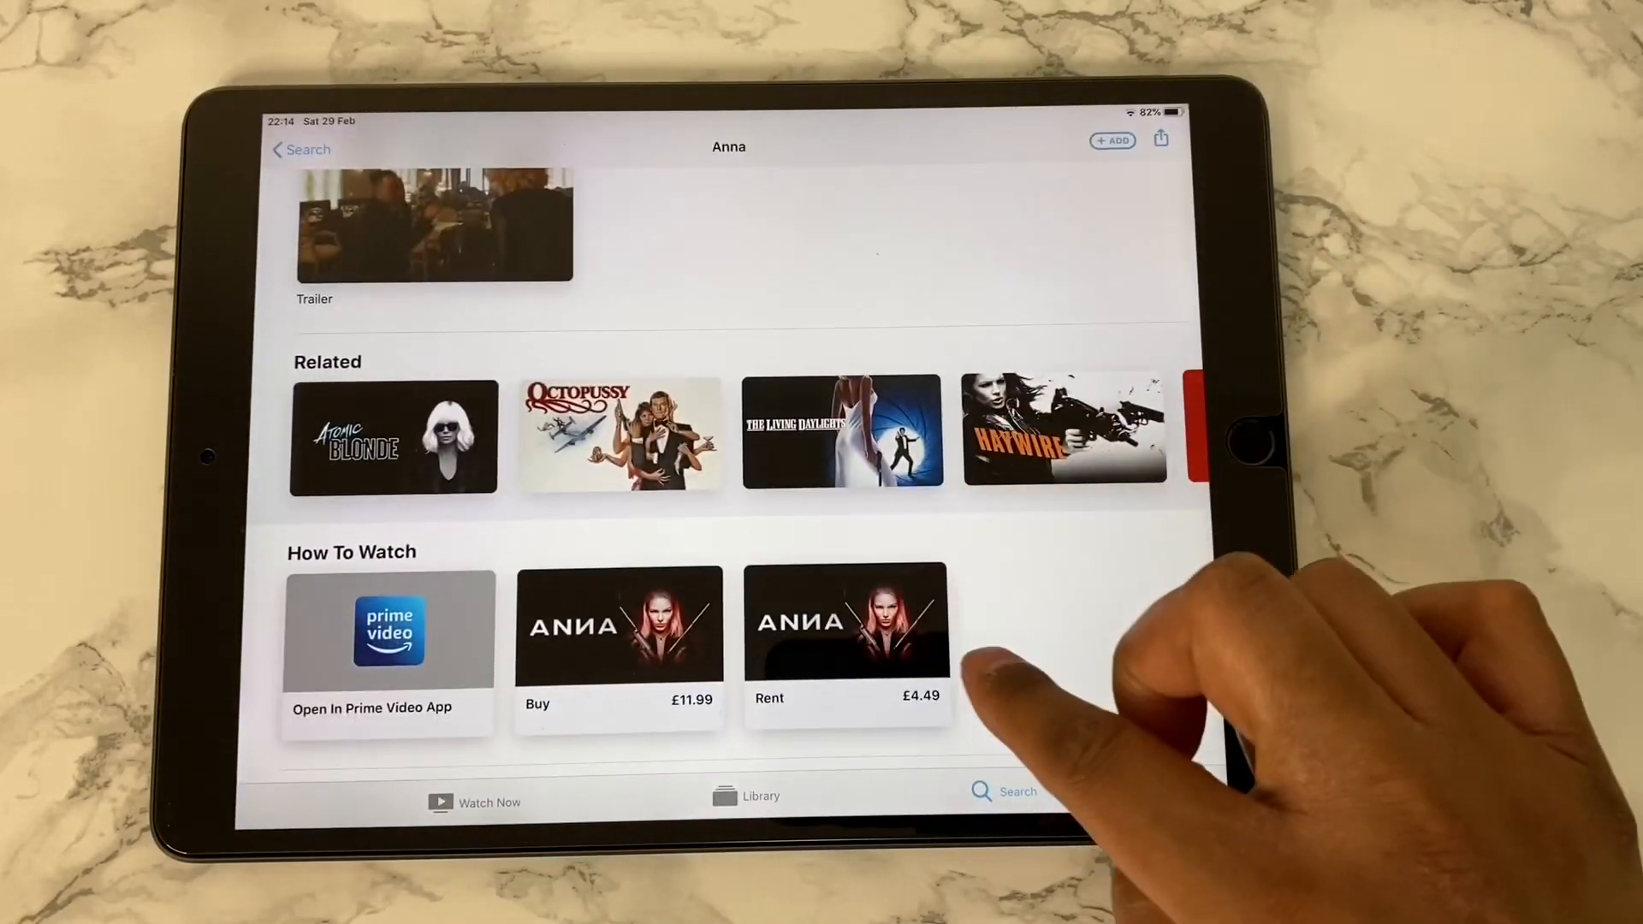
scroll("down", 3)
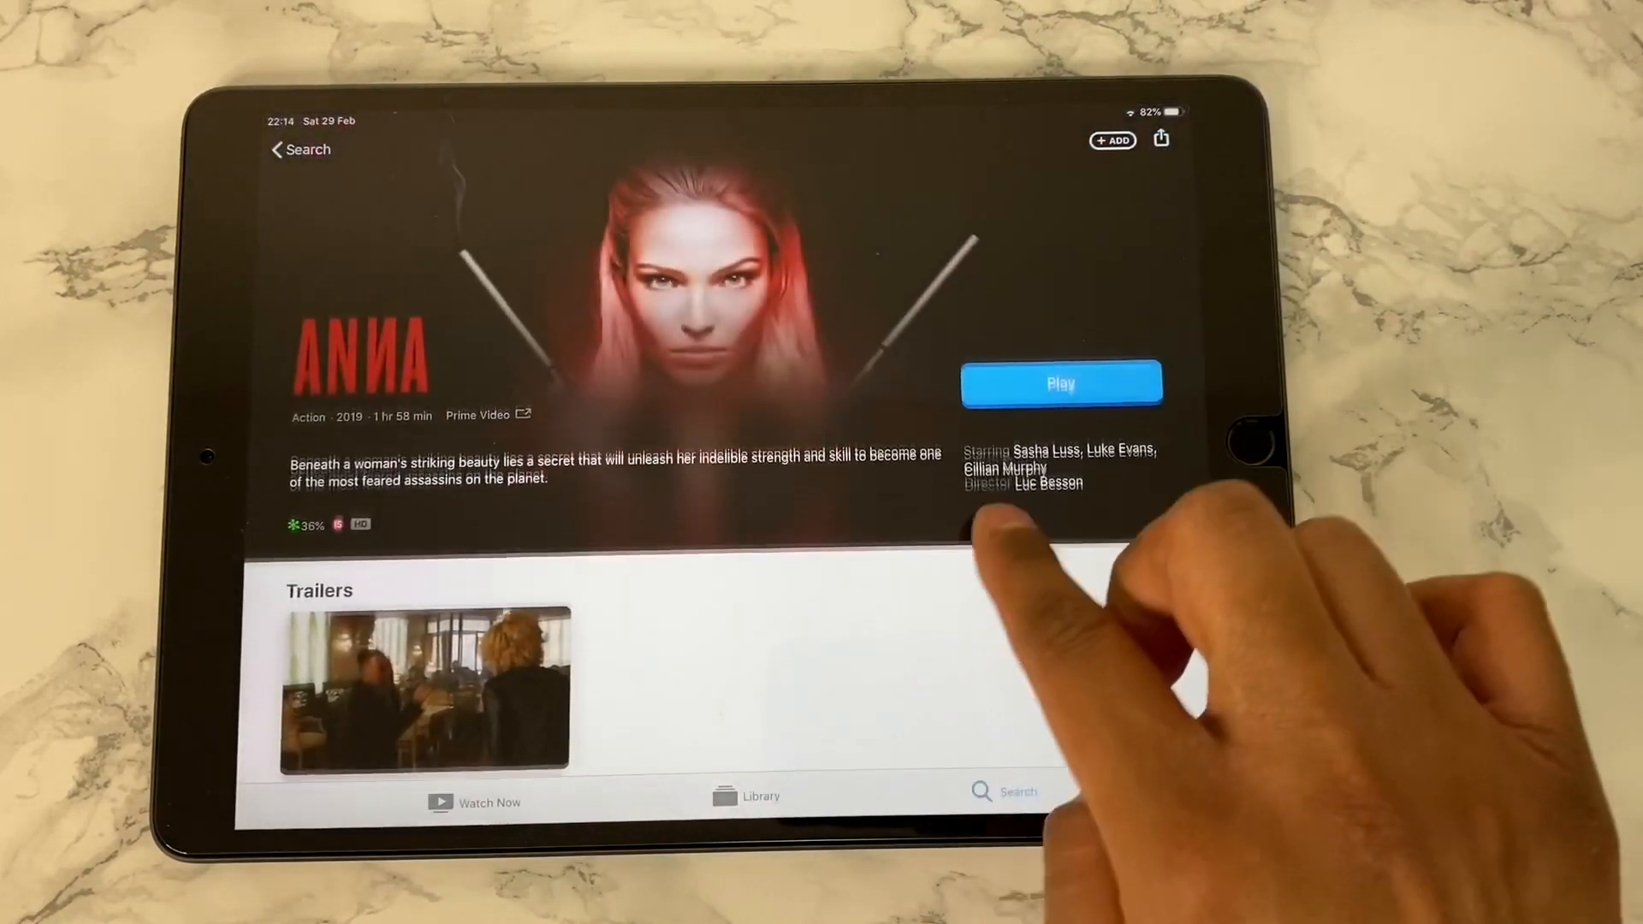
left_click(1059, 383)
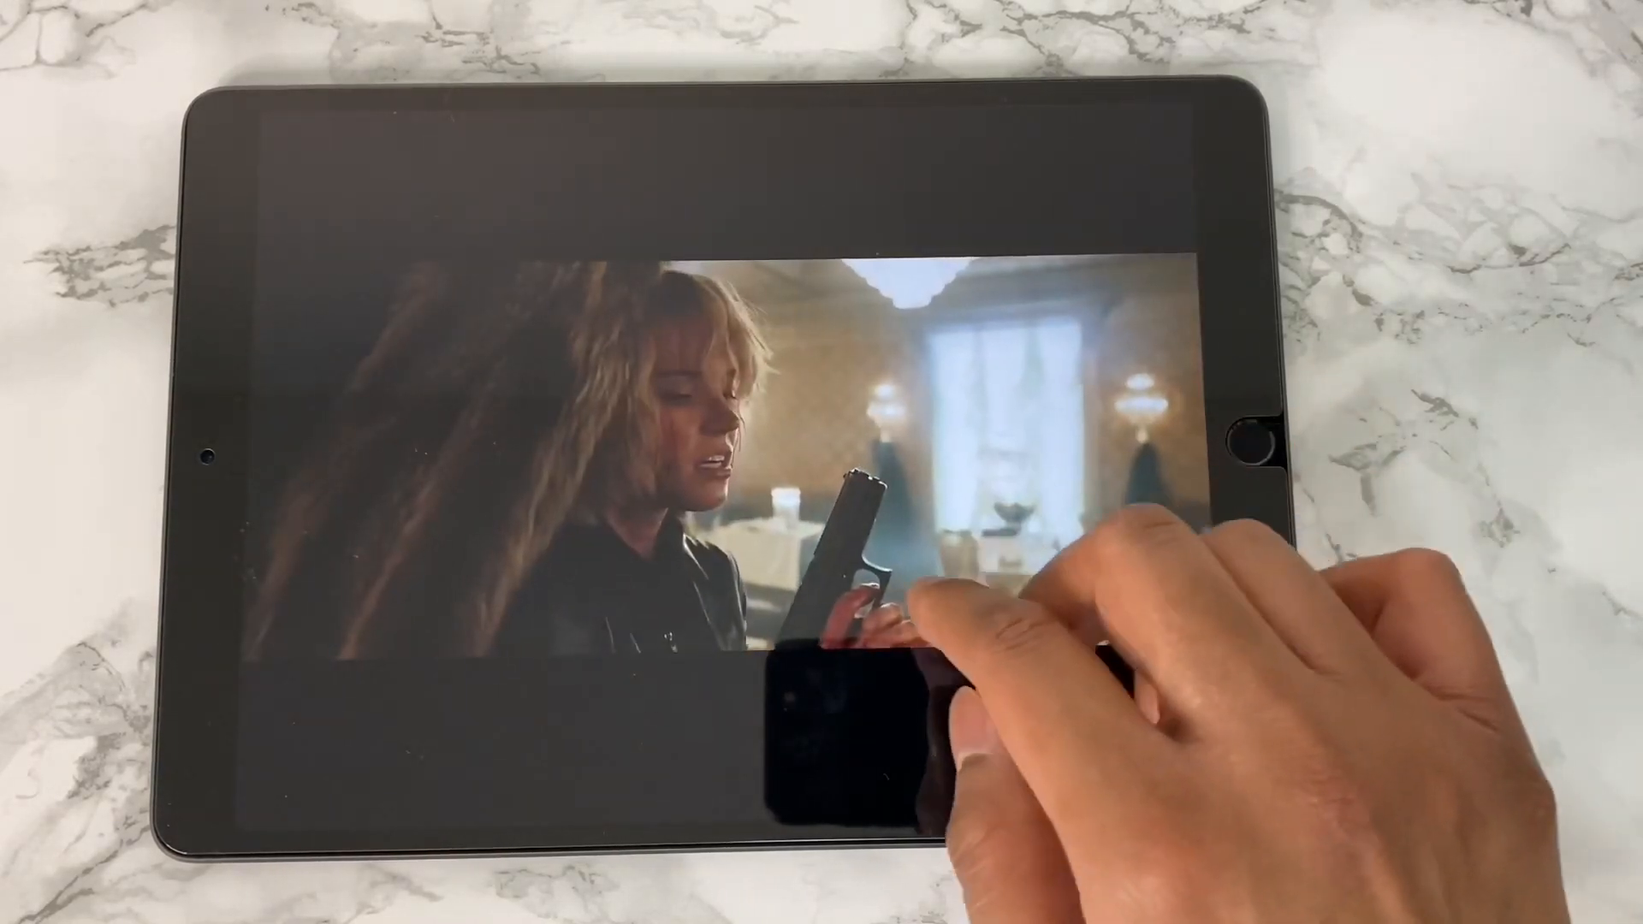
left_click(728, 452)
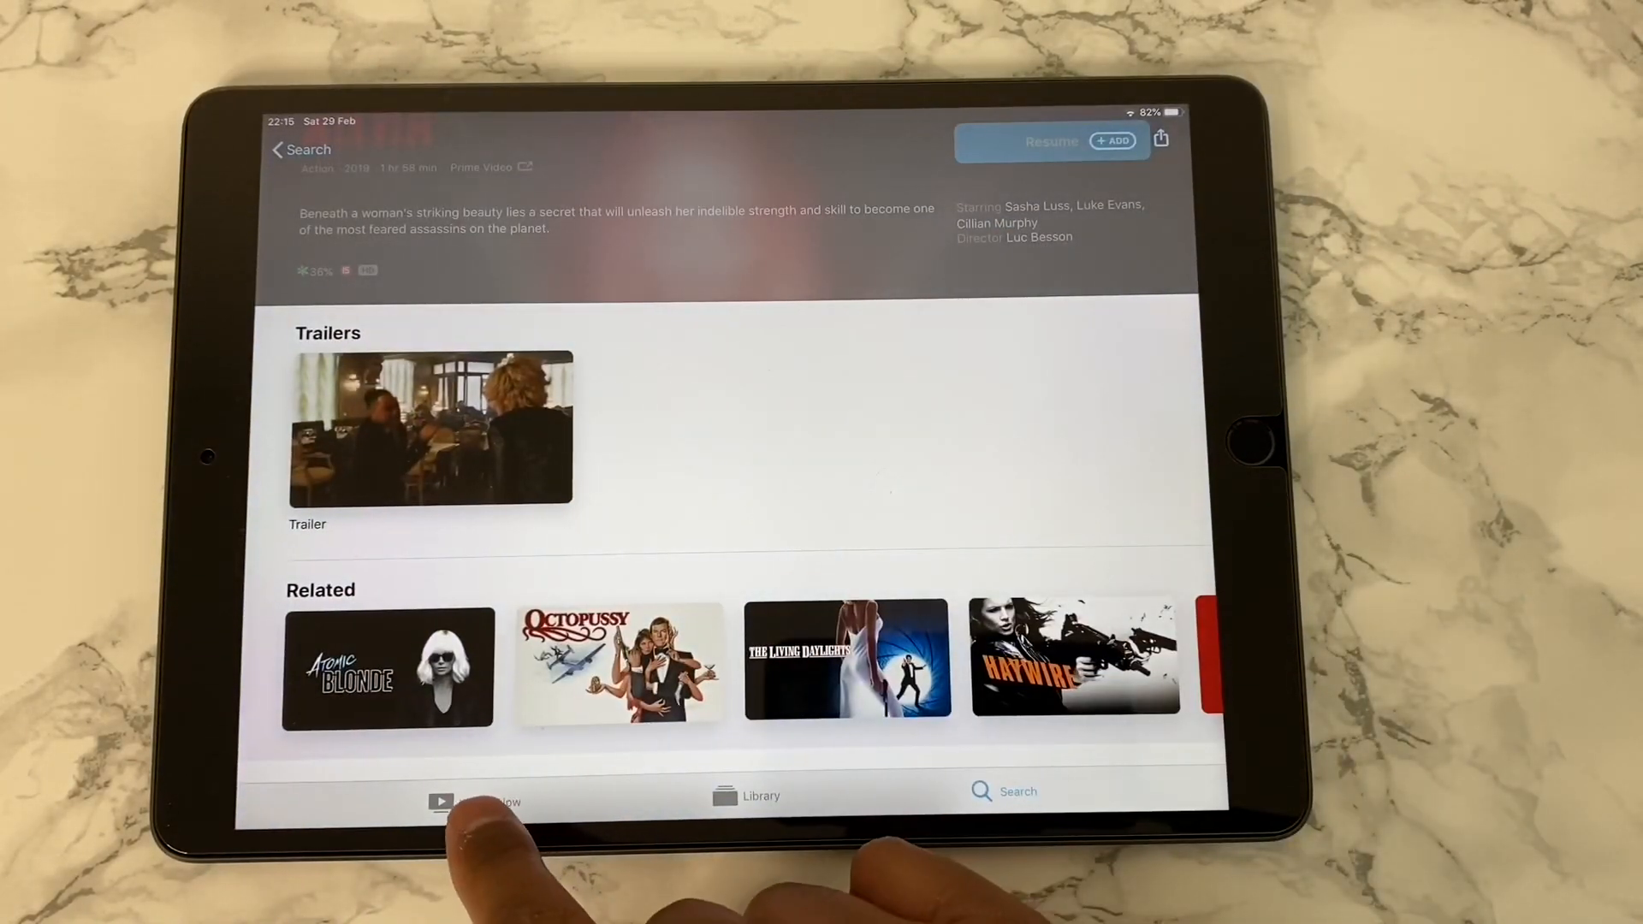
Leave the TV app and launch IMDb from the Dock
left_click(475, 802)
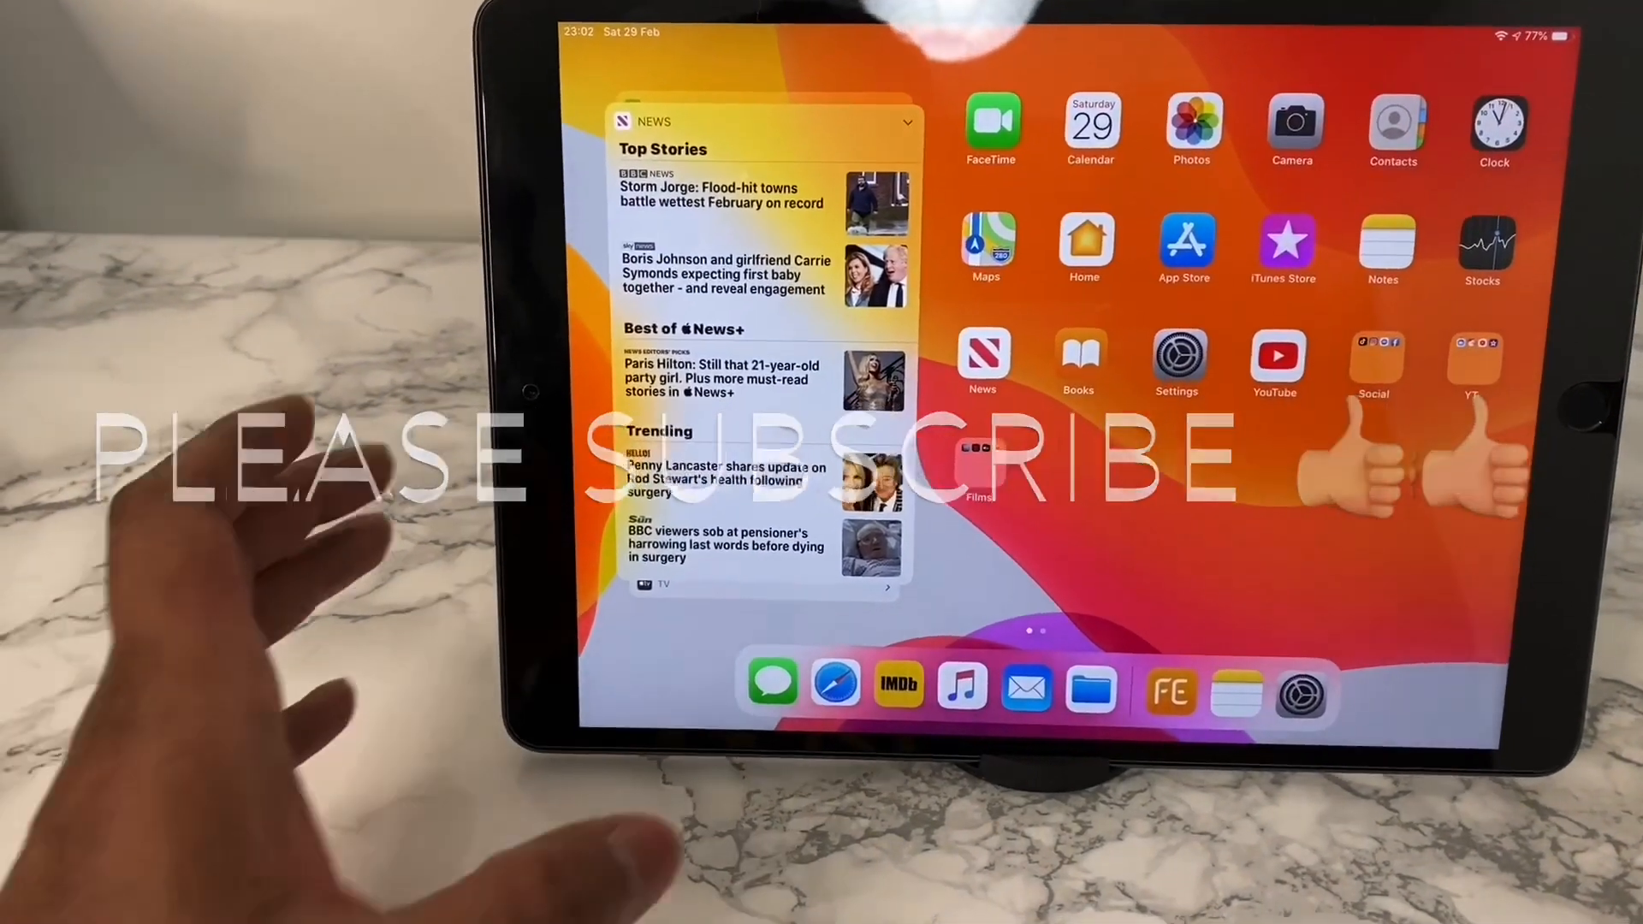
left_click(897, 690)
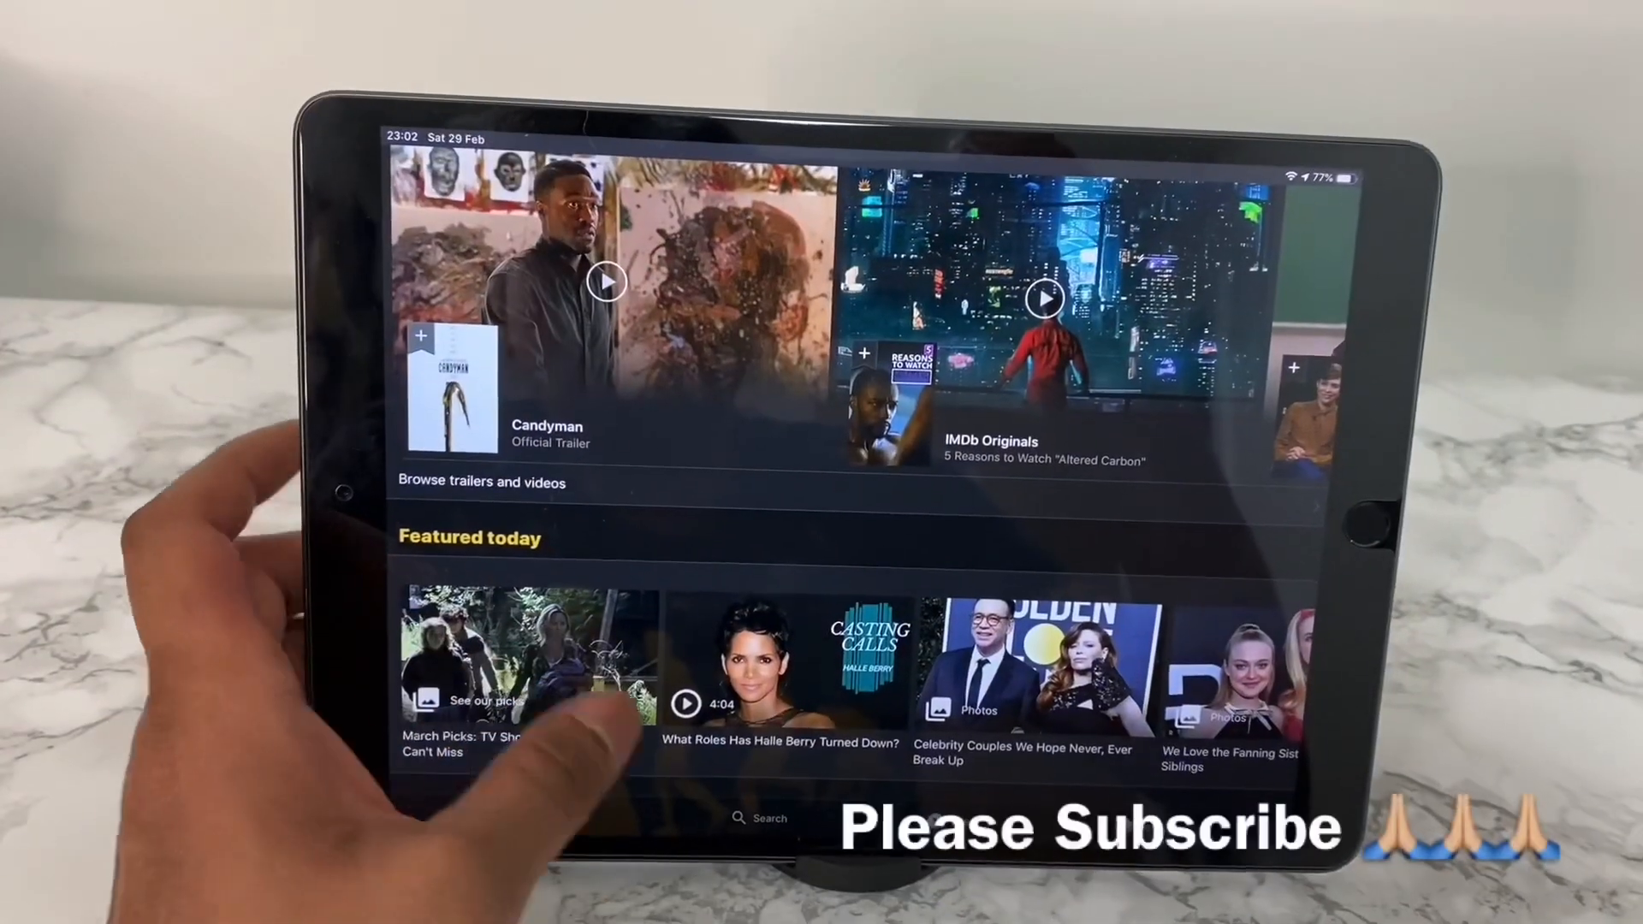